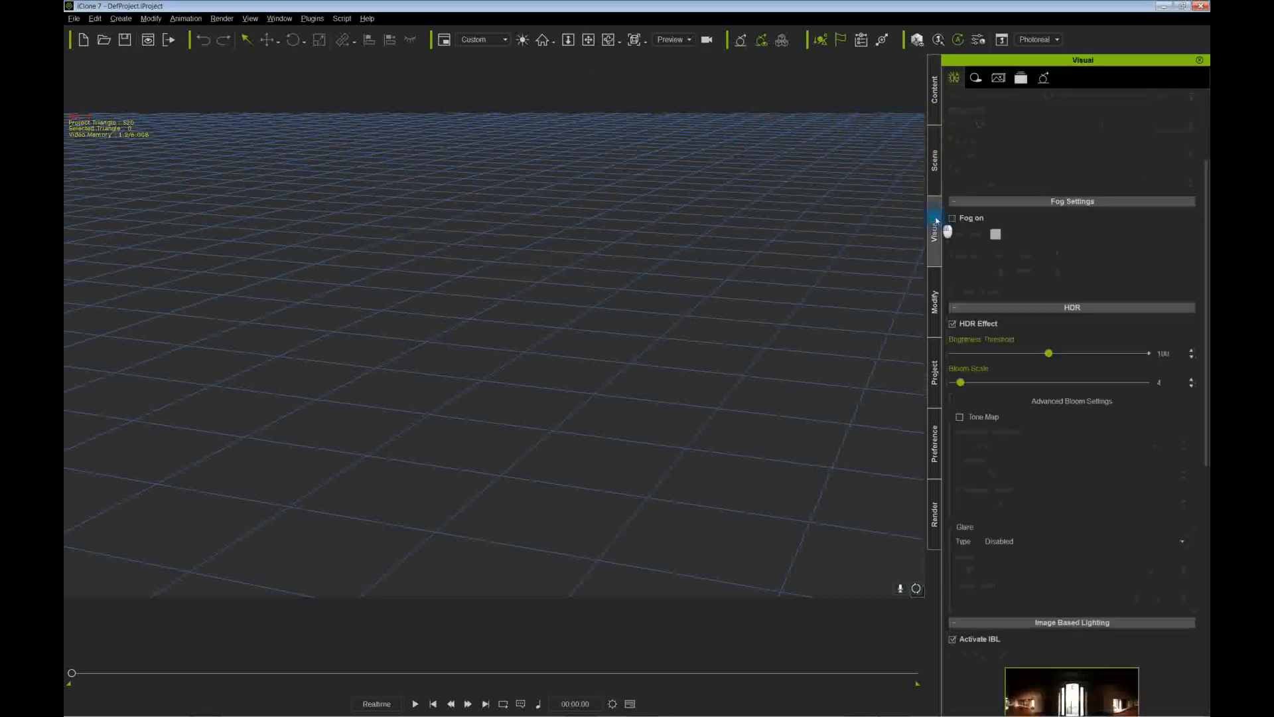
# Load Joseph_IM from Avatar > G5 Marvelous Biblical Nativity COMBO into the empty scene
pyautogui.scroll(-3)
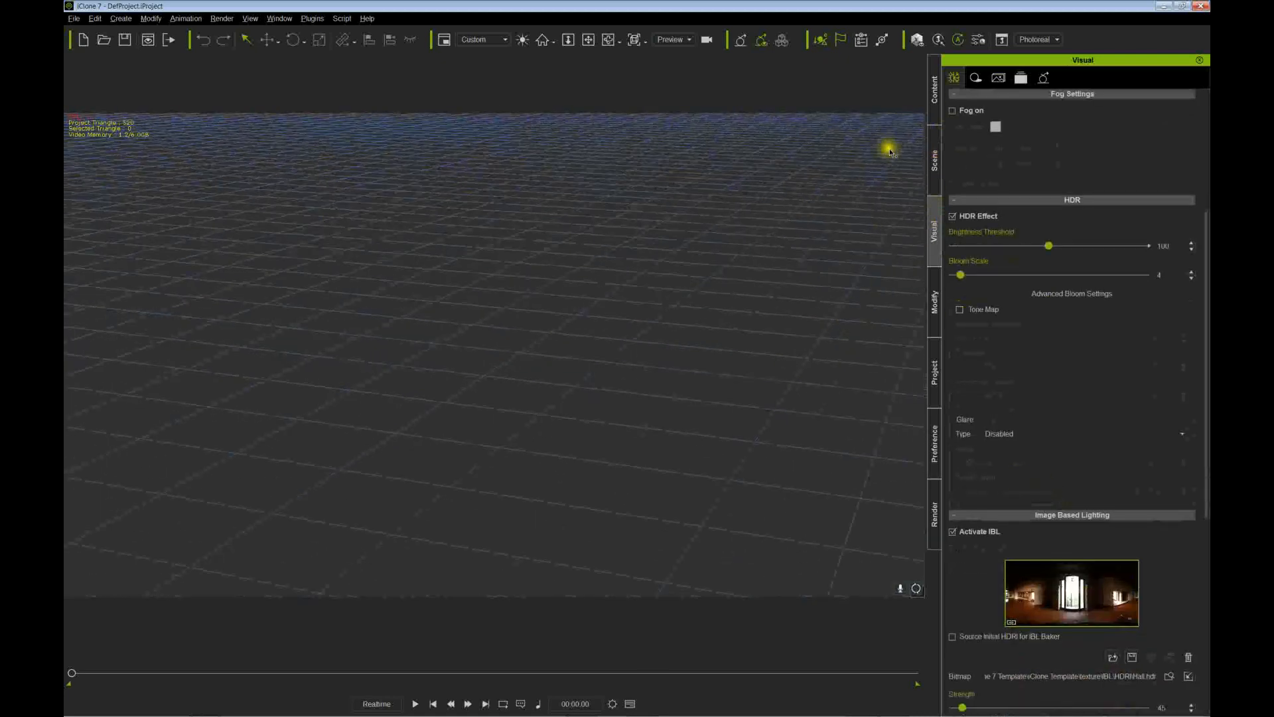
pyautogui.click(934, 85)
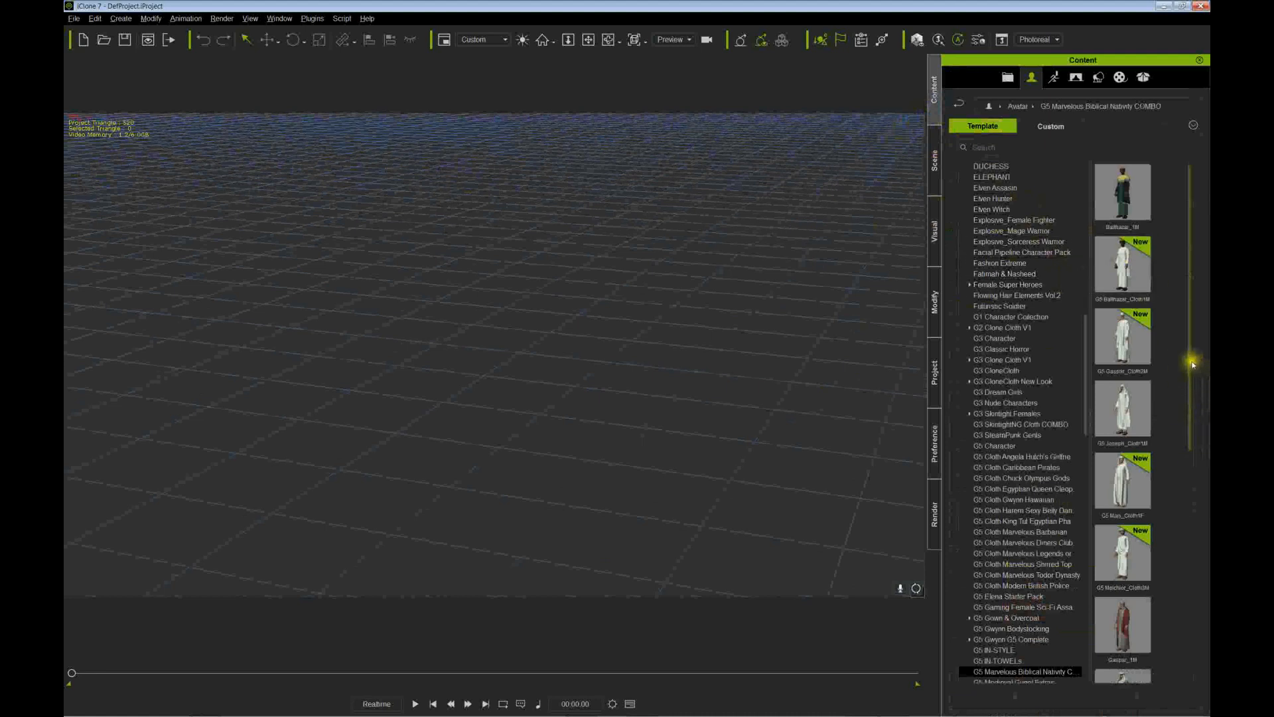
pyautogui.scroll(-3)
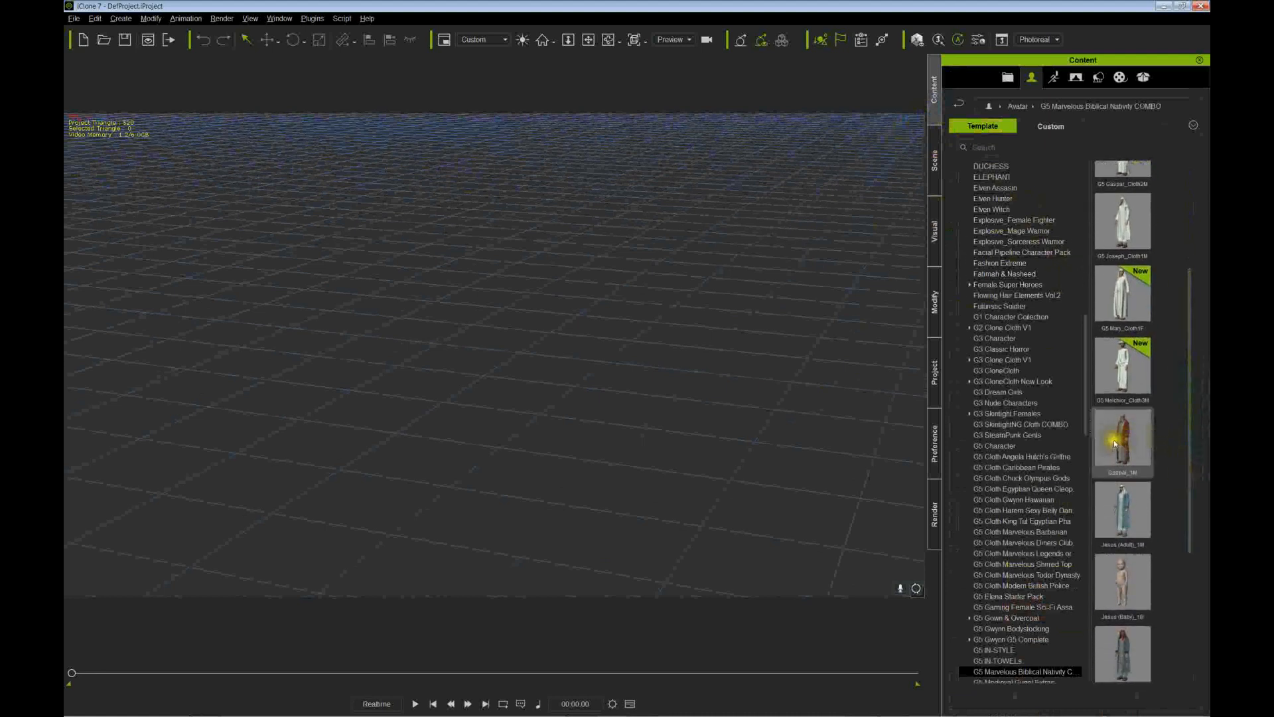
pyautogui.scroll(-3)
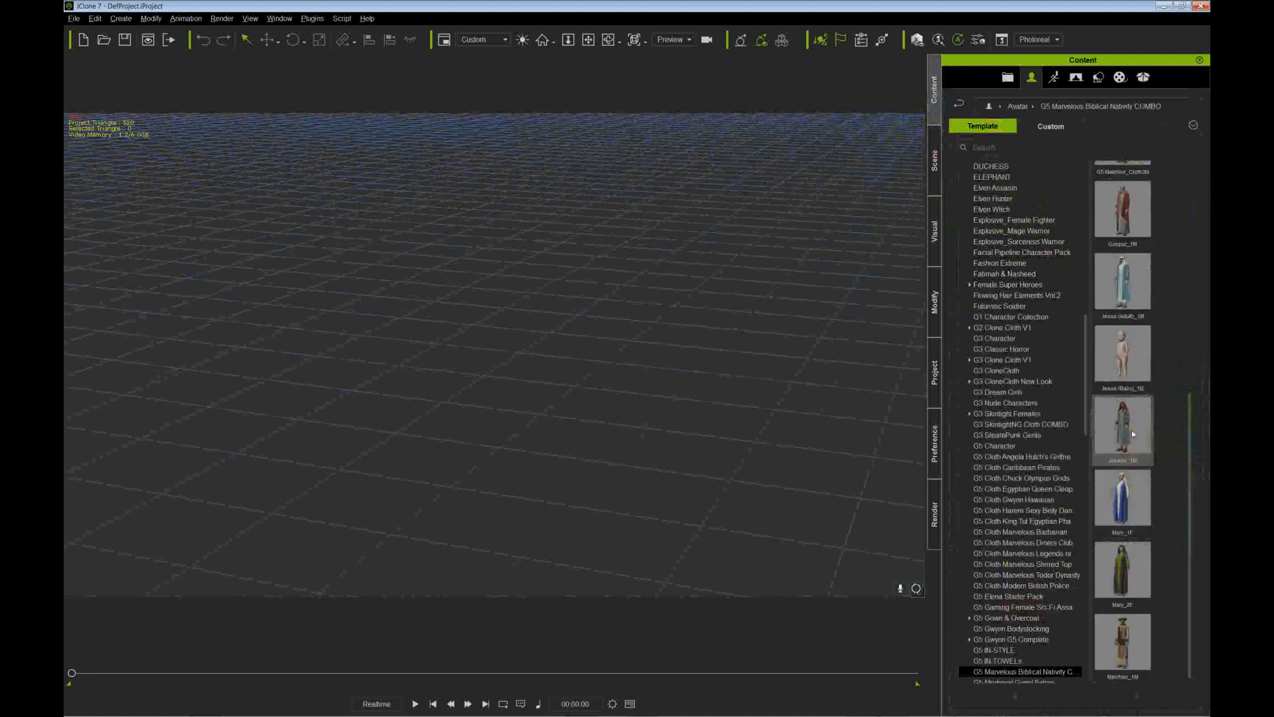
pyautogui.doubleClick(1123, 426)
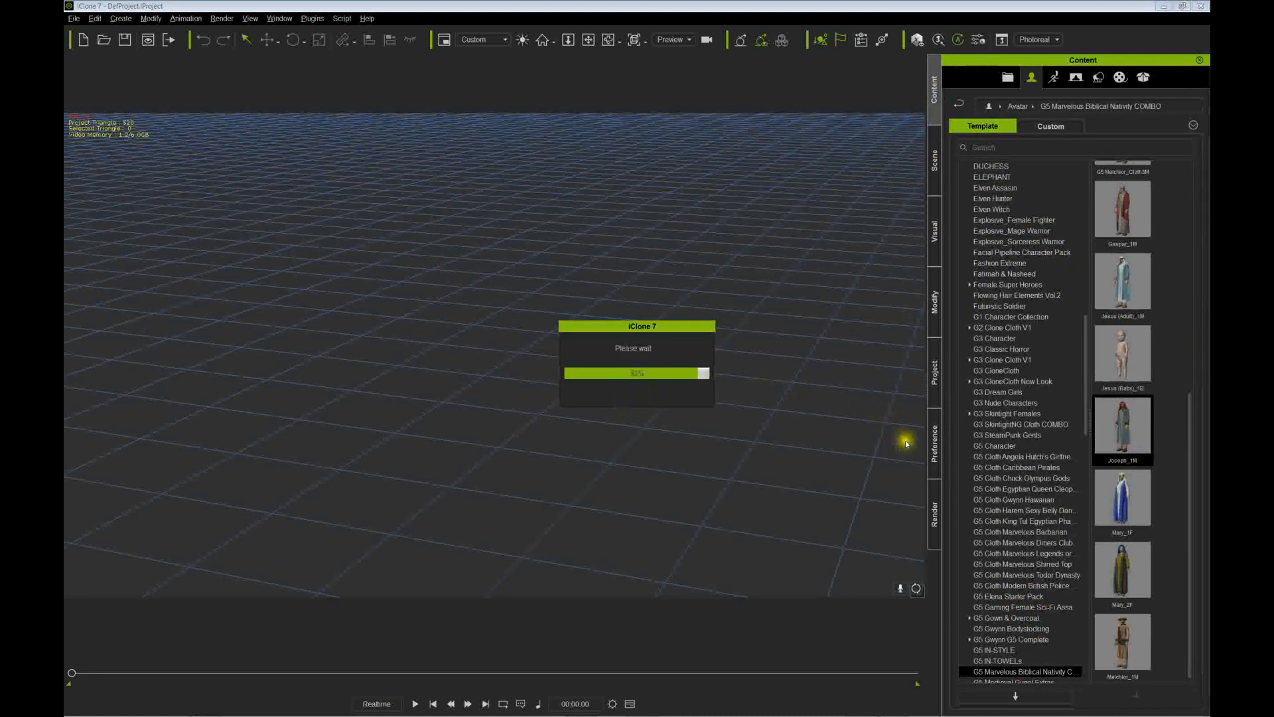
pyautogui.doubleClick(1123, 426)
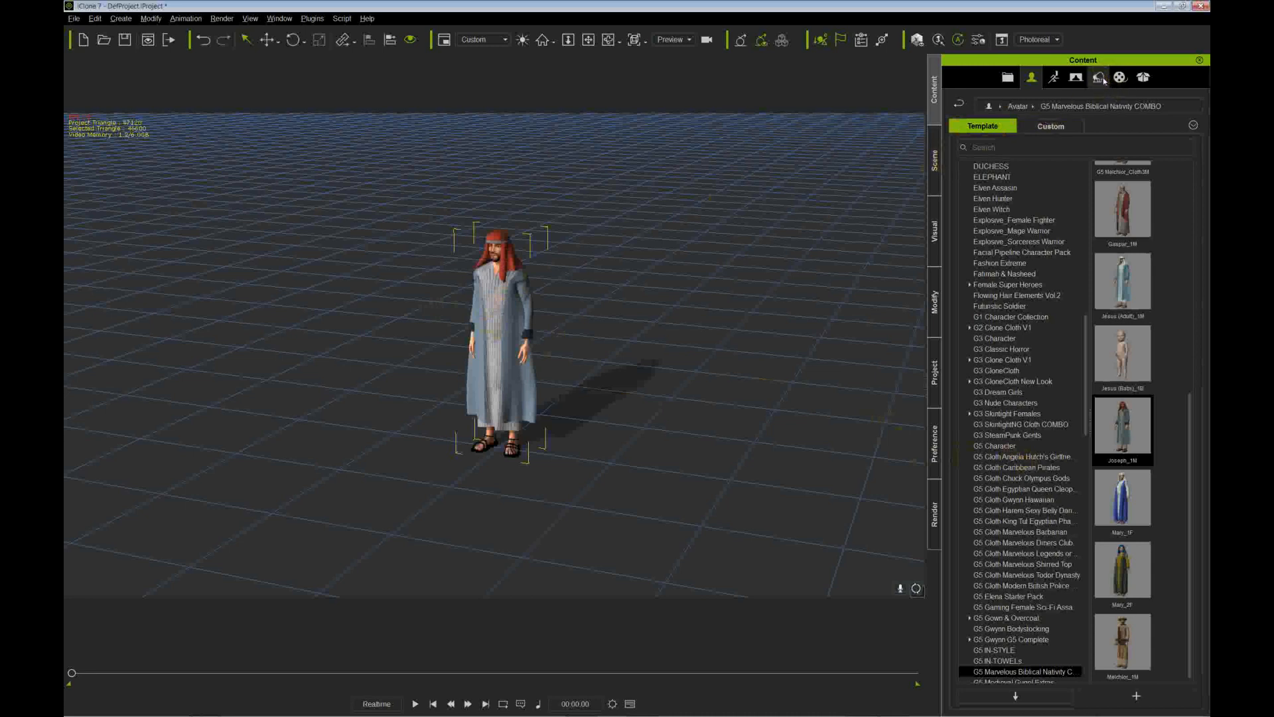
# Load HOLY LAND_01 from Props > Ground_Floors and convert it to terrain under Joseph
pyautogui.click(1099, 77)
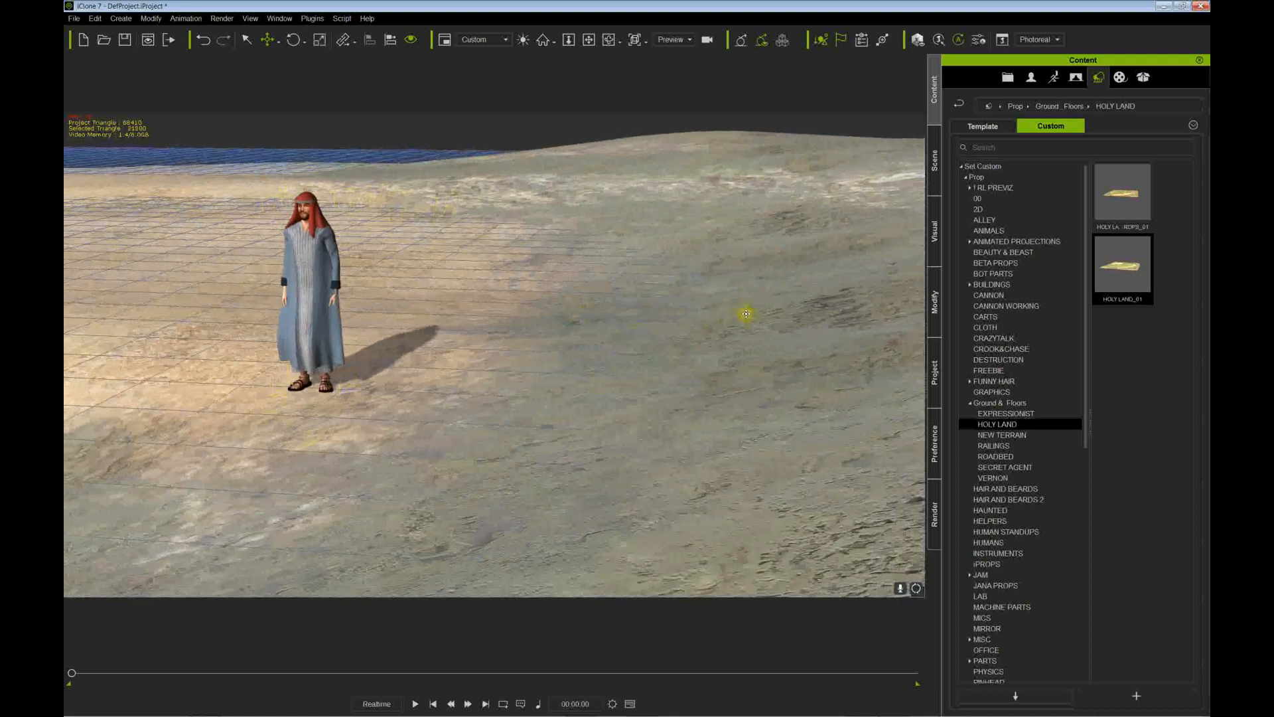
pyautogui.rightClick(727, 315)
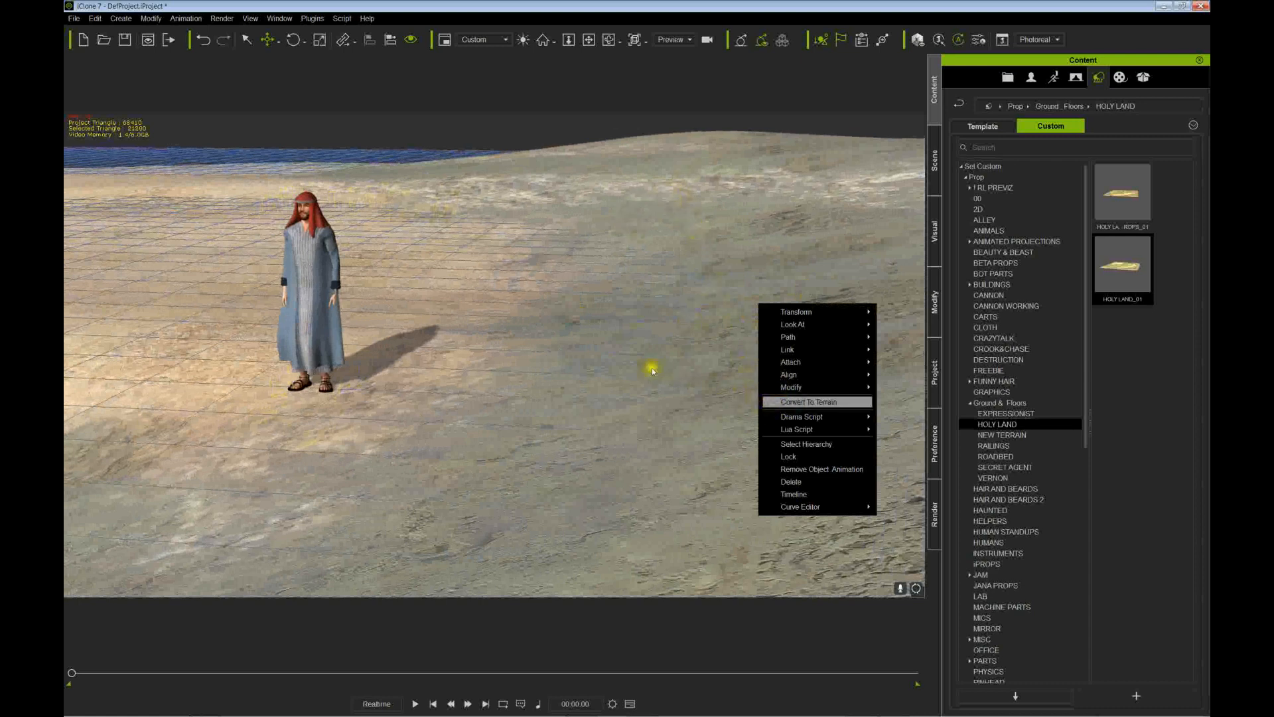
pyautogui.click(817, 401)
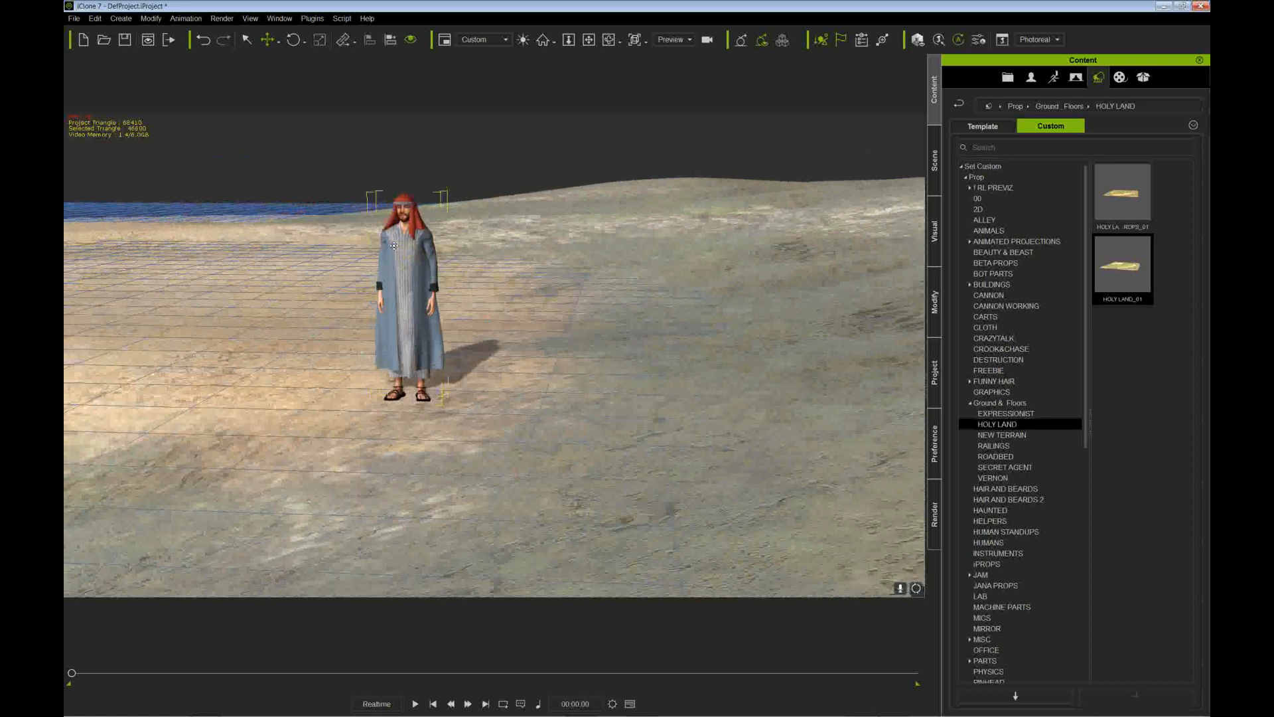
pyautogui.moveTo(393, 247); pyautogui.dragTo(390, 261)
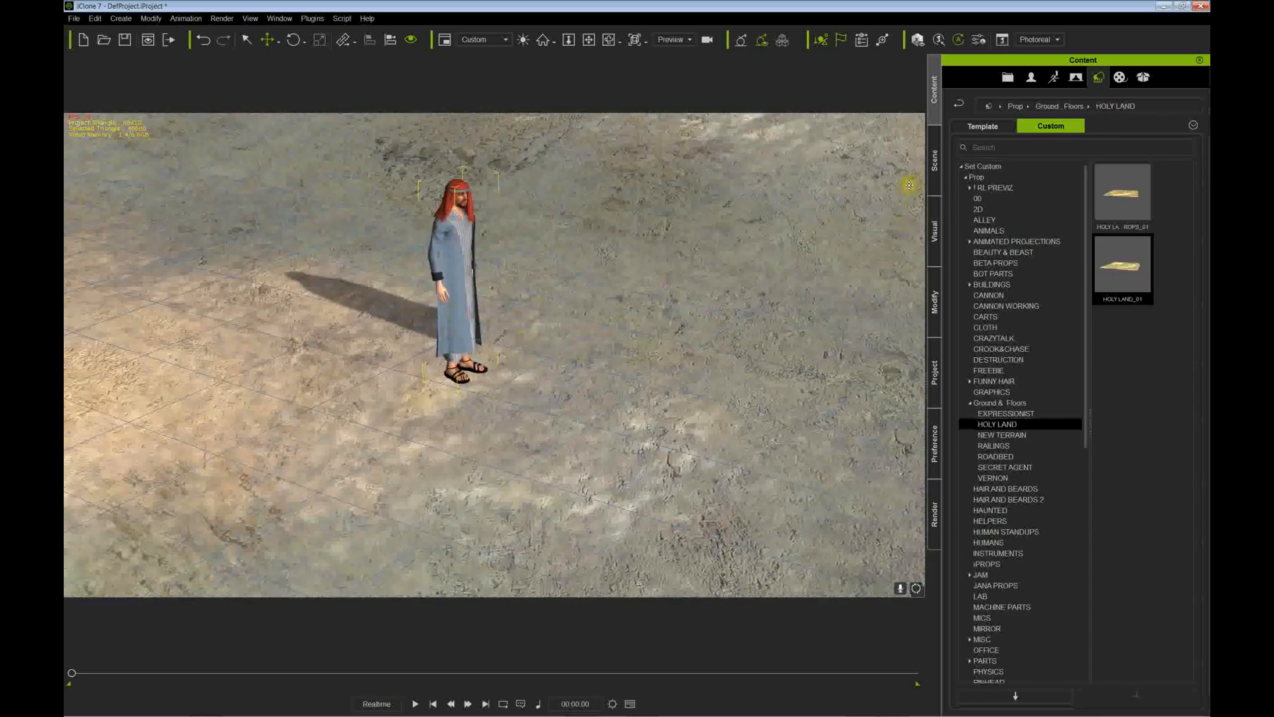
# Turn off visibility of the Shadow Catcher prop in the Scene list
pyautogui.click(934, 154)
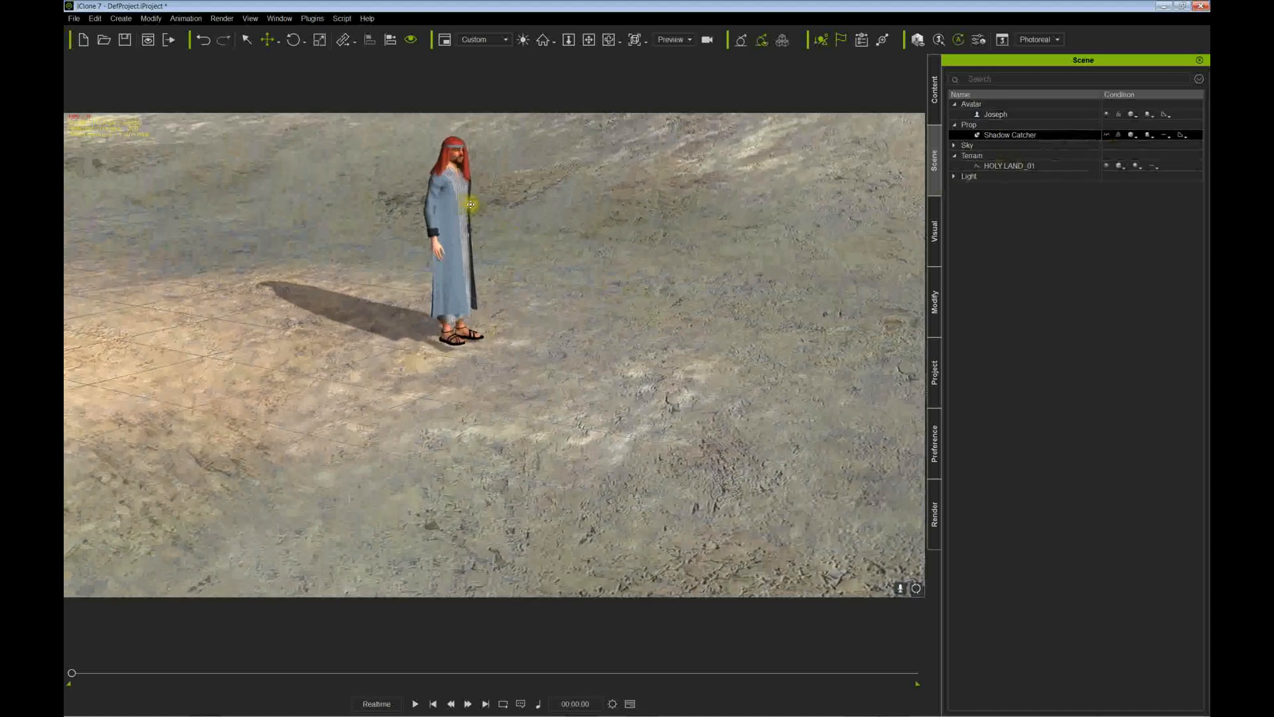
pyautogui.click(442, 204)
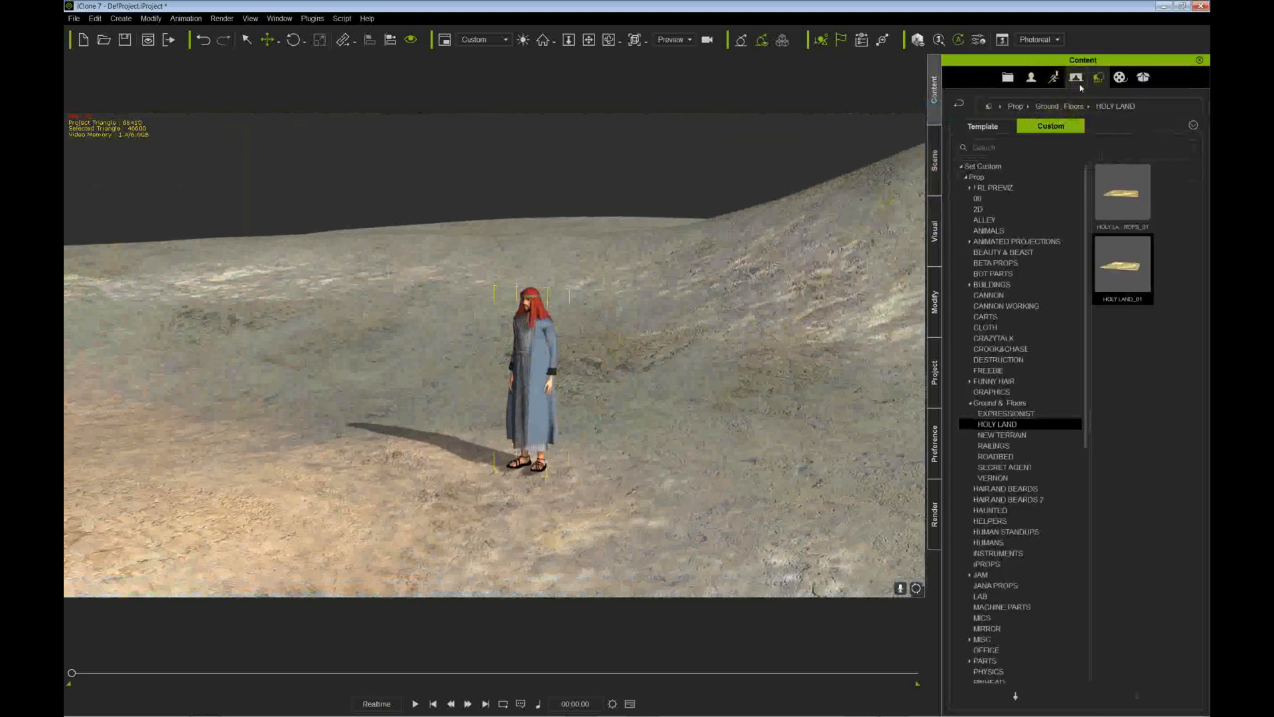
# Place Acacia_Cluster_01 from Tree > Broadleaves > Acacia behind Joseph and frame the view
pyautogui.click(982, 127)
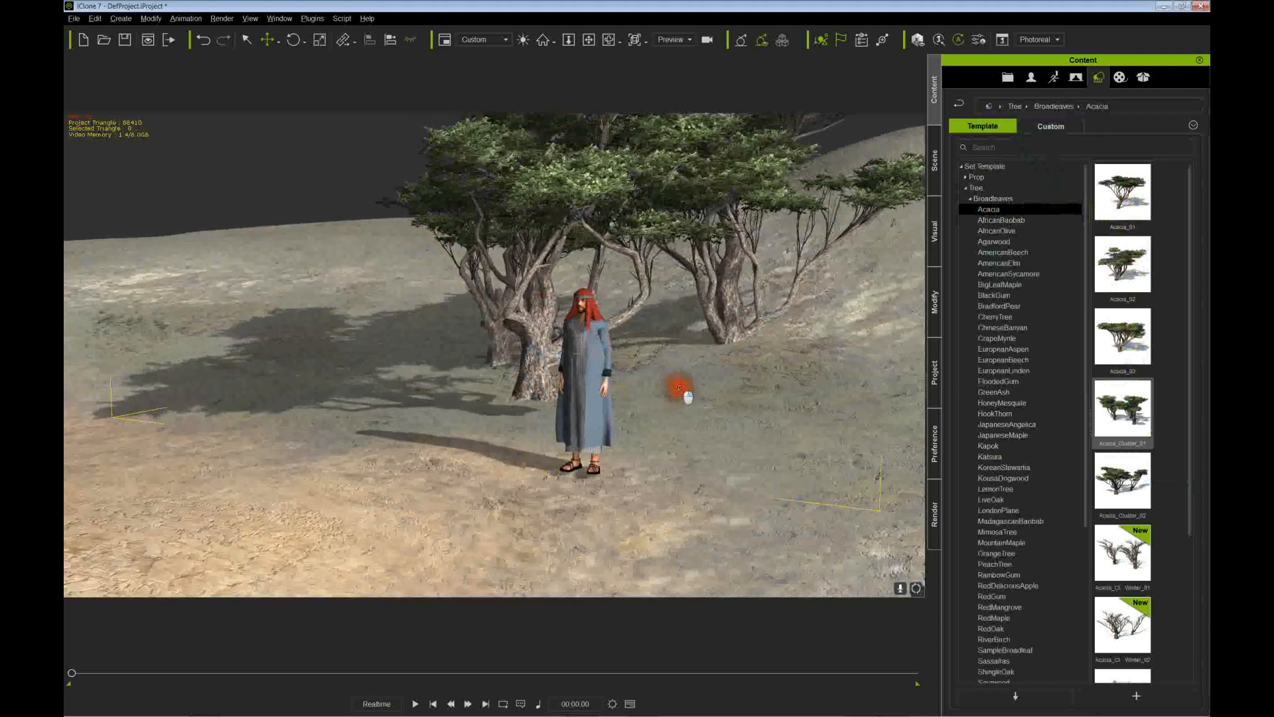
pyautogui.moveTo(686, 397); pyautogui.dragTo(489, 316)
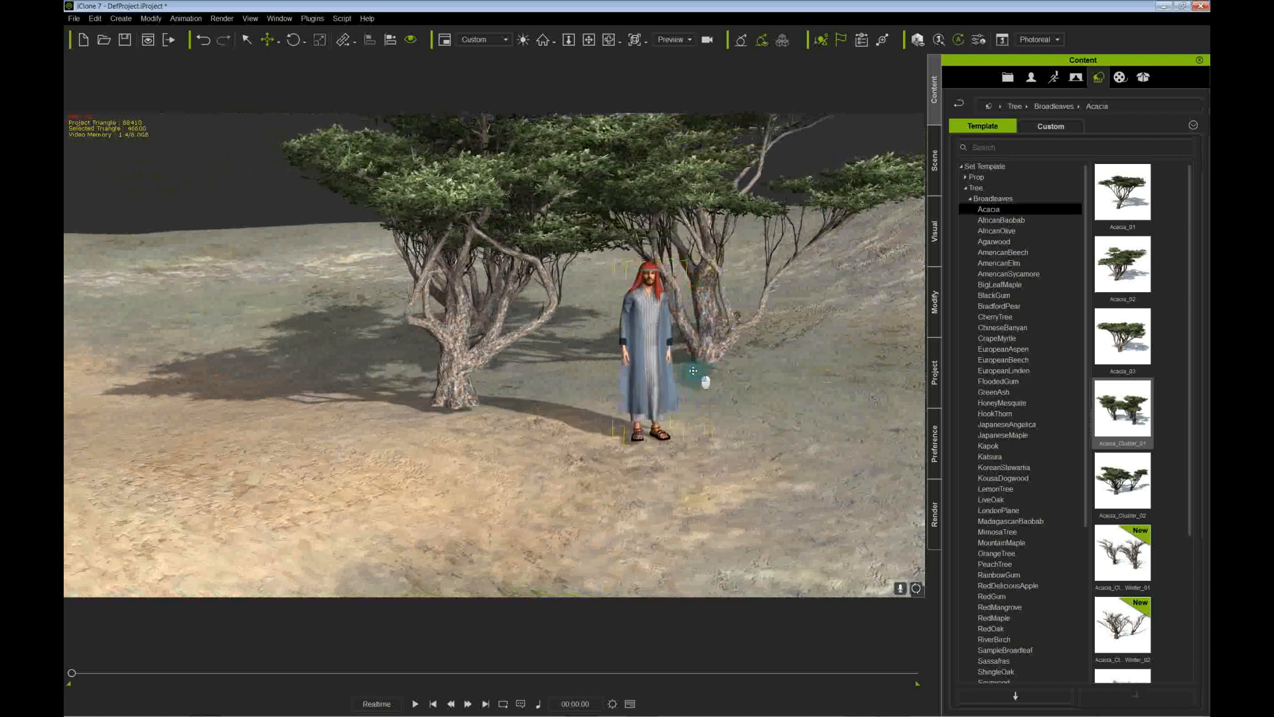
pyautogui.moveTo(693, 371); pyautogui.dragTo(622, 374)
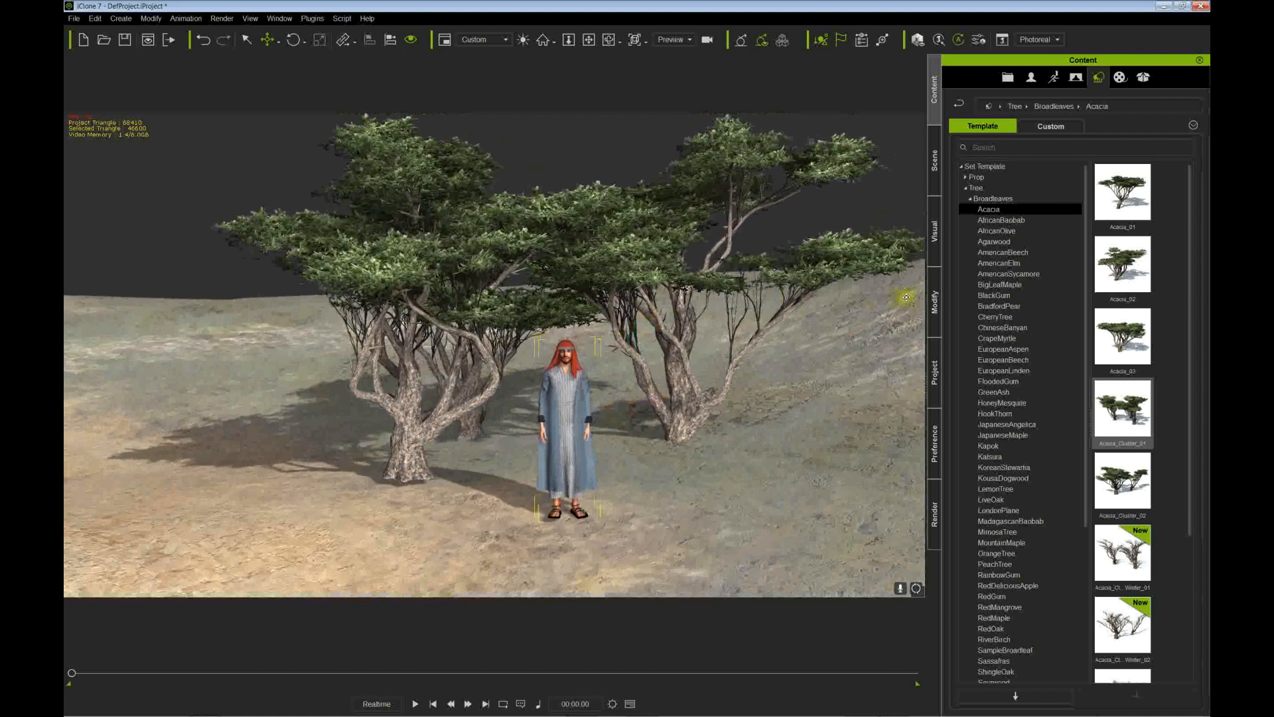
pyautogui.moveTo(936, 290)
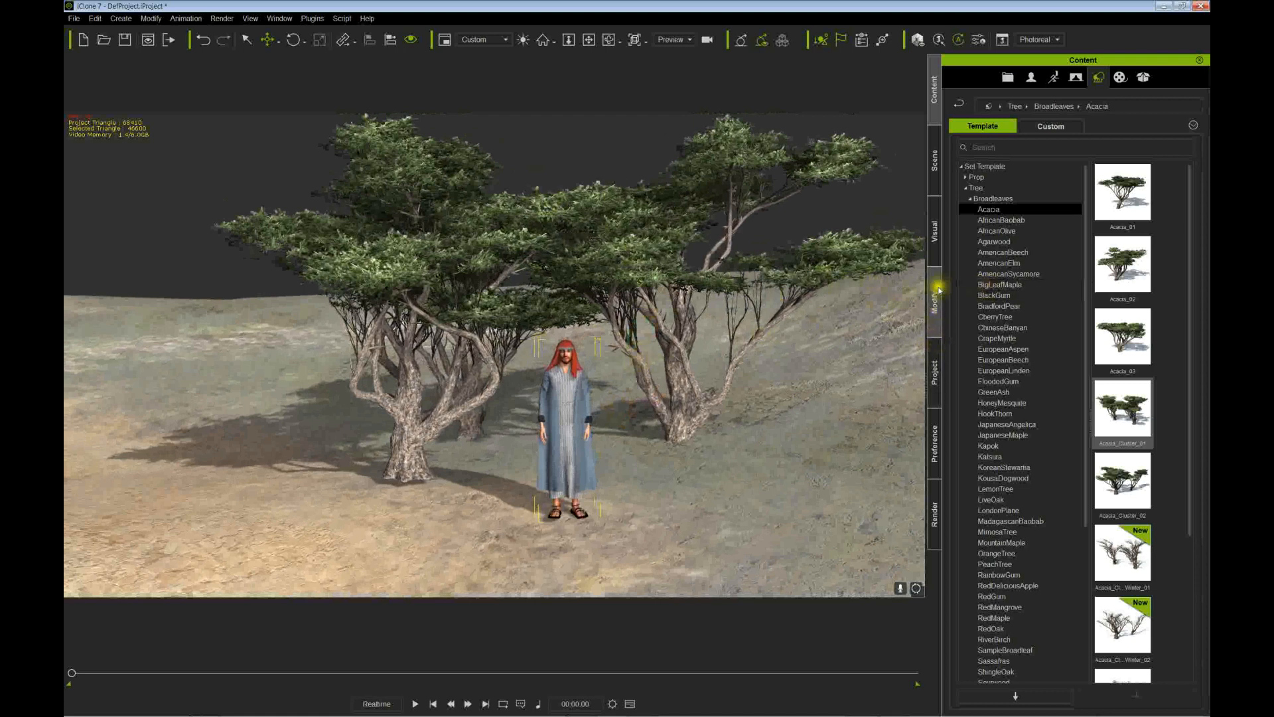
# Lower Image Based Lighting strength from 45 to 30 and toggle Show Sky
pyautogui.click(935, 228)
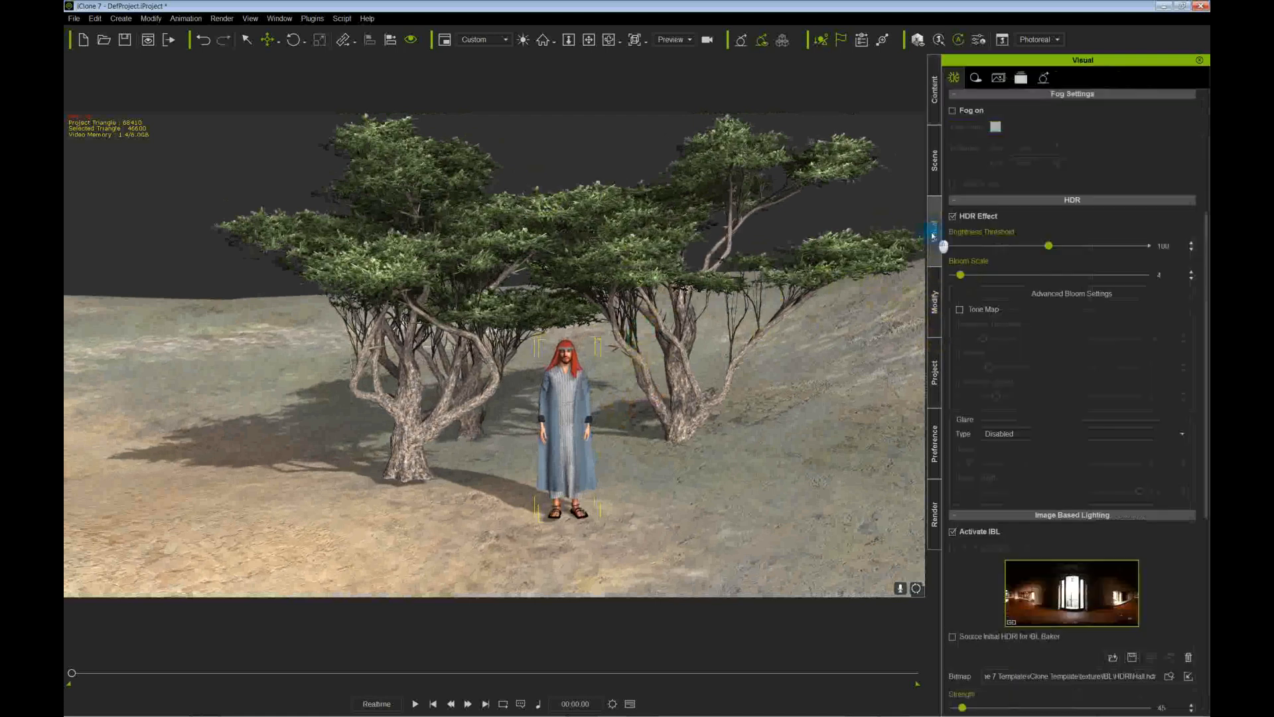
pyautogui.scroll(-3)
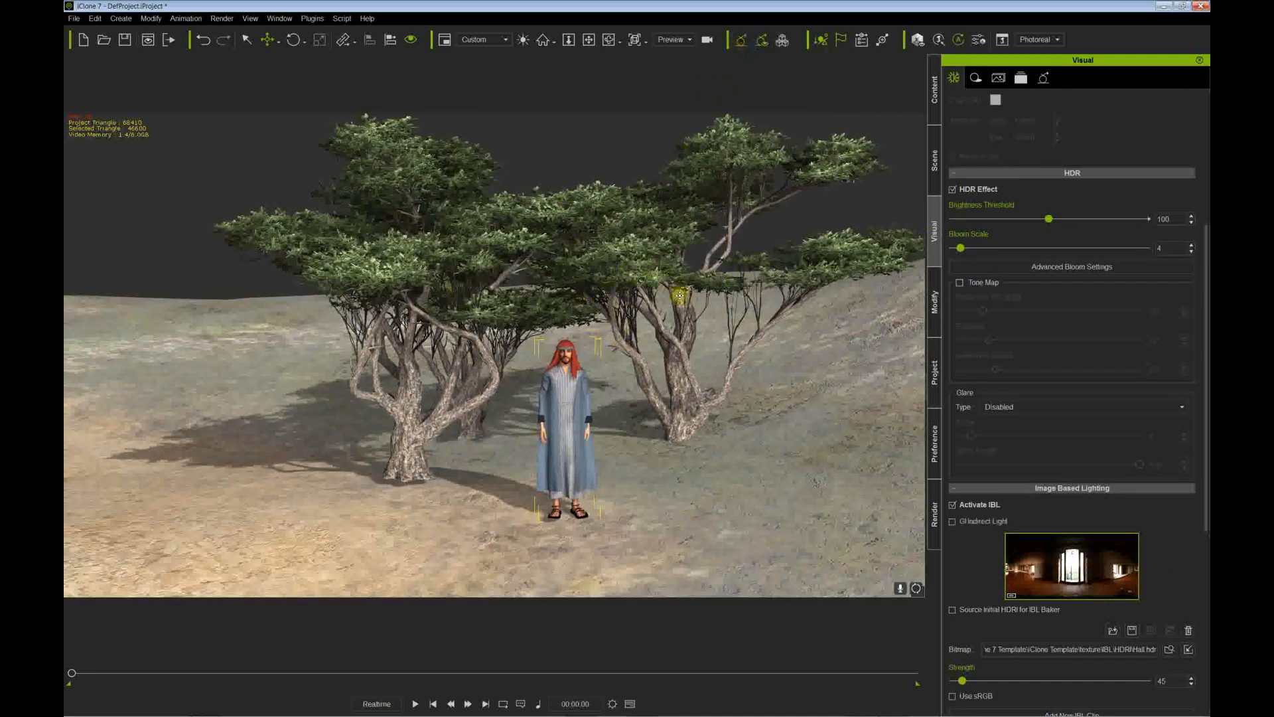
pyautogui.scroll(-3)
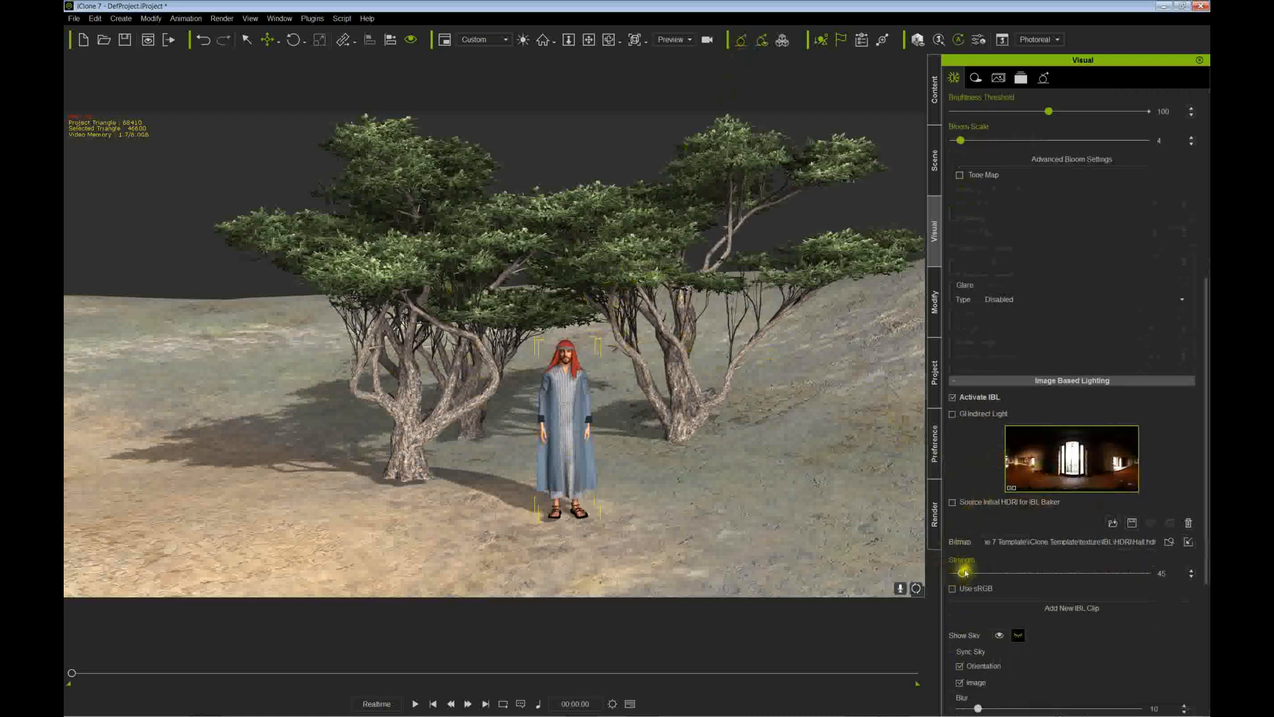
pyautogui.moveTo(967, 574); pyautogui.dragTo(965, 573)
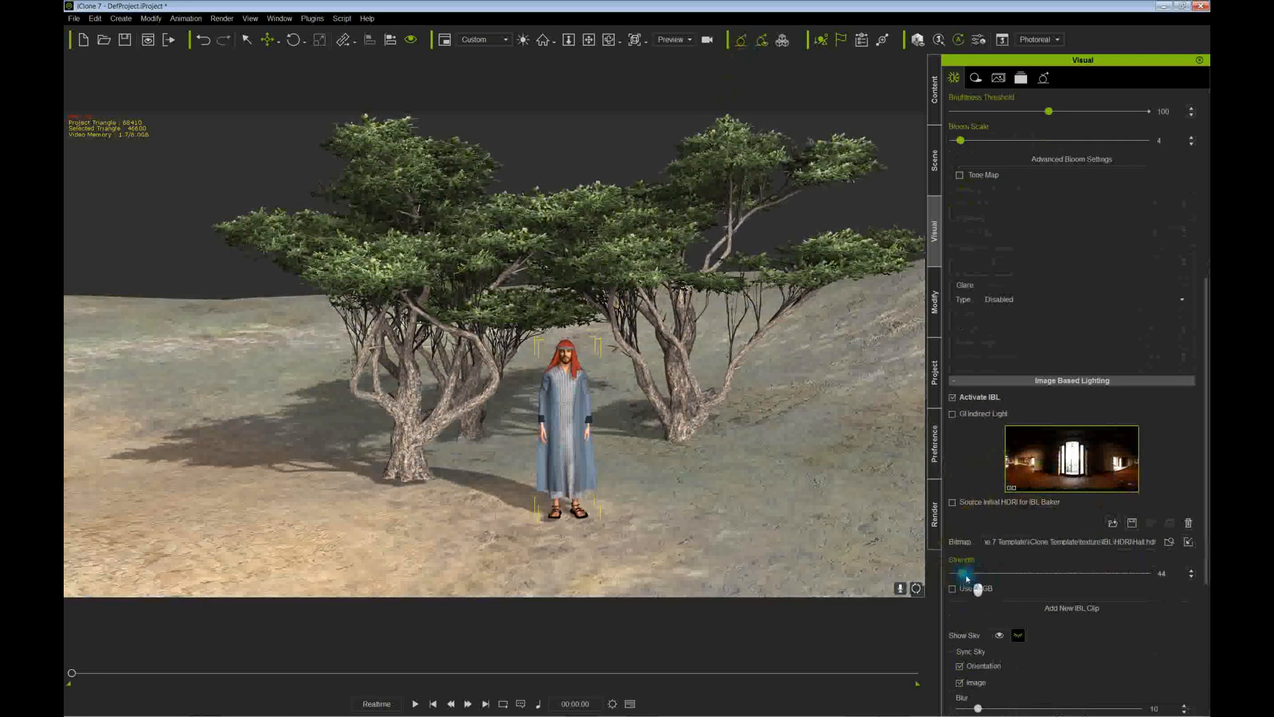
pyautogui.moveTo(969, 574); pyautogui.dragTo(958, 578)
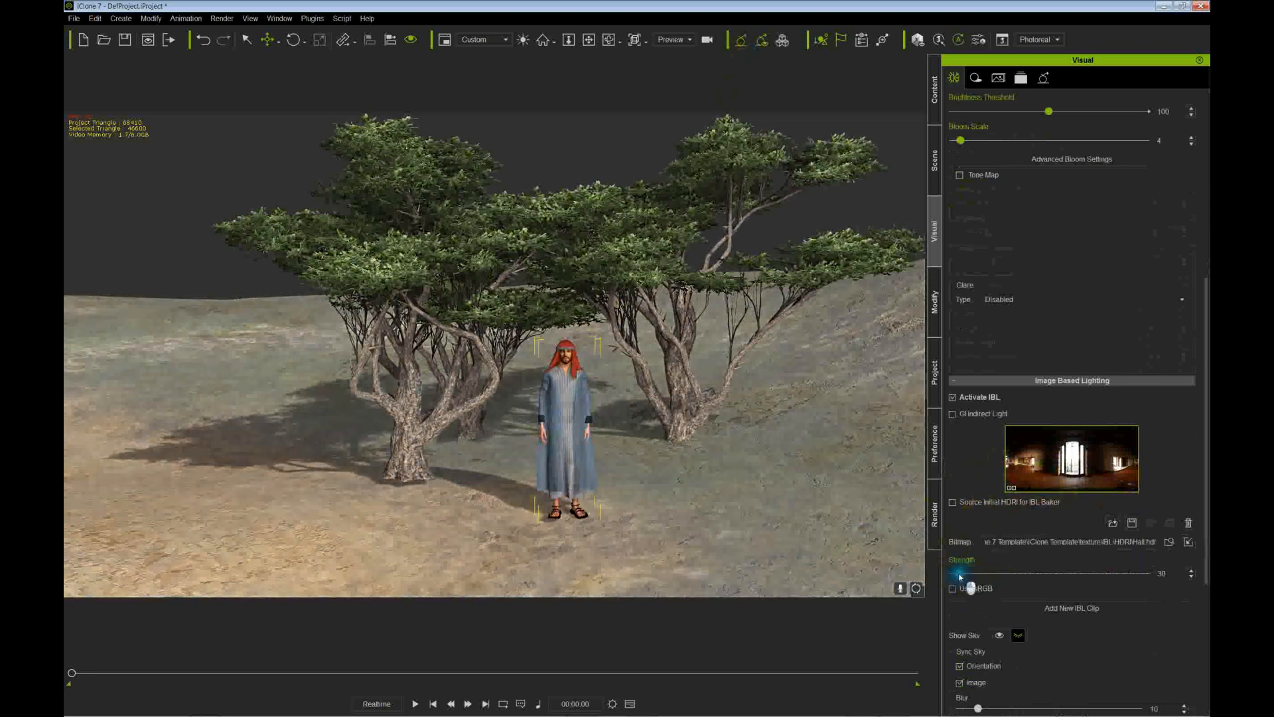
pyautogui.scroll(-3)
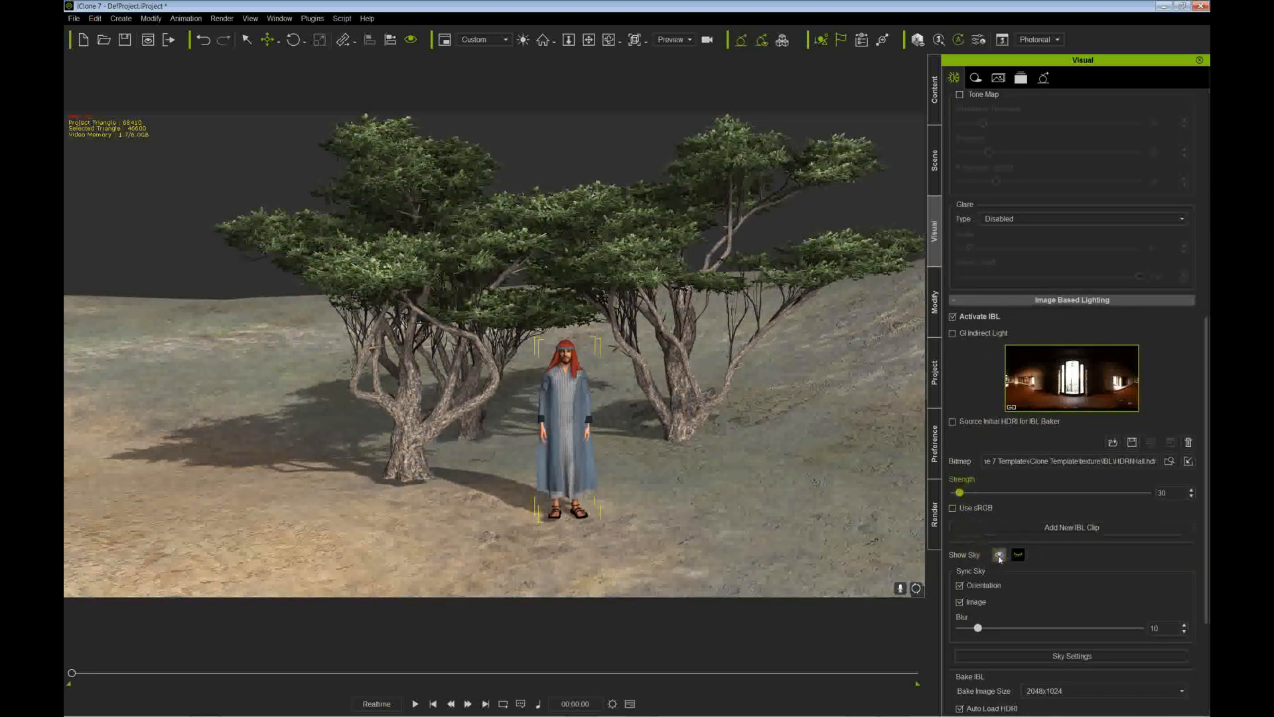
pyautogui.click(999, 555)
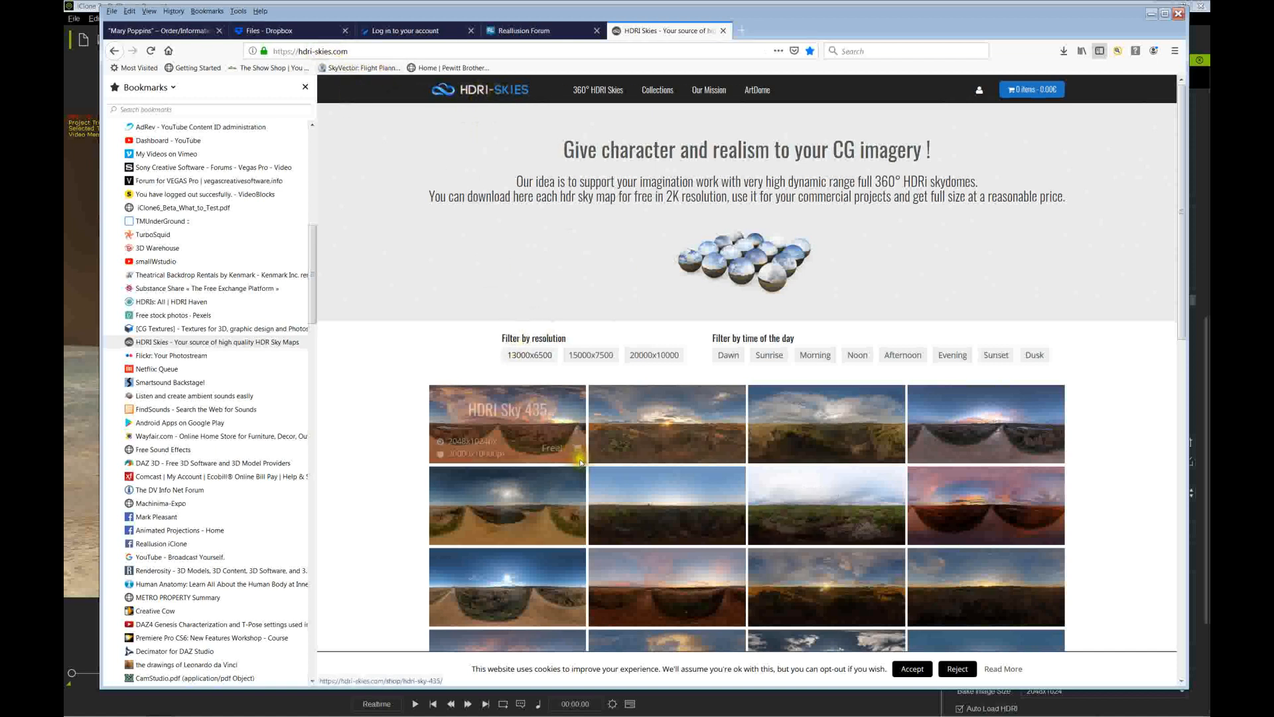
# Scroll through the HDRI Skies catalogue of free 2K panoramic skies
pyautogui.scroll(-3)
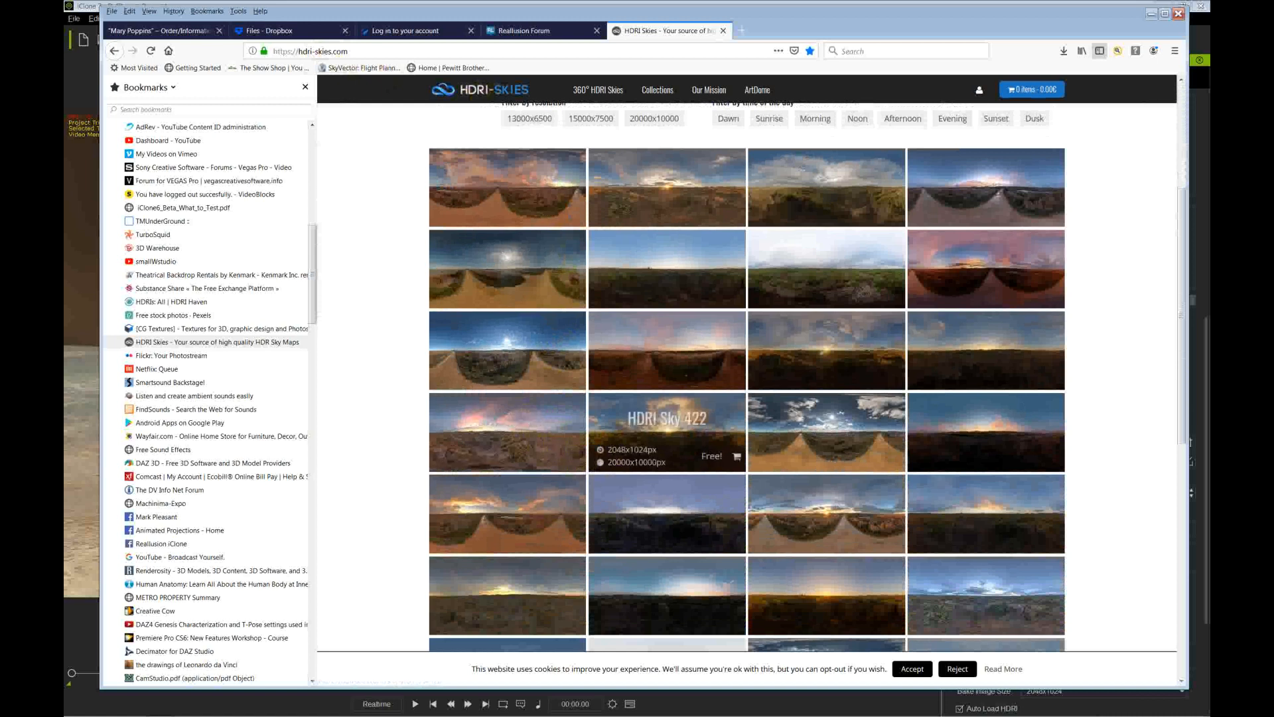
pyautogui.scroll(-3)
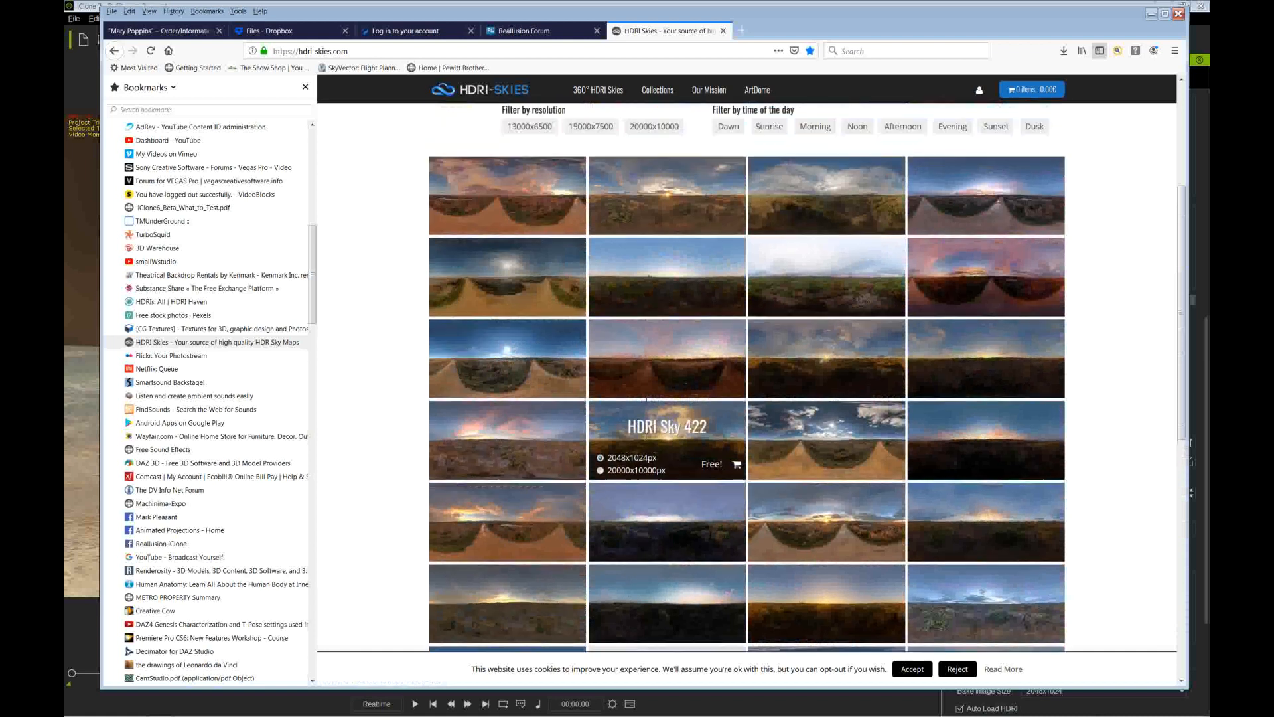
pyautogui.scroll(3)
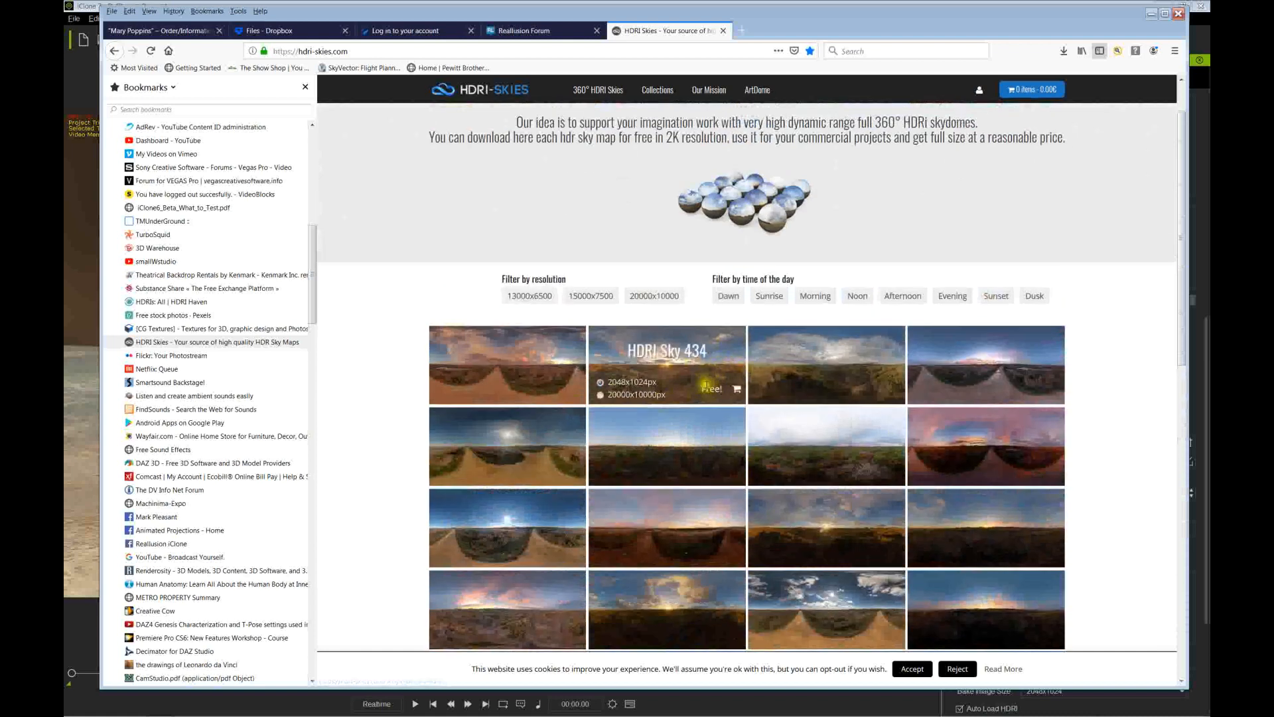
pyautogui.scroll(-3)
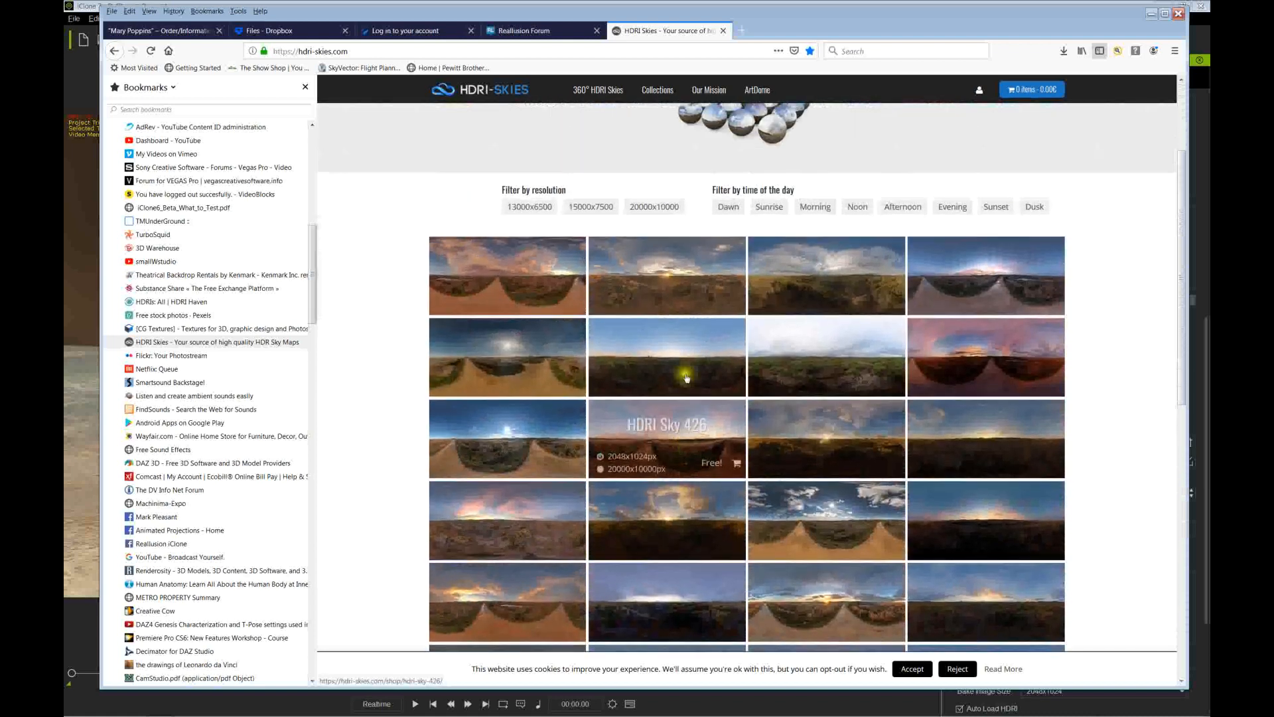
pyautogui.scroll(-3)
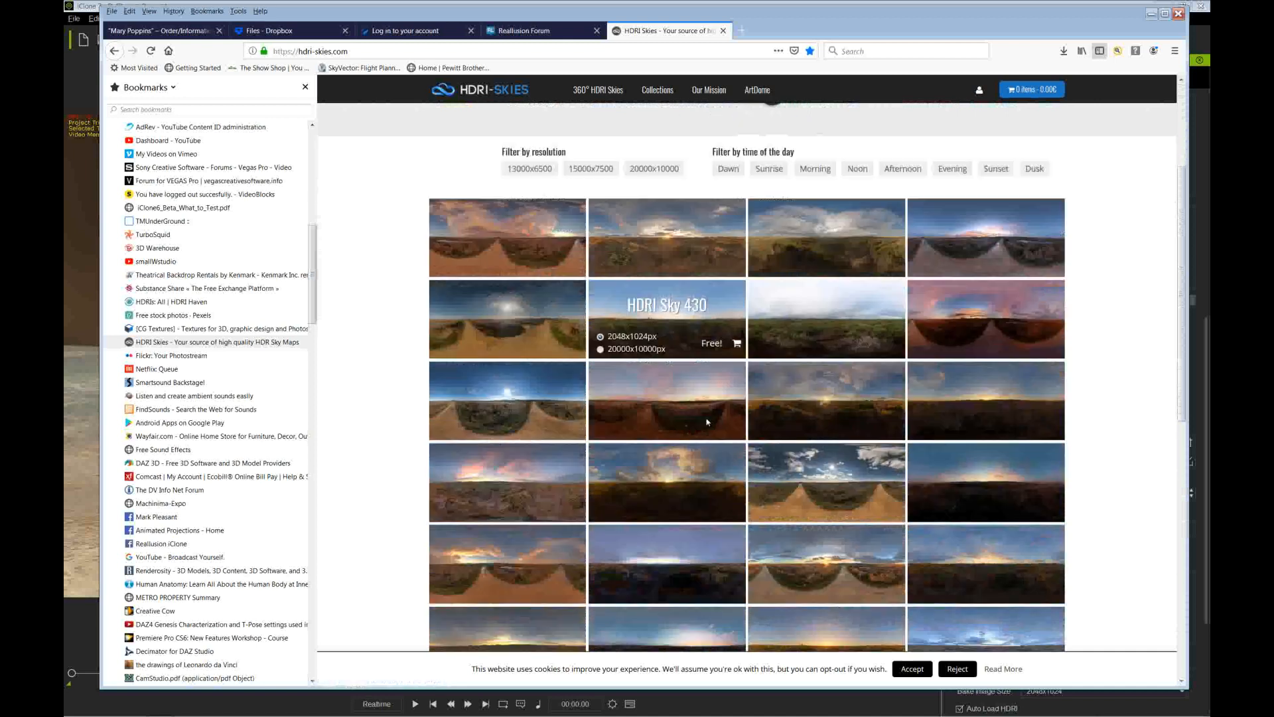
pyautogui.scroll(-3)
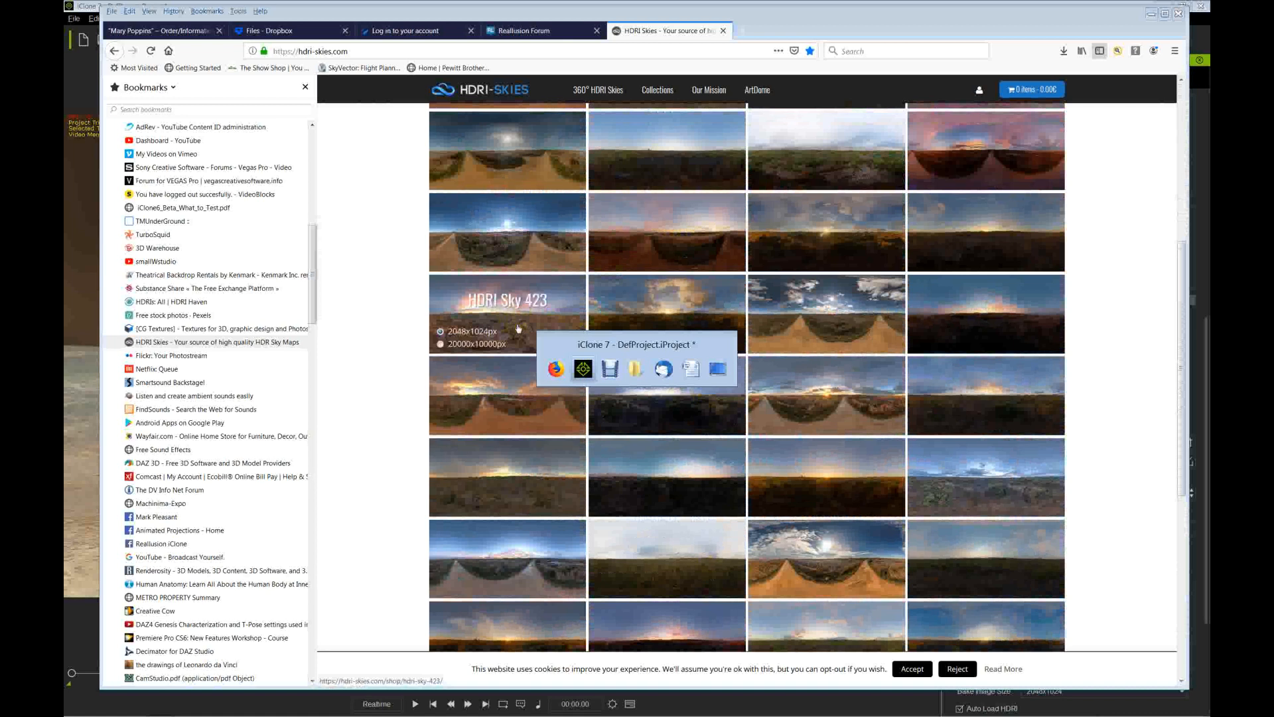
# Load the sunset HDRI into Image Based Lighting and set background Blur to 0
pyautogui.click(583, 369)
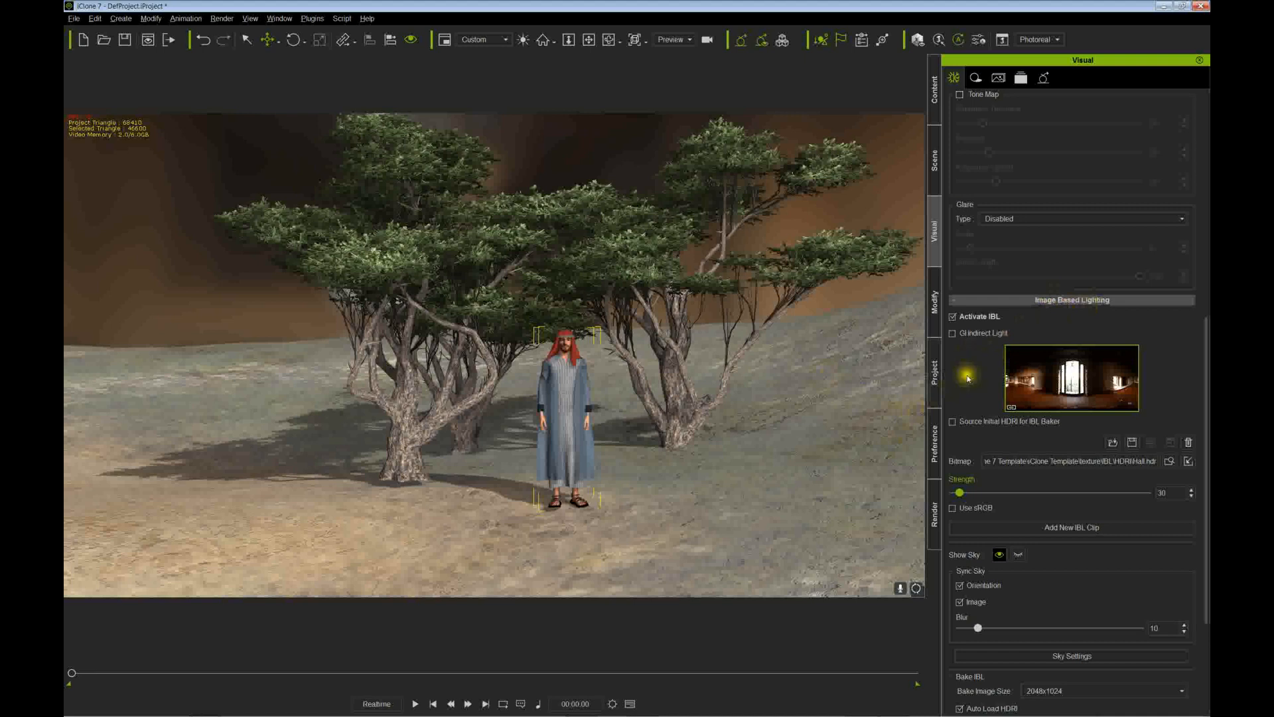
pyautogui.scroll(-3)
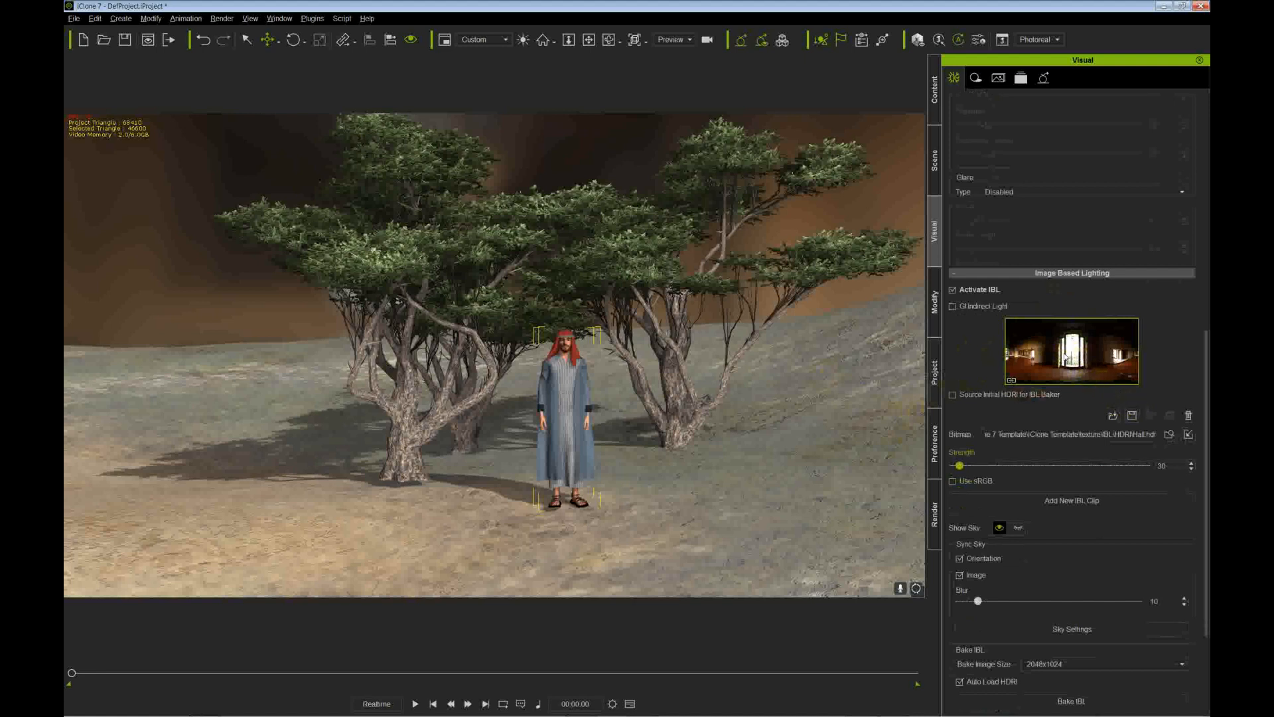
pyautogui.click(1168, 434)
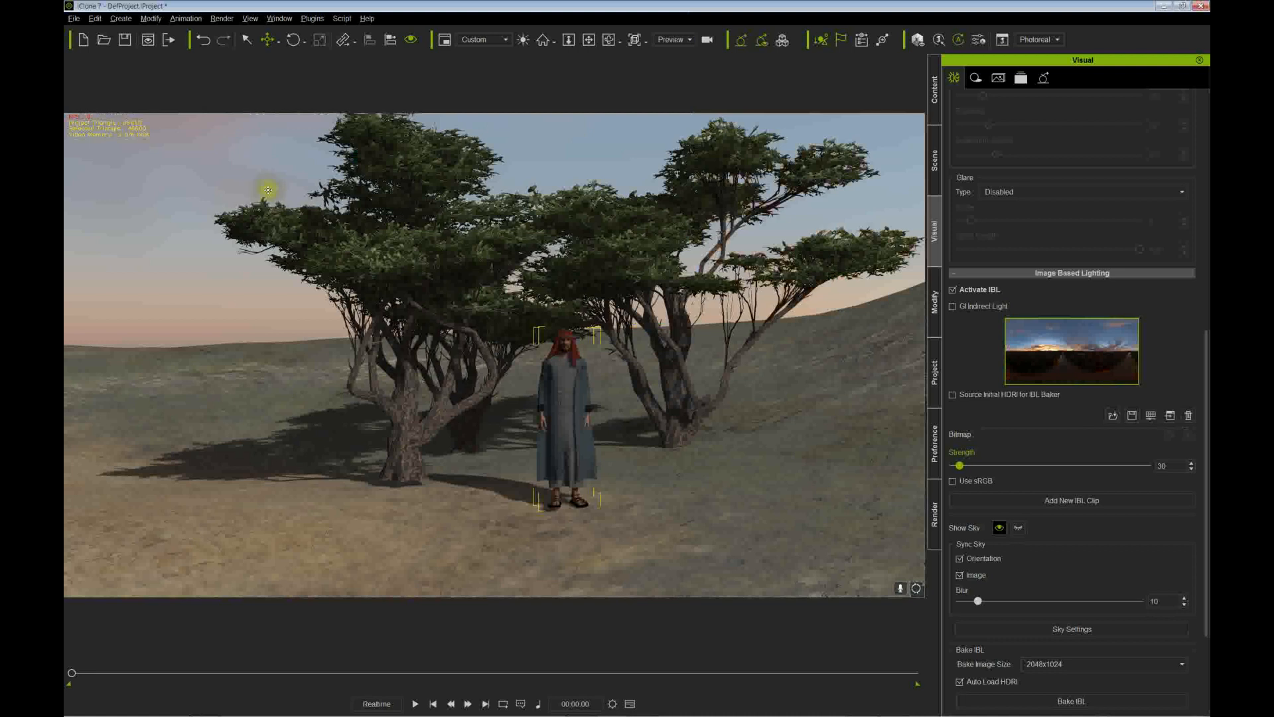
pyautogui.moveTo(653, 449)
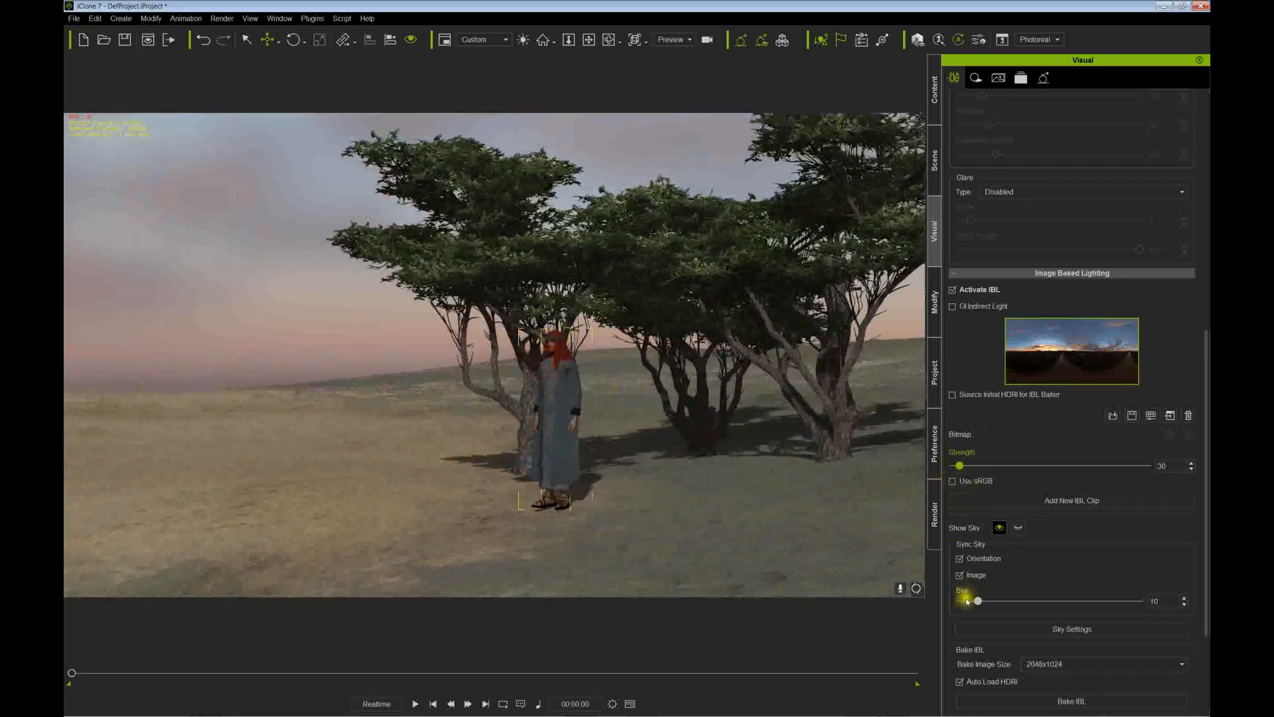
pyautogui.moveTo(978, 600); pyautogui.dragTo(958, 600)
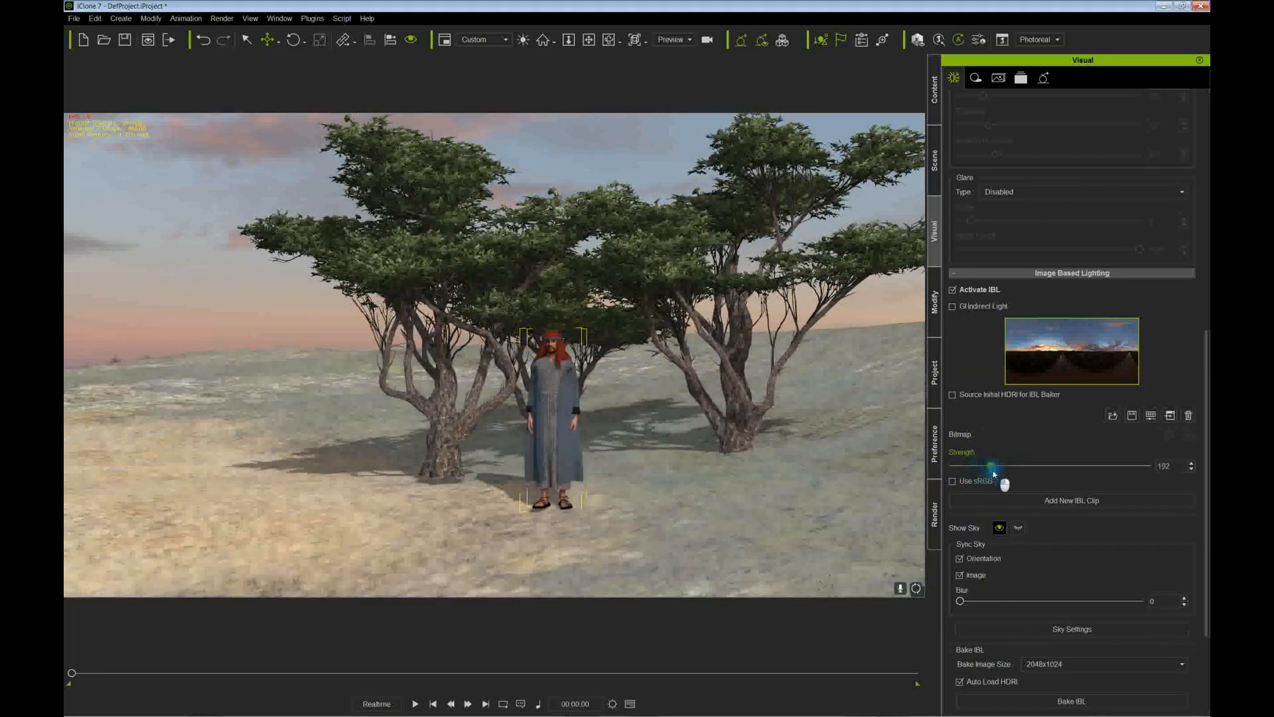
# Bring the sunset sky's IBL Strength down to 0
pyautogui.moveTo(984, 466); pyautogui.dragTo(968, 466)
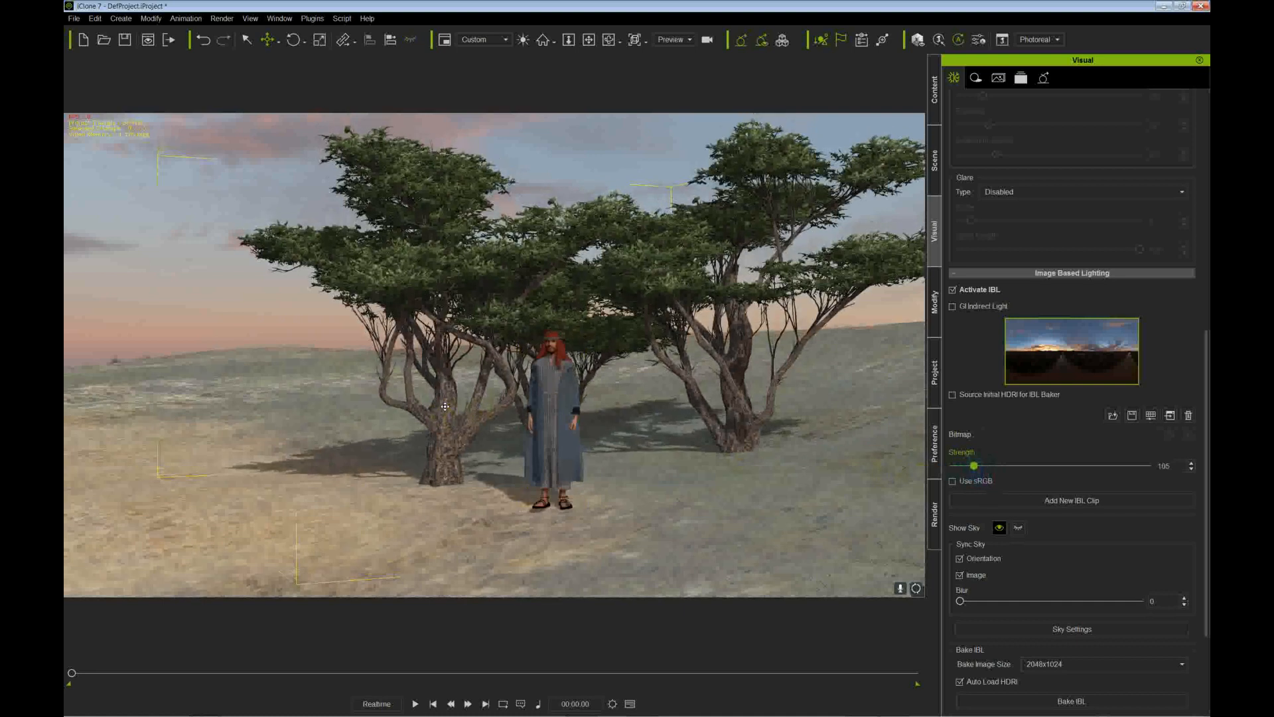
pyautogui.moveTo(975, 466); pyautogui.dragTo(969, 466)
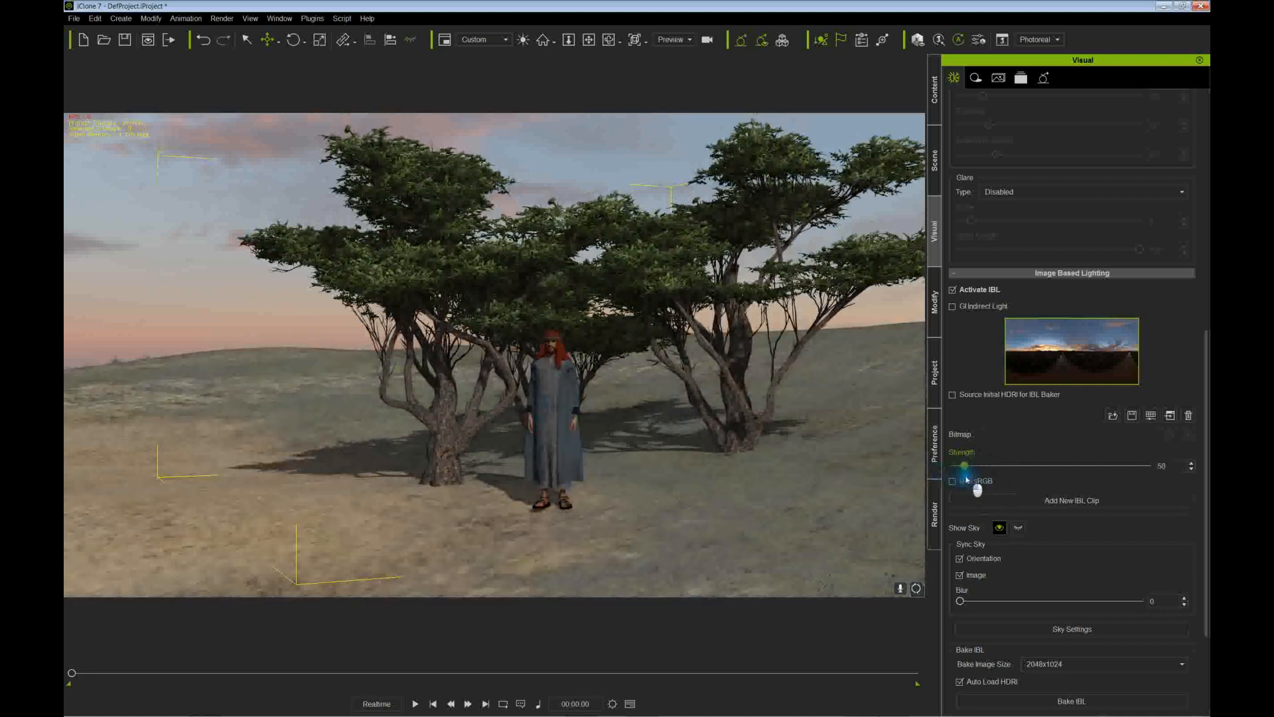
pyautogui.moveTo(967, 466); pyautogui.dragTo(953, 466)
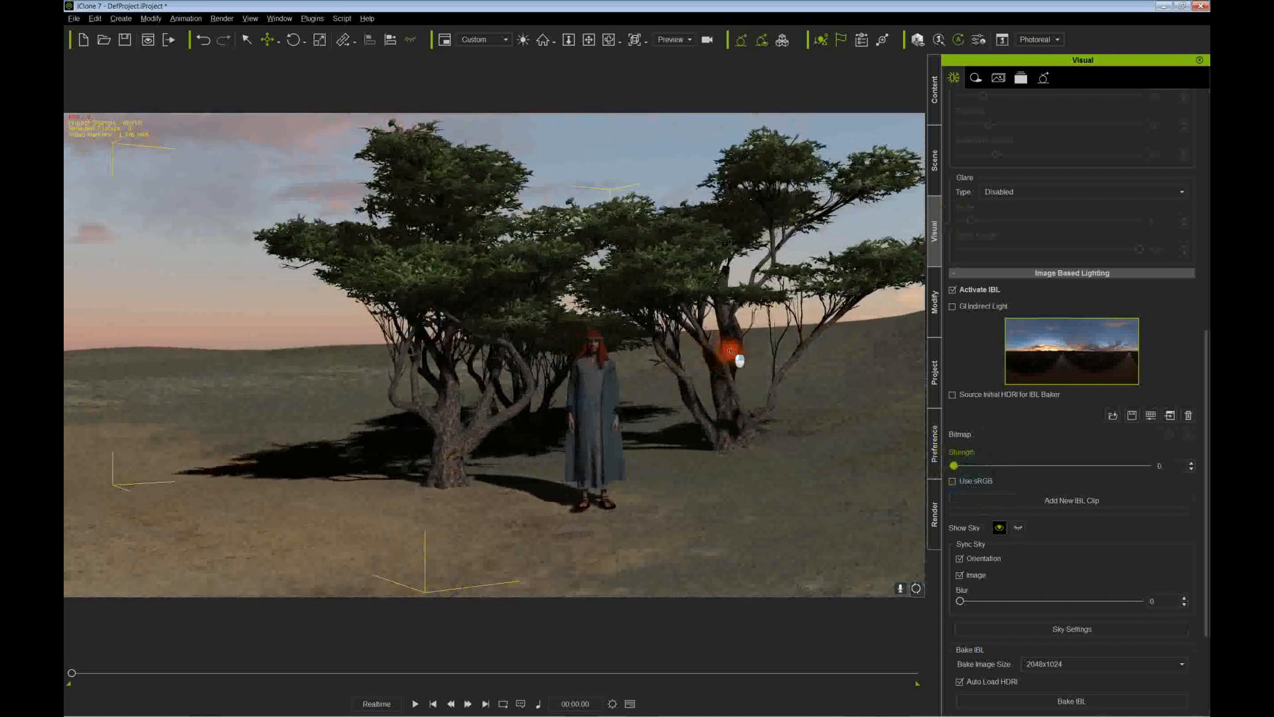
pyautogui.click(933, 153)
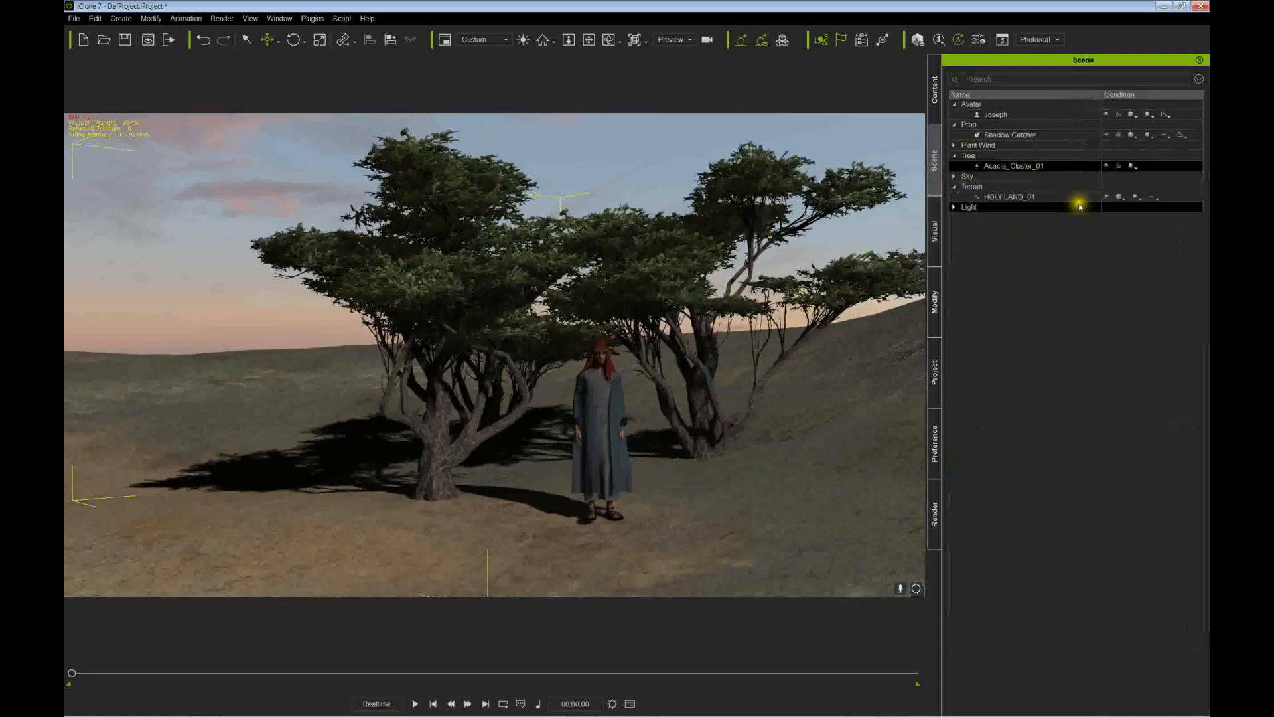
# Select the Key light under Scene > Light and open its properties for a 1.30 multiplier
pyautogui.click(955, 207)
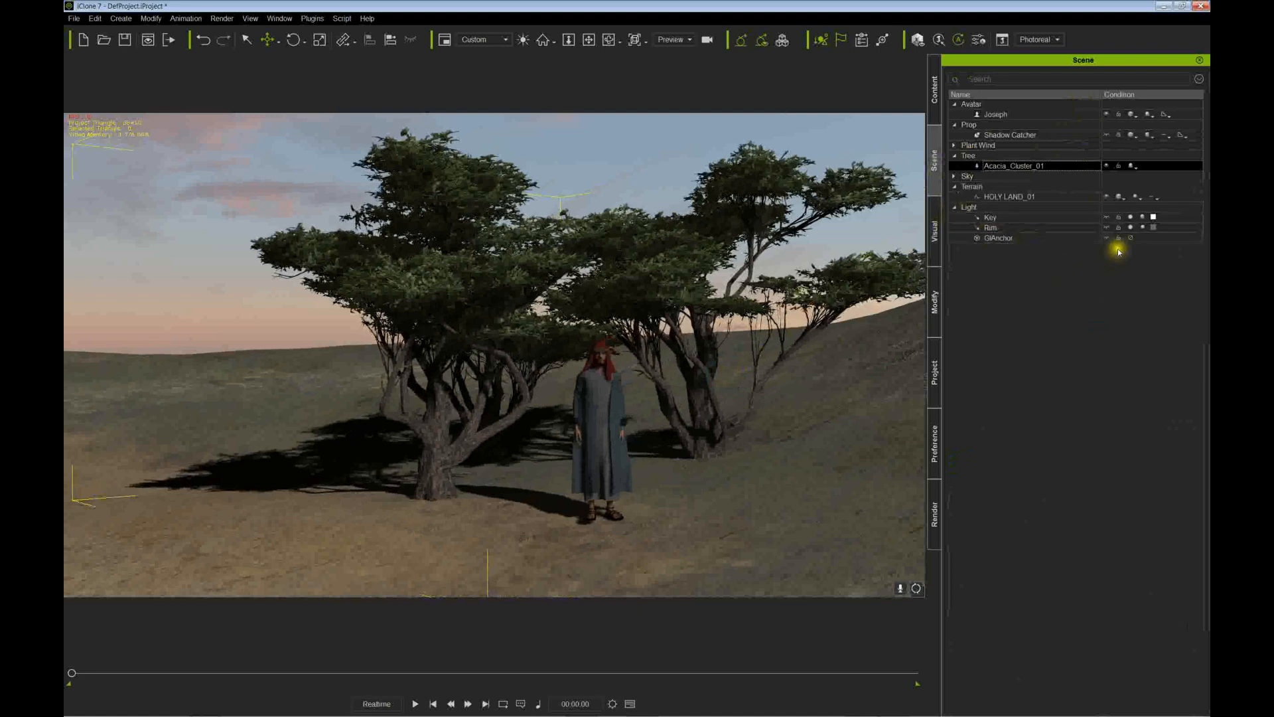
pyautogui.click(1131, 217)
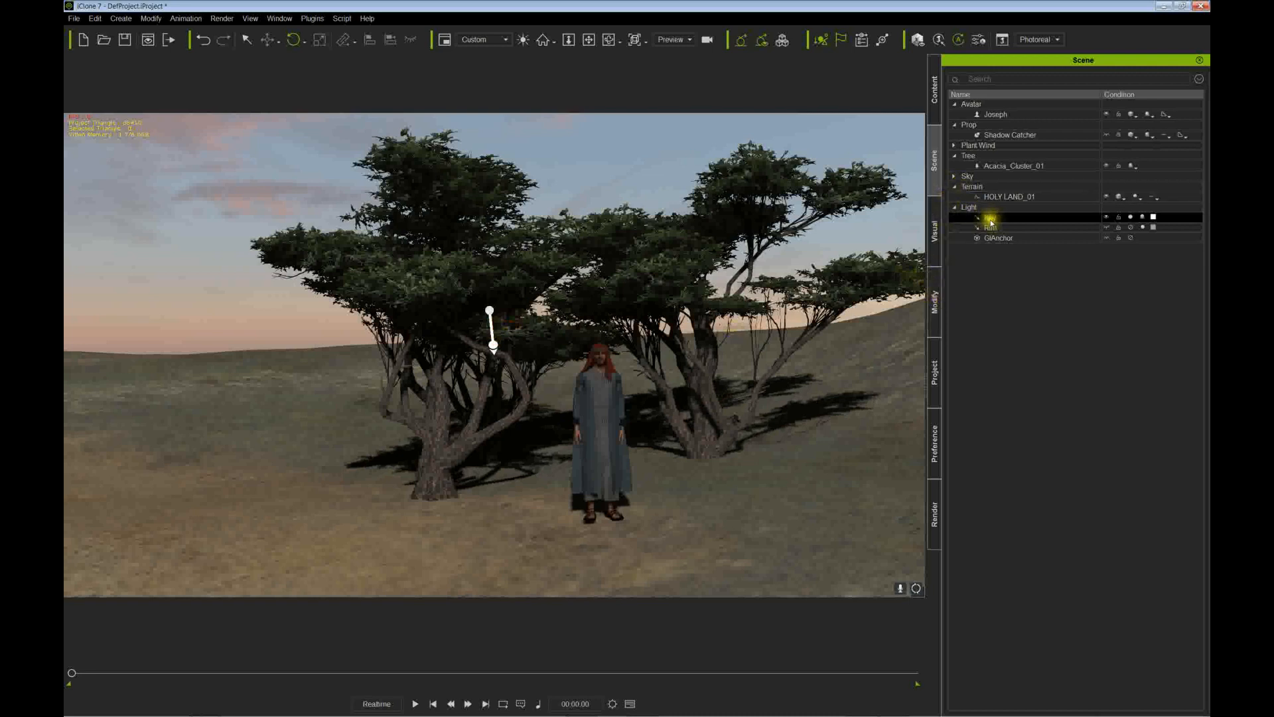
pyautogui.doubleClick(993, 217)
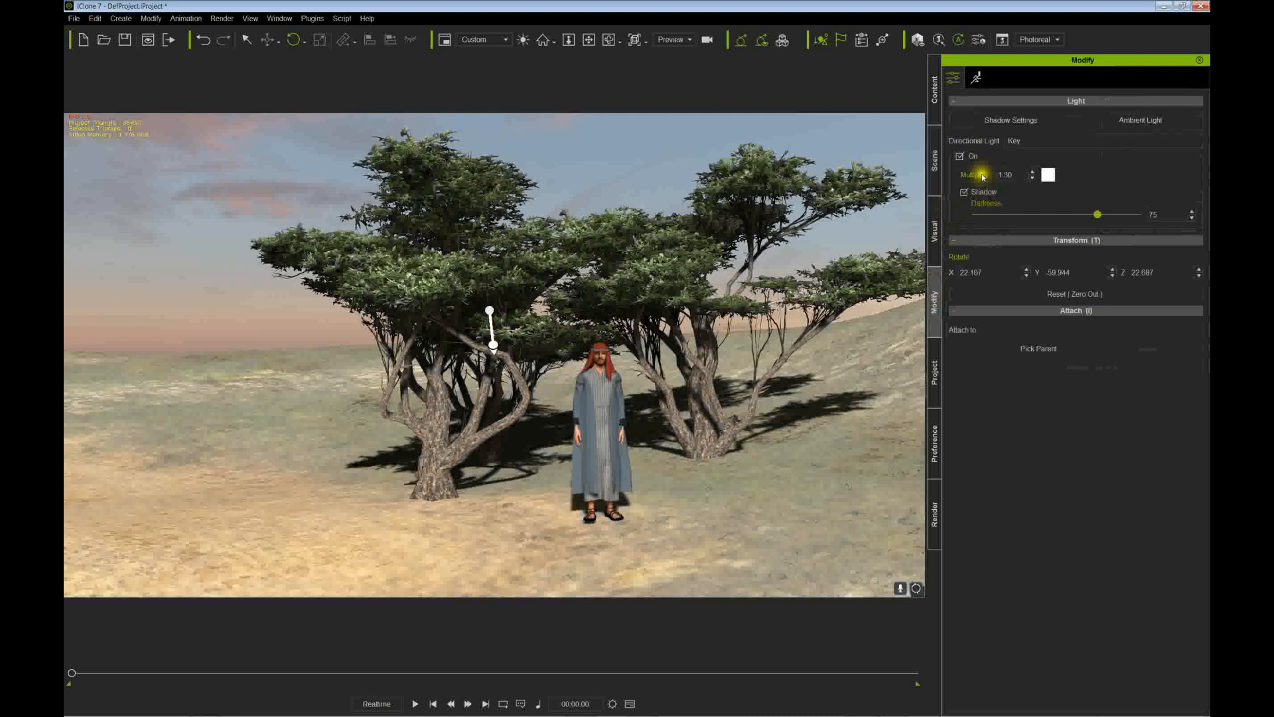
pyautogui.moveTo(645, 382)
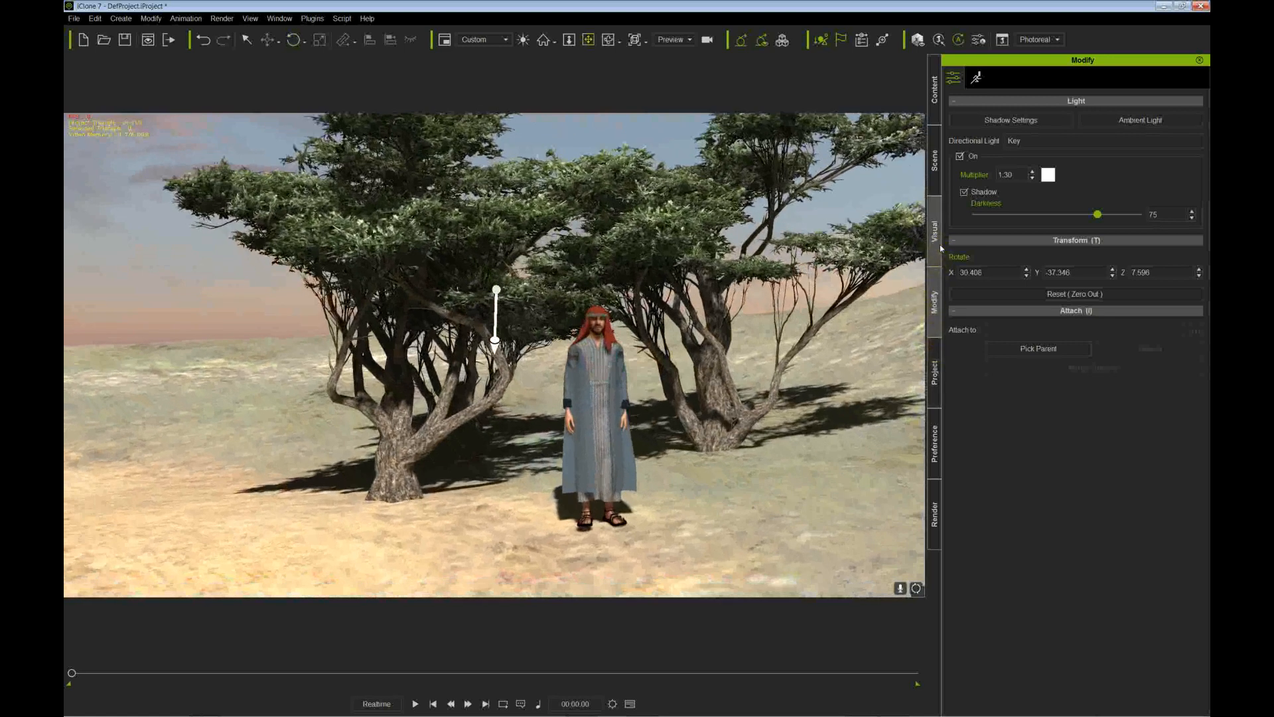
# Return to the Visual tab after re-angling the Key light's Rotate X/Y/Z
pyautogui.click(934, 237)
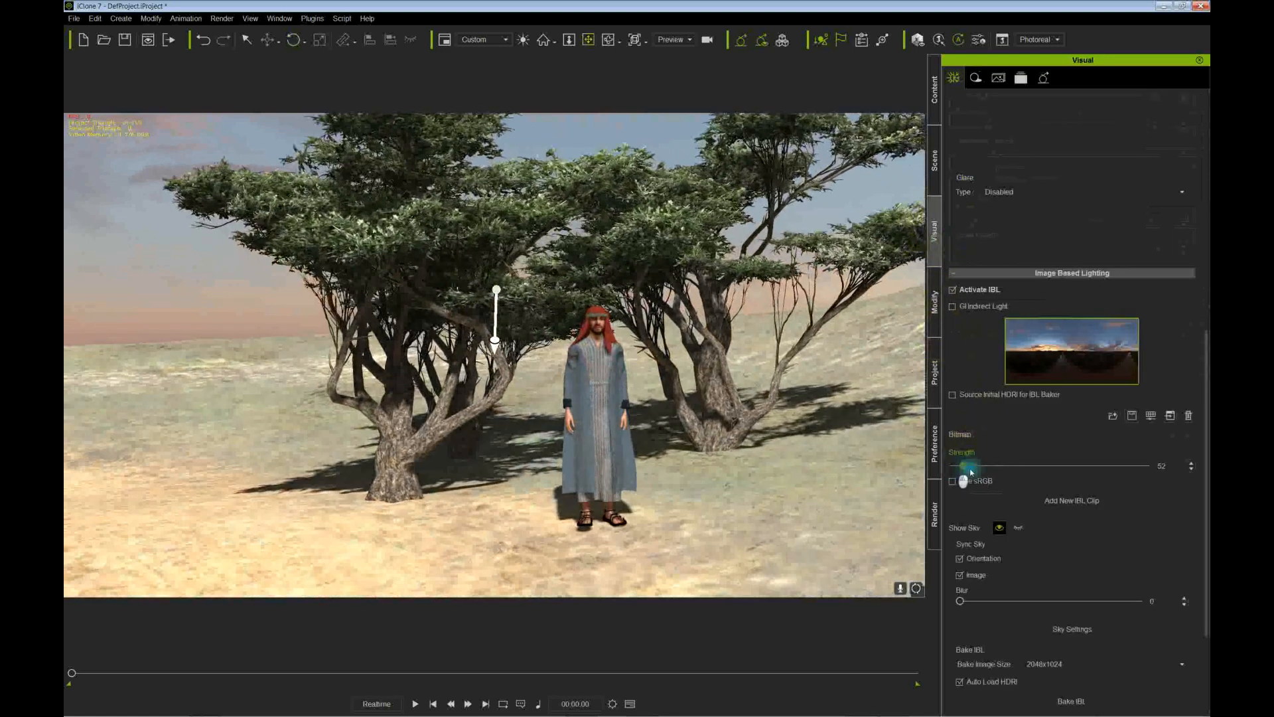
# Keep IBL Strength at 0 and rotate the sky panorama to about Z 217 so sunset clouds sit behind the trees
pyautogui.moveTo(976, 466); pyautogui.dragTo(984, 466)
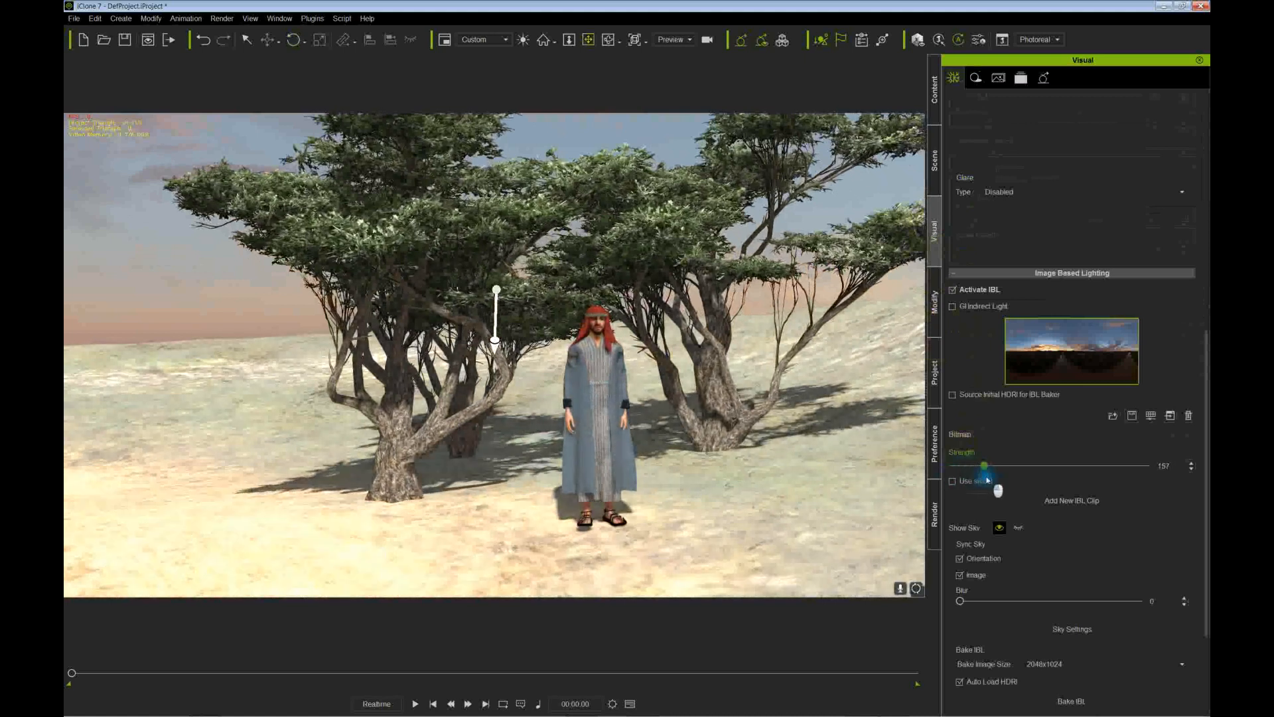
pyautogui.moveTo(984, 466); pyautogui.dragTo(958, 466)
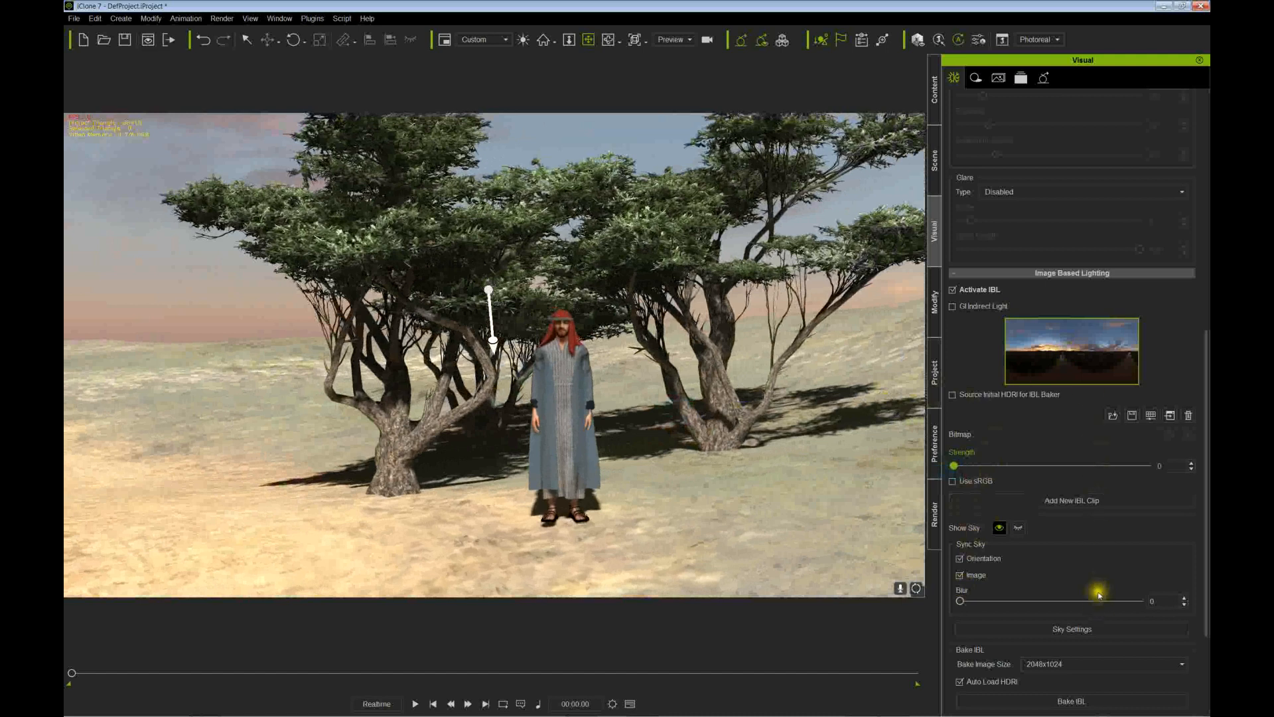
pyautogui.scroll(-3)
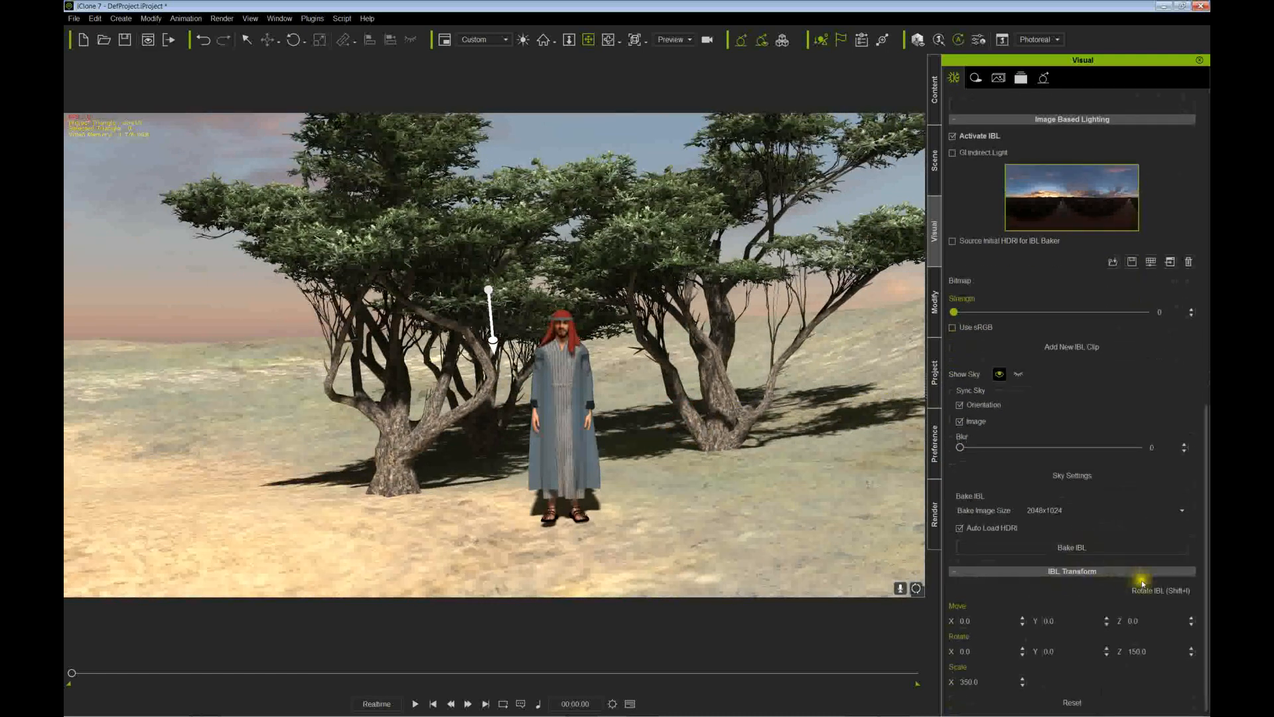
pyautogui.click(1140, 578)
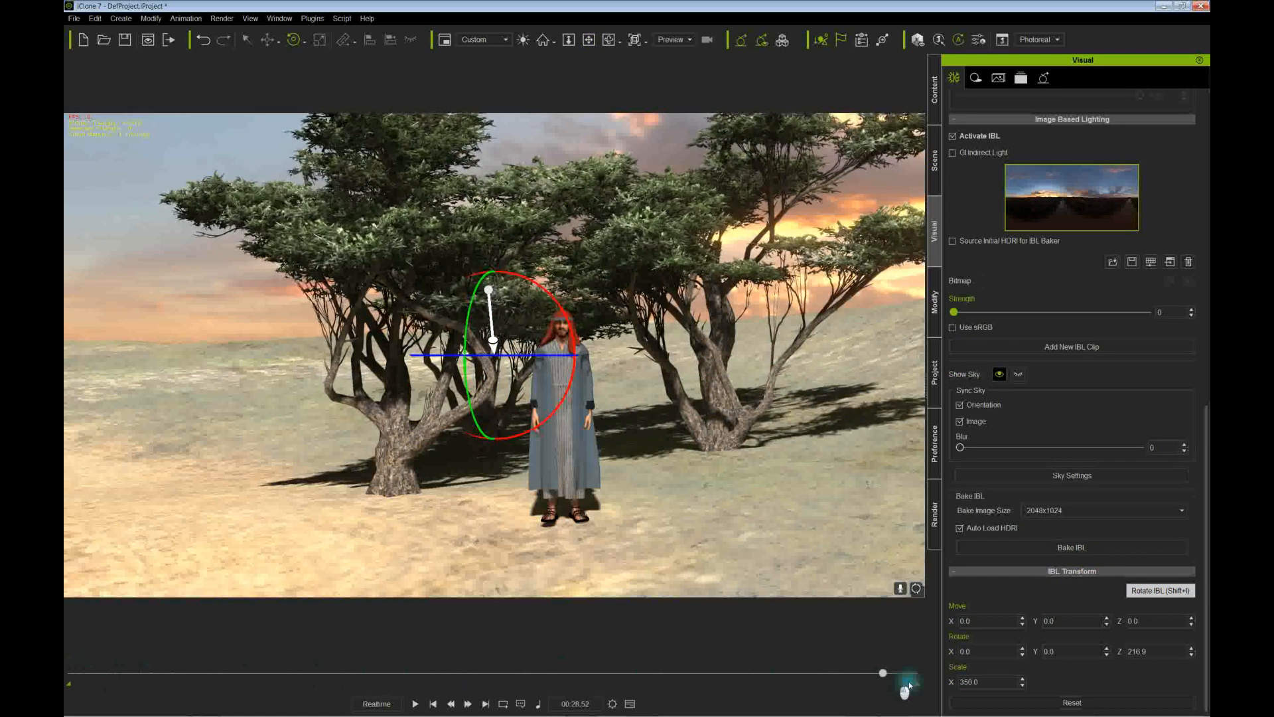
pyautogui.moveTo(882, 673); pyautogui.dragTo(915, 673)
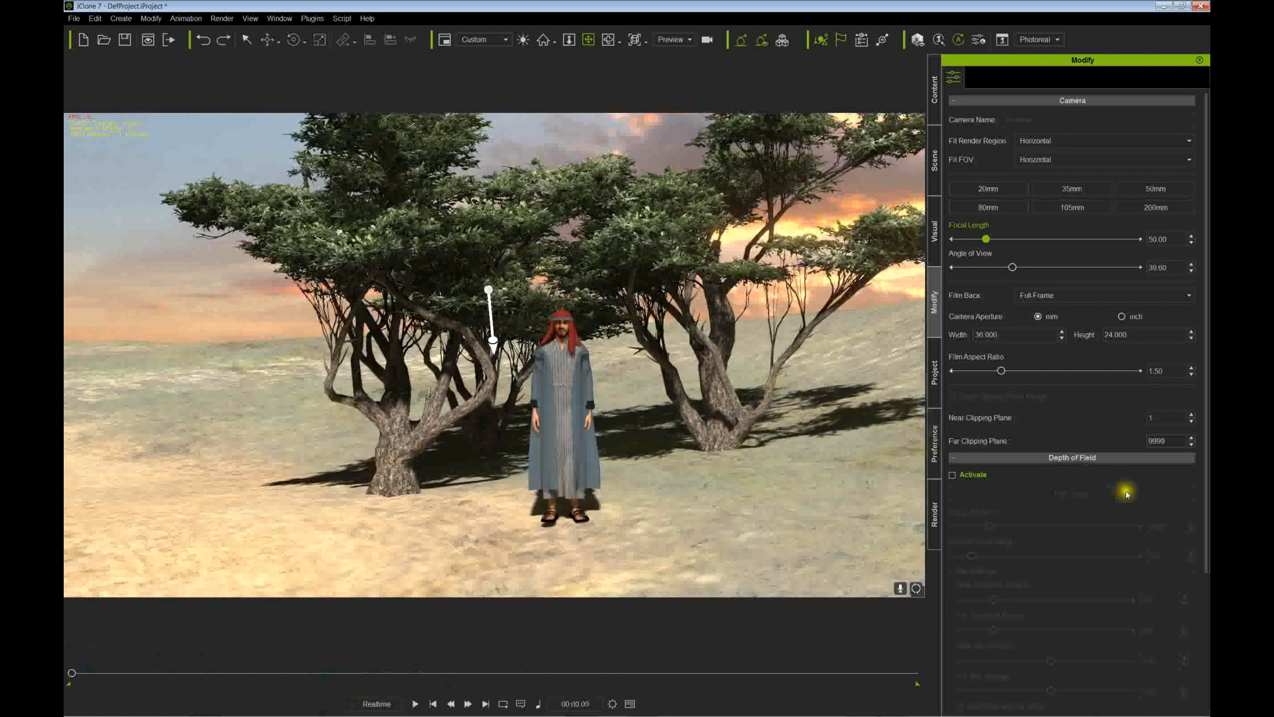
pyautogui.moveTo(952, 316)
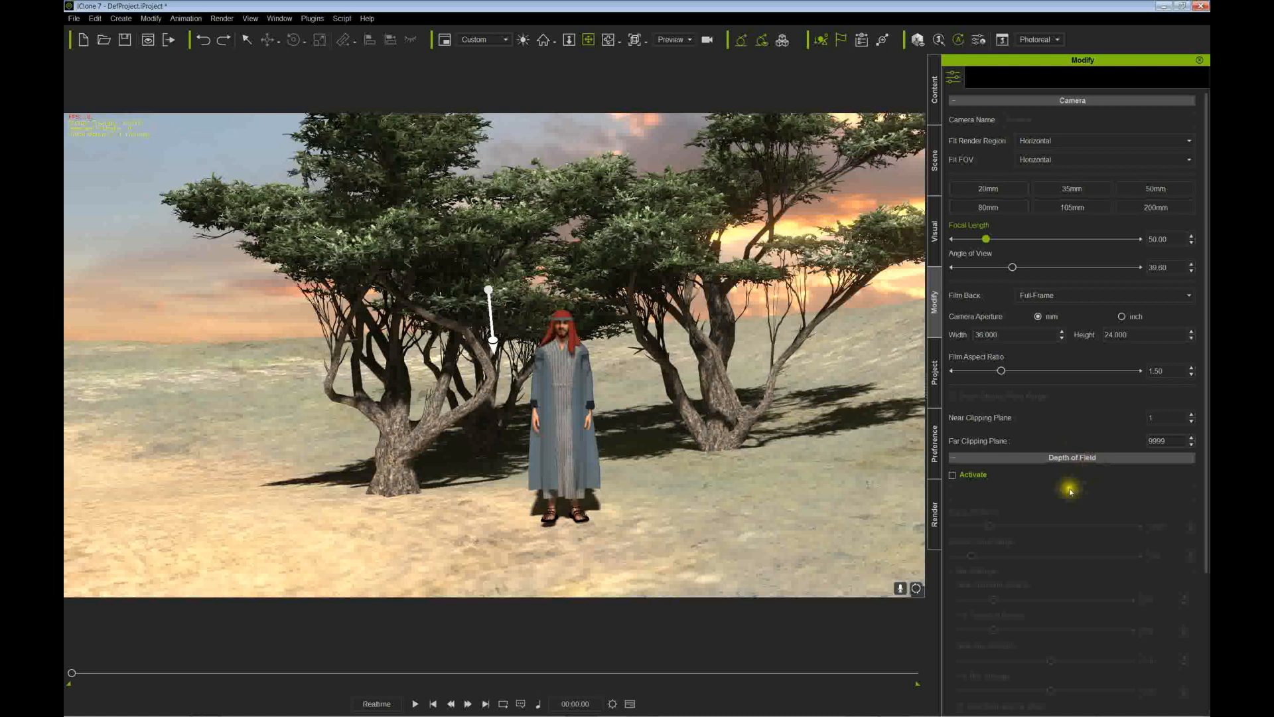
# Show the scene outline with the Light group holding the Key and Rim lights
pyautogui.click(931, 235)
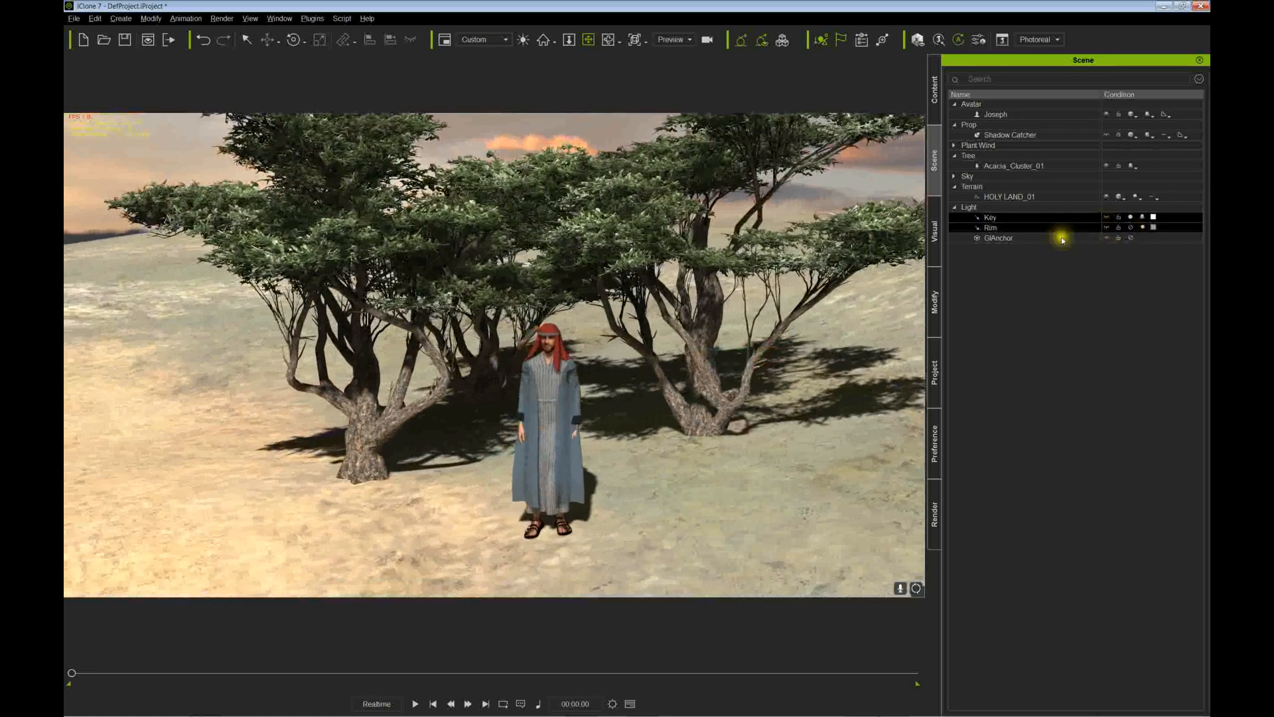
# Give the Rim light a 0.50 multiplier without shadows, then select Joseph's avatar in the viewport
pyautogui.click(990, 227)
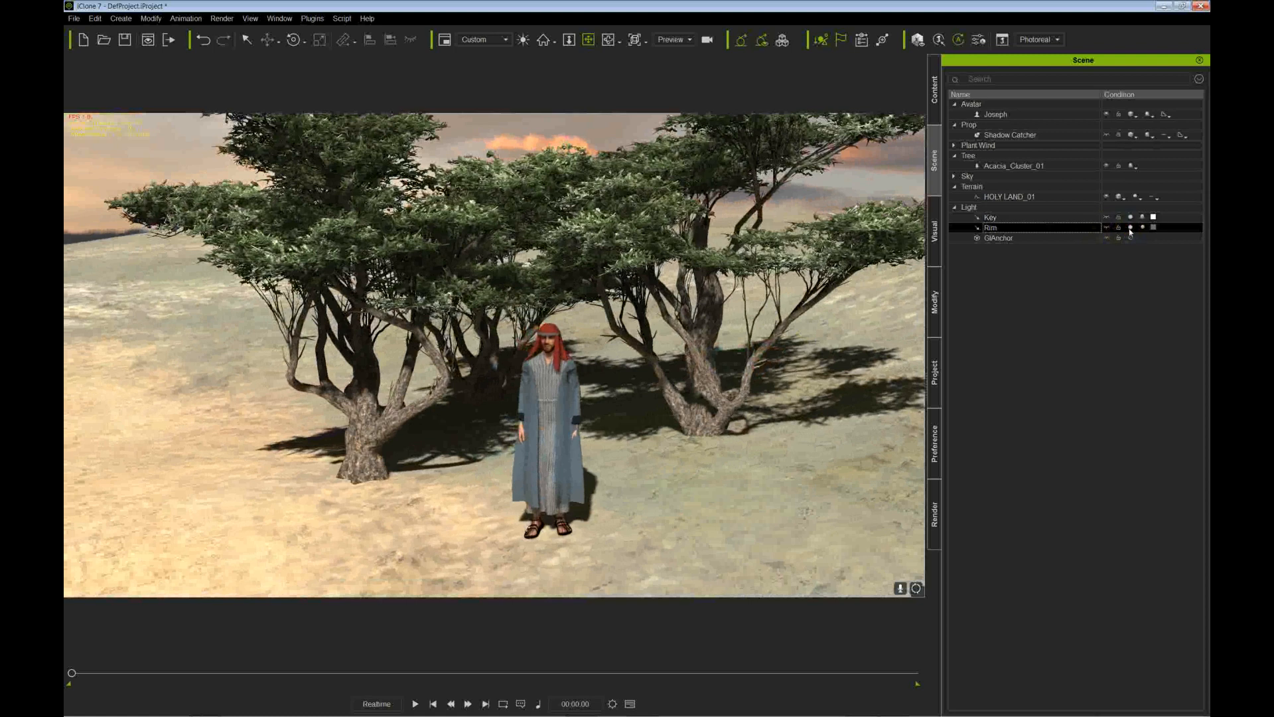
pyautogui.moveTo(924, 305)
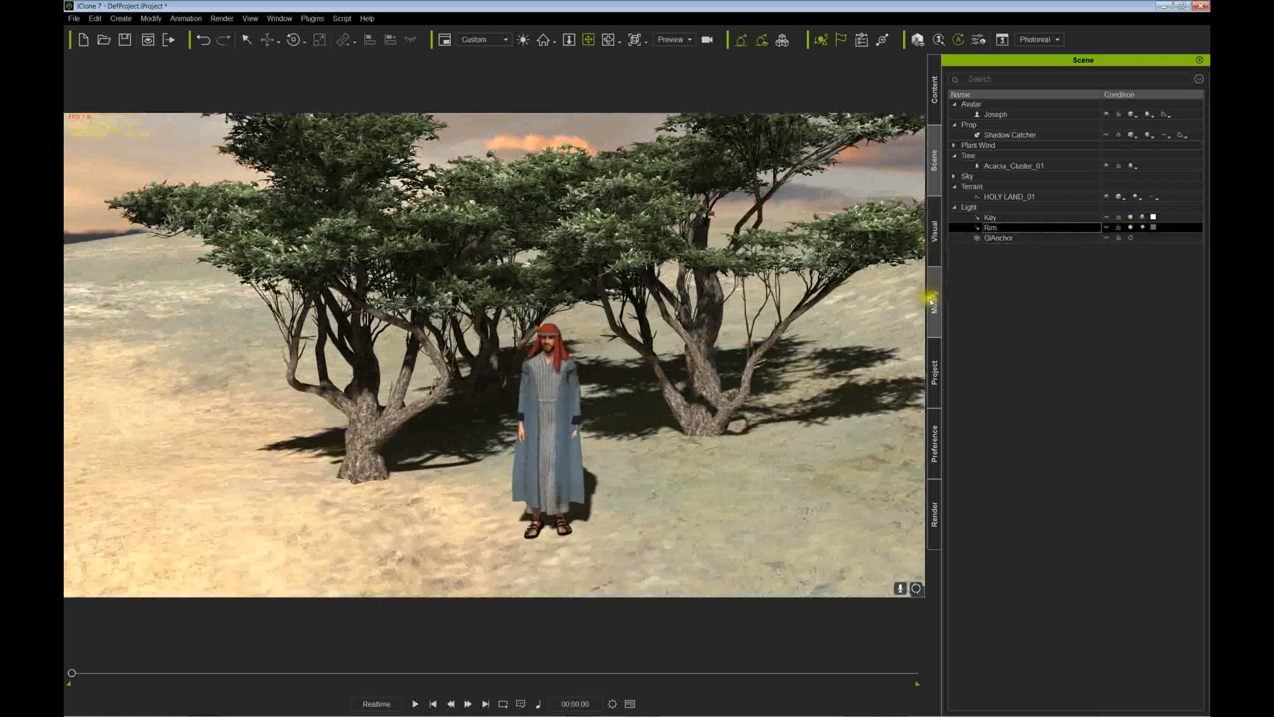
pyautogui.click(939, 307)
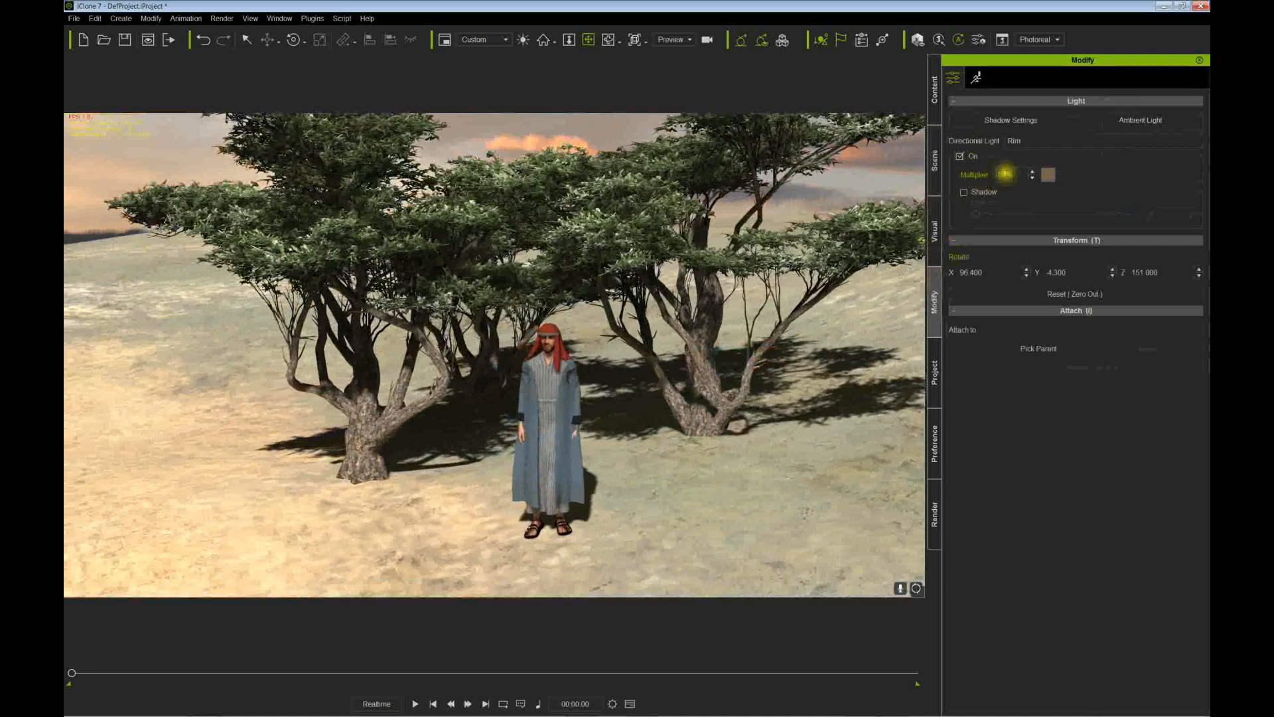
pyautogui.click(963, 194)
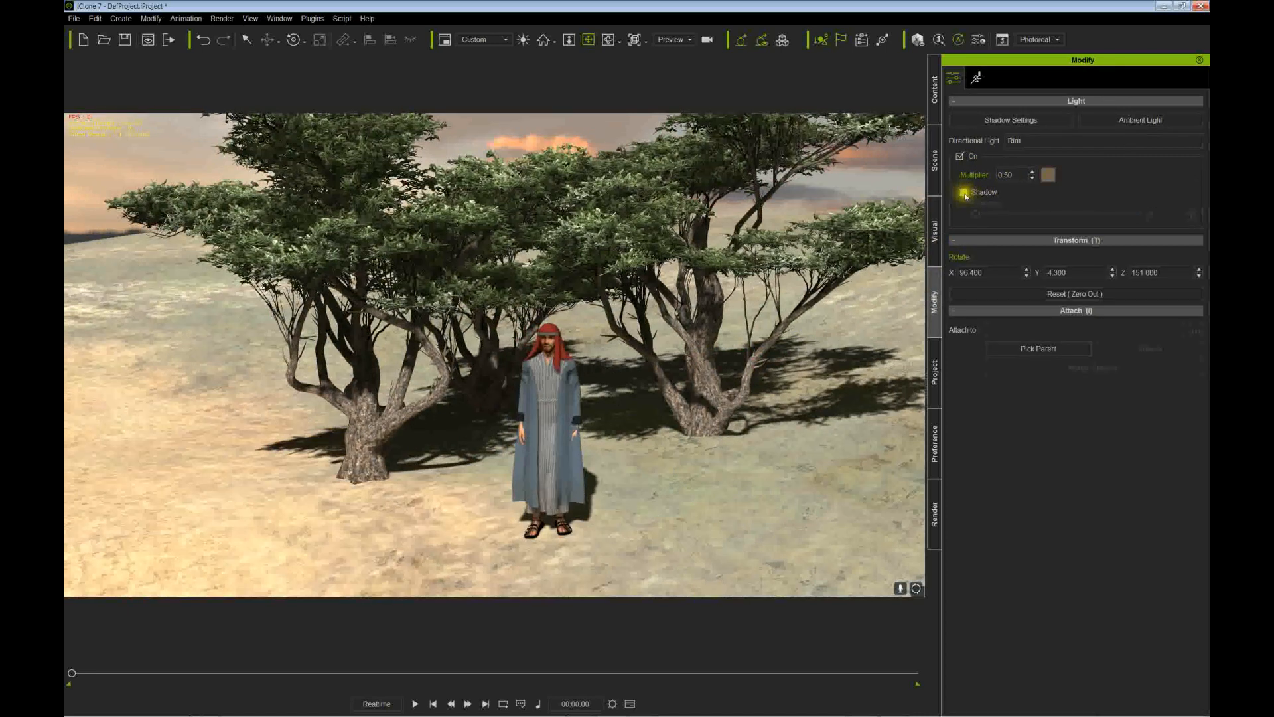
pyautogui.click(962, 193)
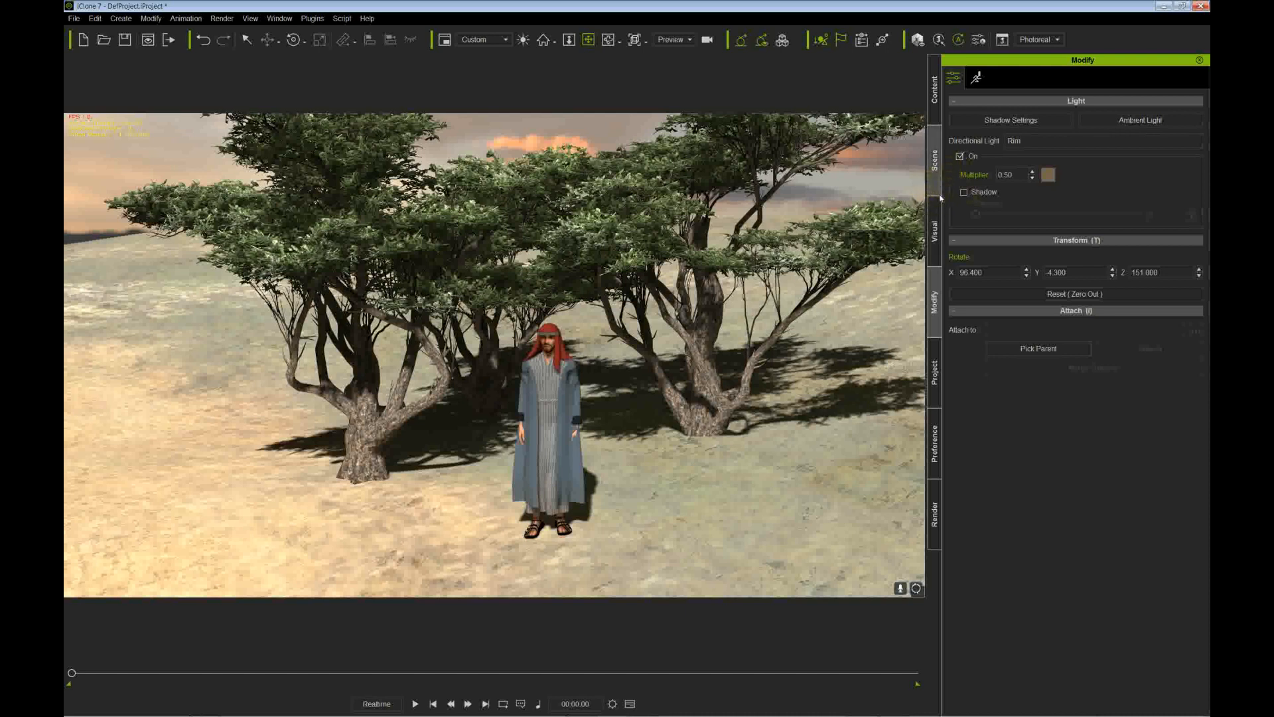
pyautogui.click(935, 154)
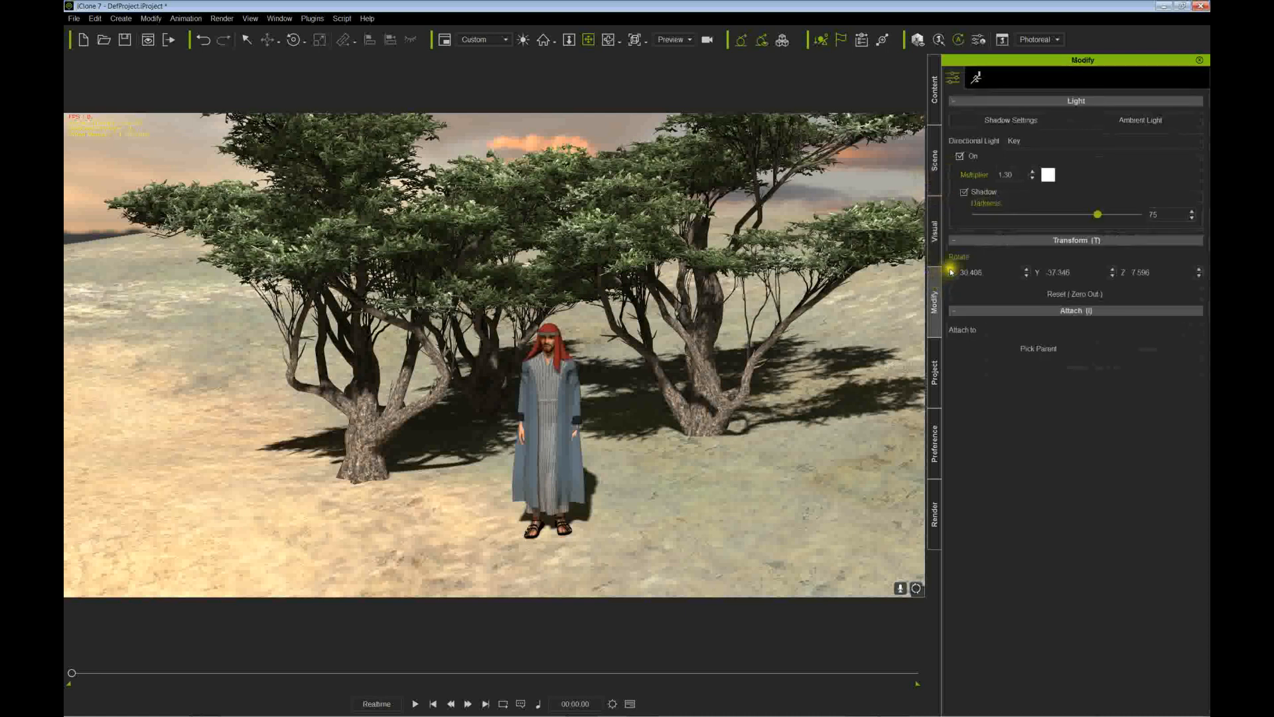
pyautogui.click(964, 192)
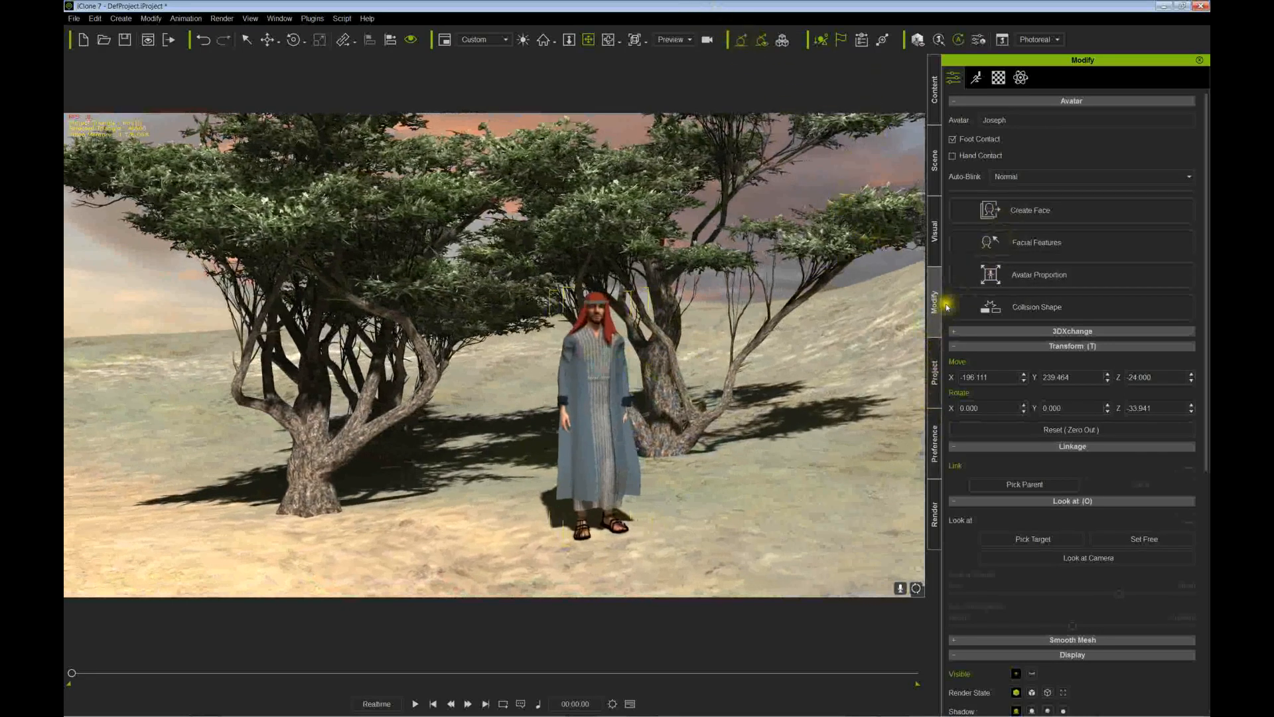
# Enable Global Illumination on the Visual settings' Global Illumination page
pyautogui.click(934, 236)
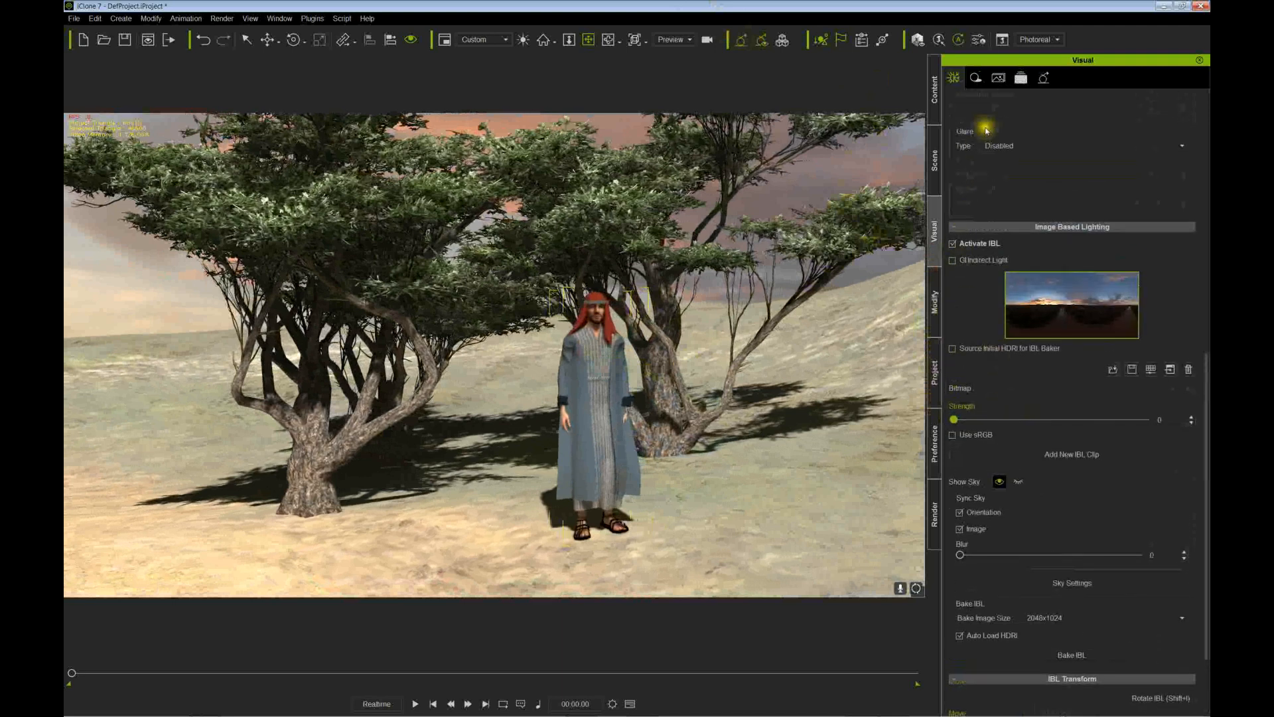
pyautogui.click(1020, 77)
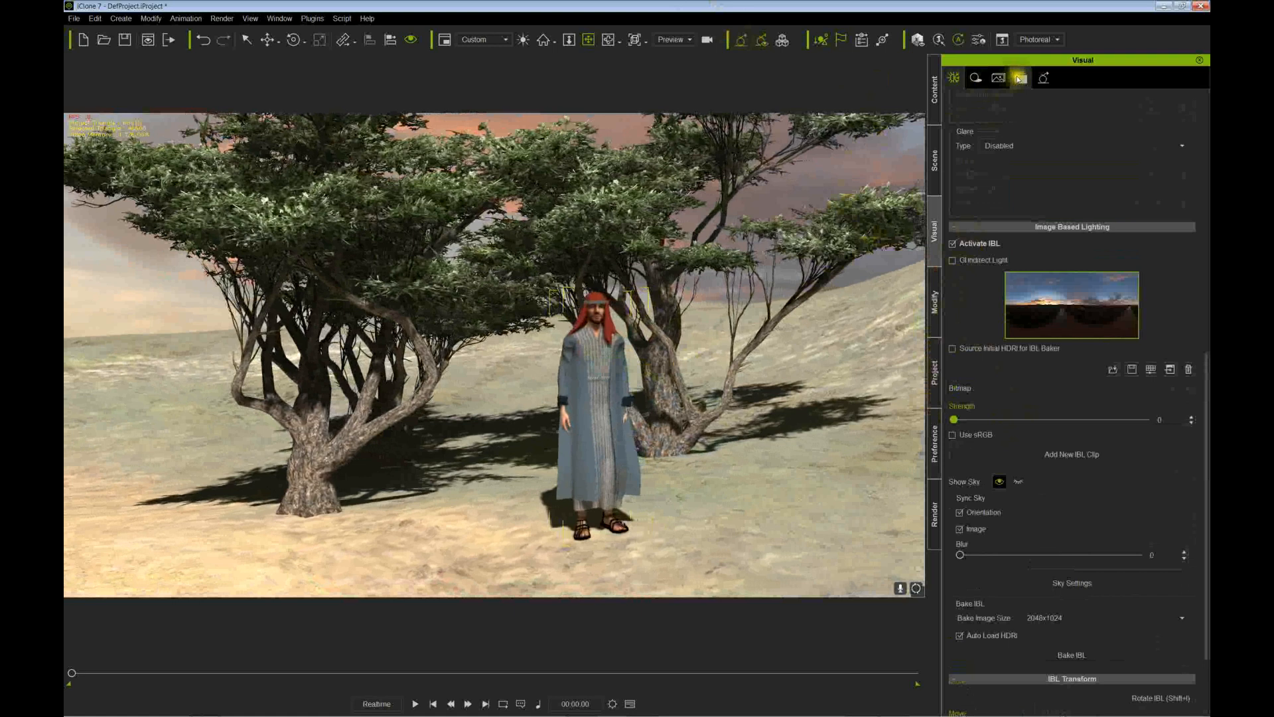
pyautogui.click(1043, 79)
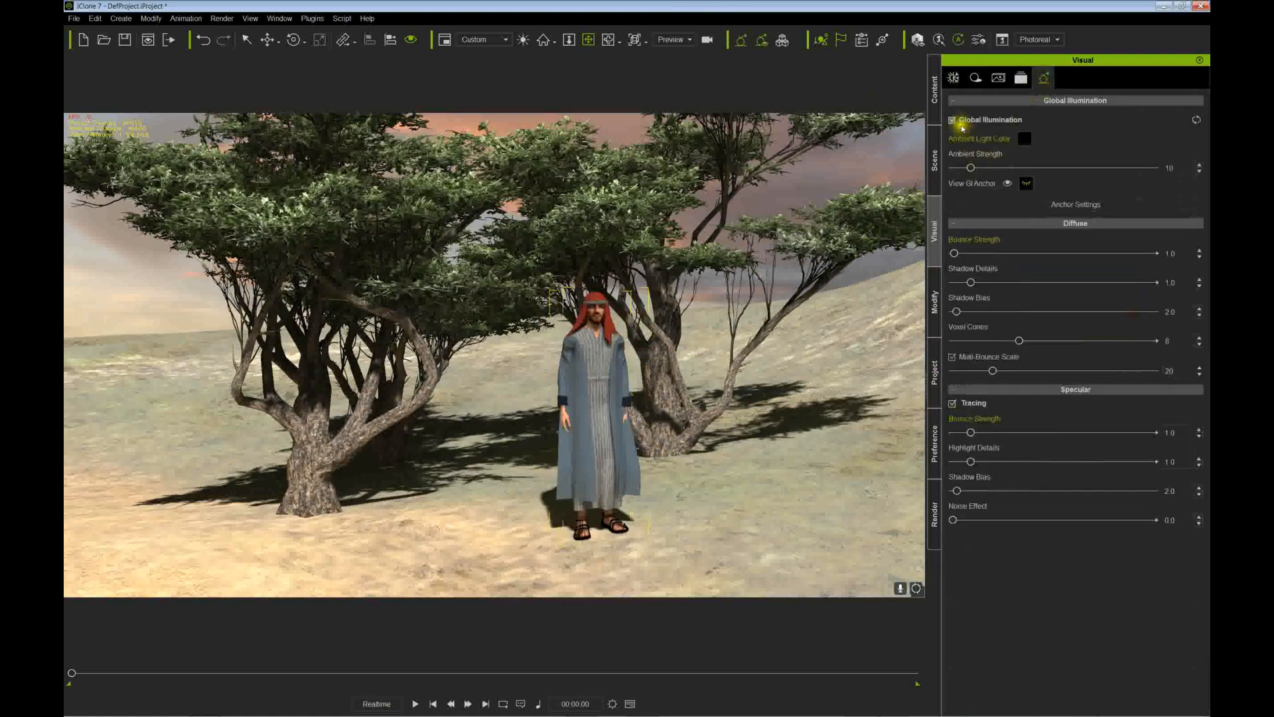
pyautogui.click(953, 119)
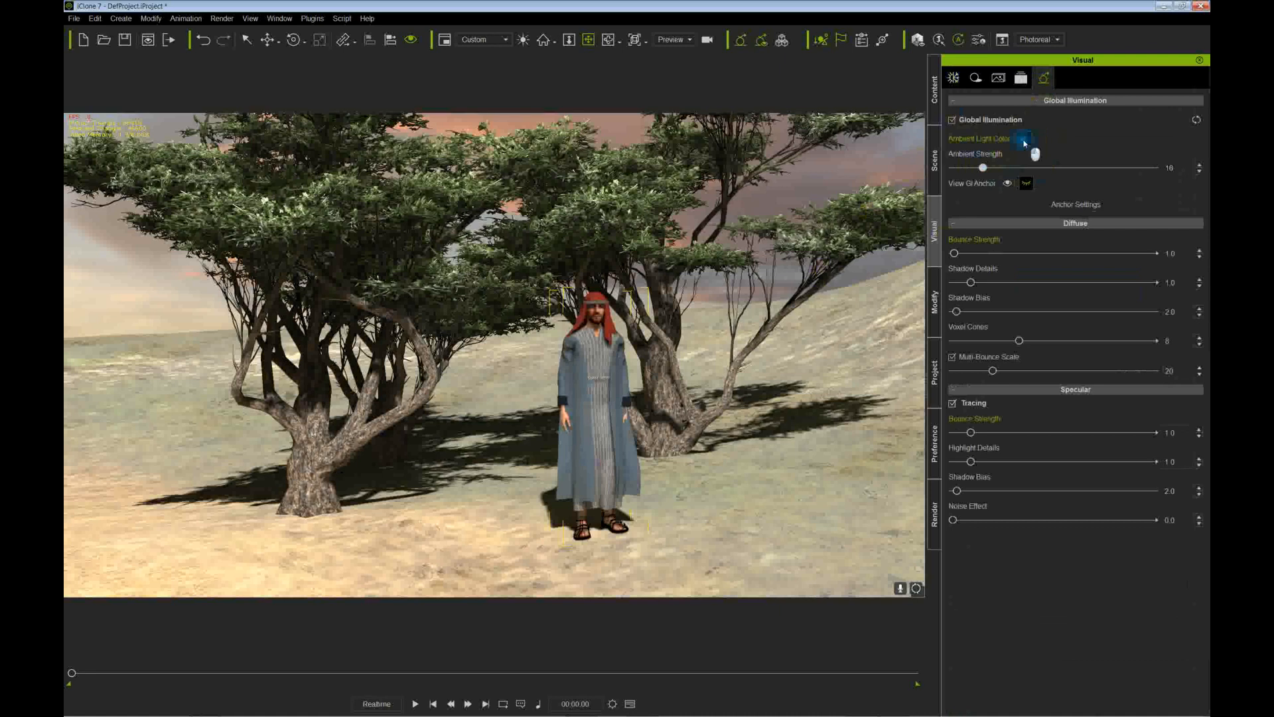
# Pick a dark blue Ambient Light Color, re-choosing the hue after a first attempt
pyautogui.click(1025, 139)
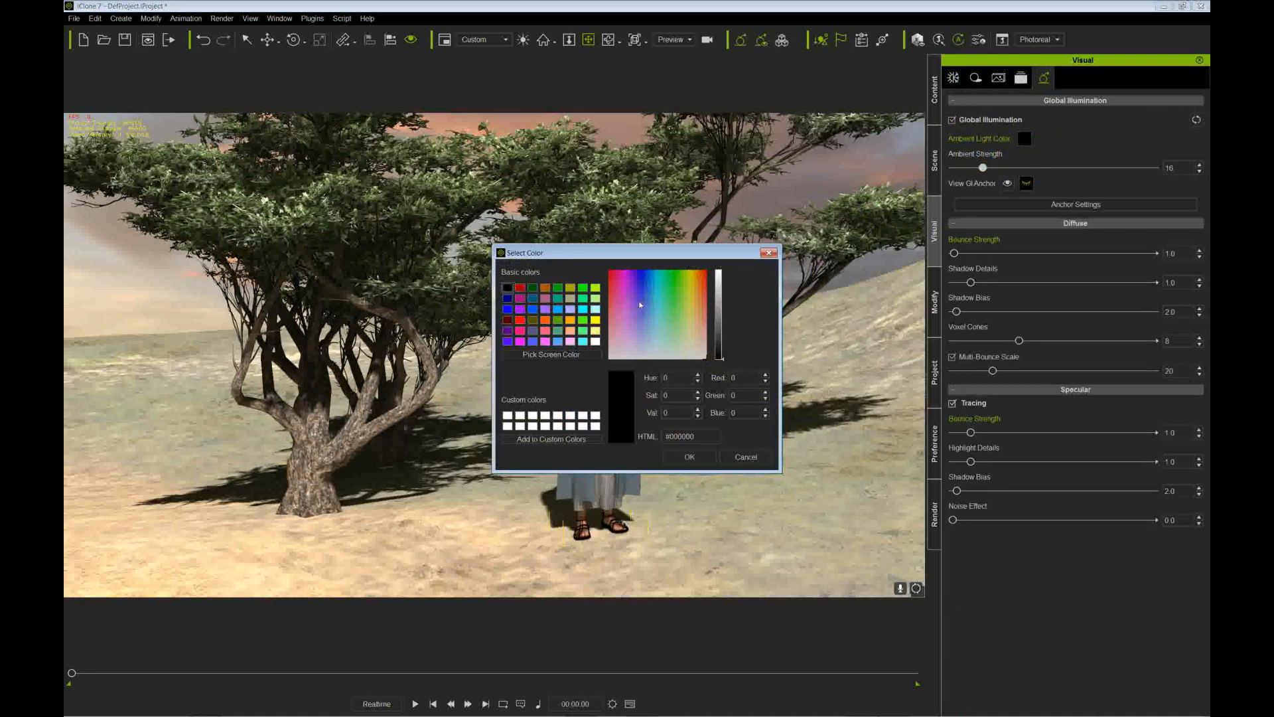
pyautogui.click(656, 315)
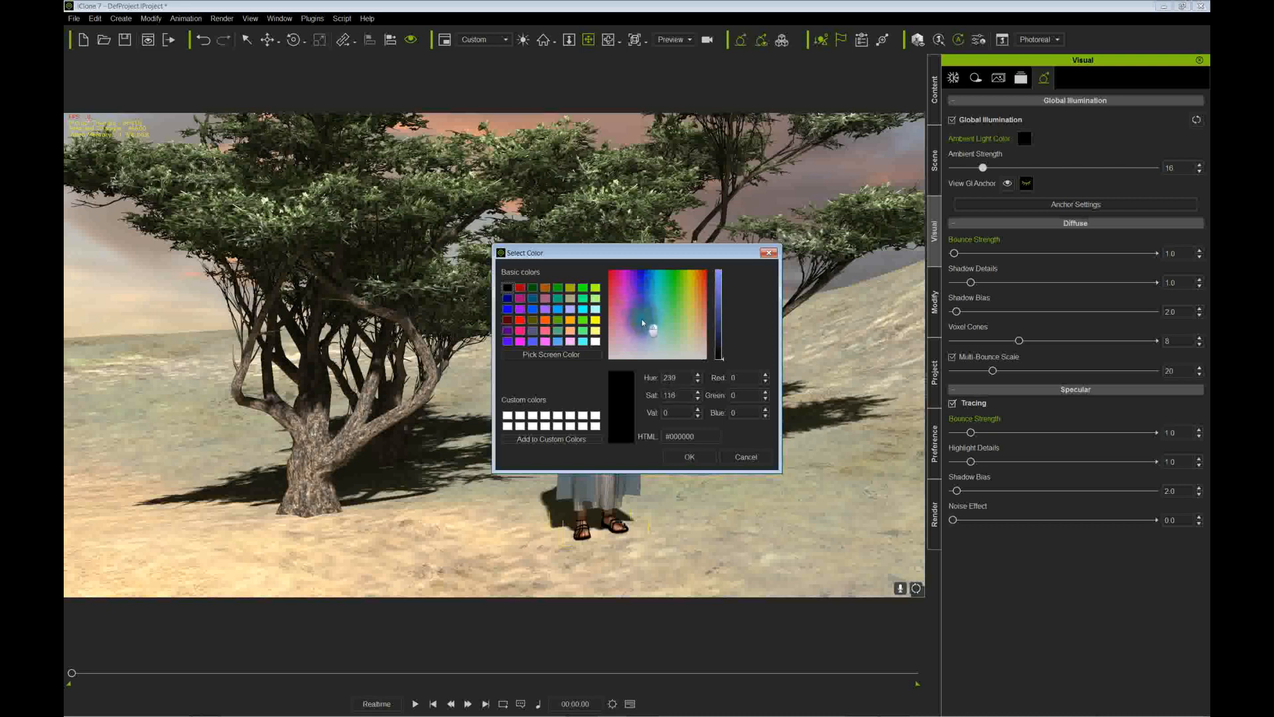
pyautogui.click(648, 331)
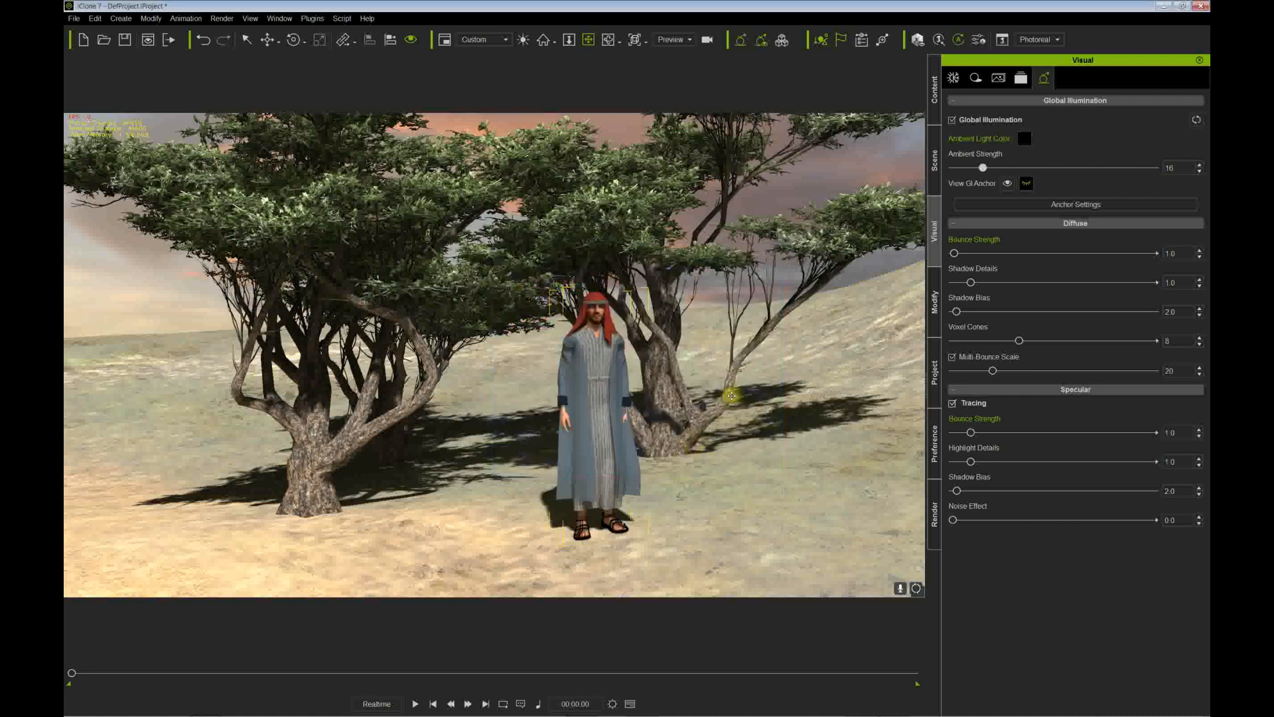
pyautogui.moveTo(959, 167); pyautogui.dragTo(1084, 168)
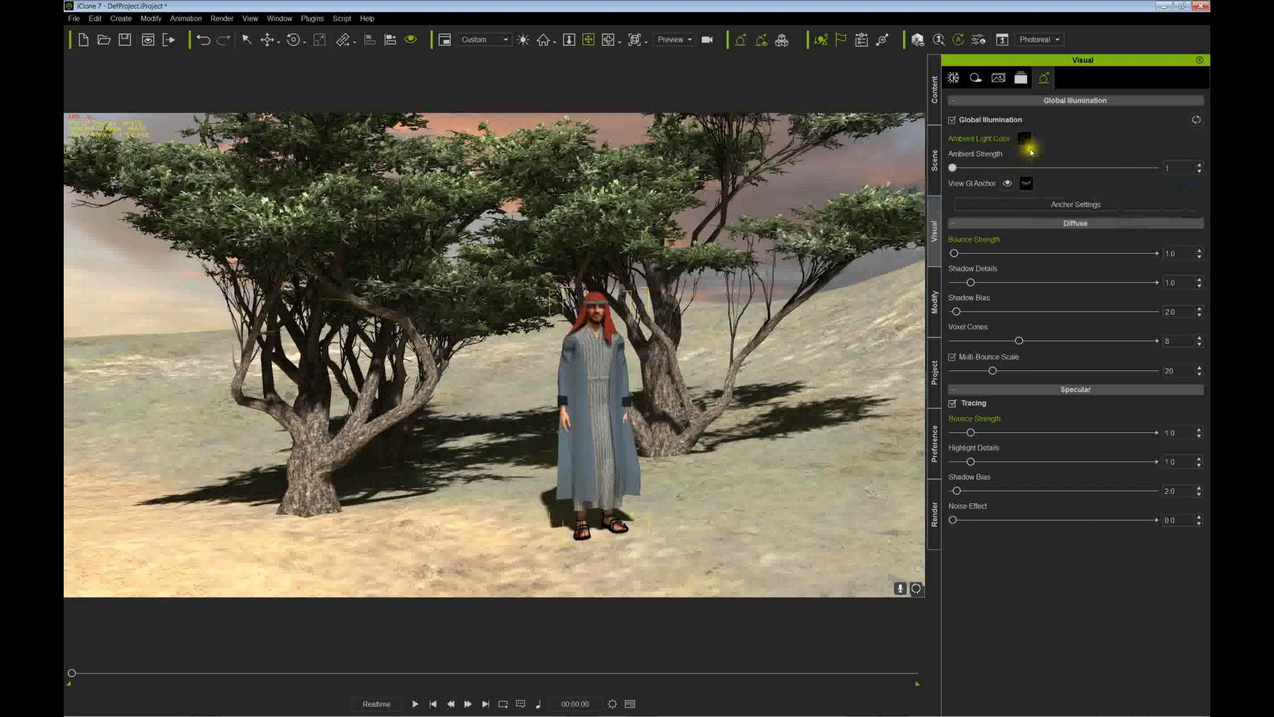
pyautogui.click(1030, 139)
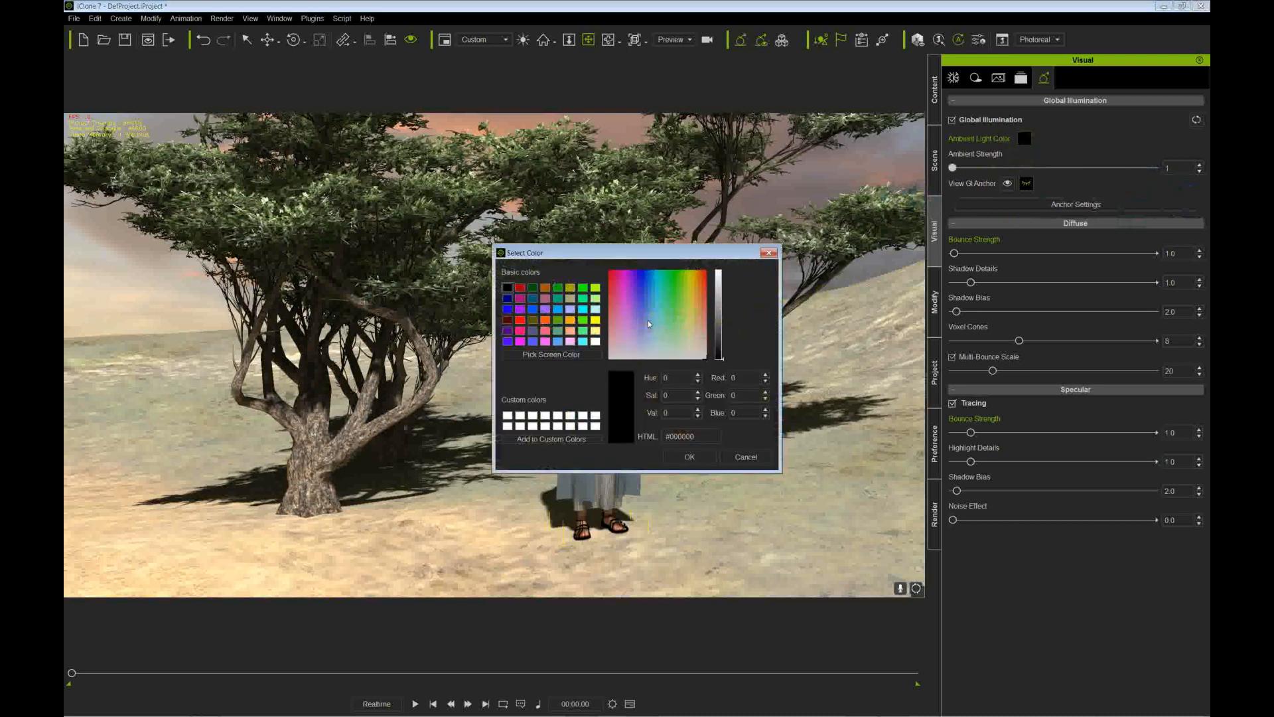
pyautogui.click(647, 324)
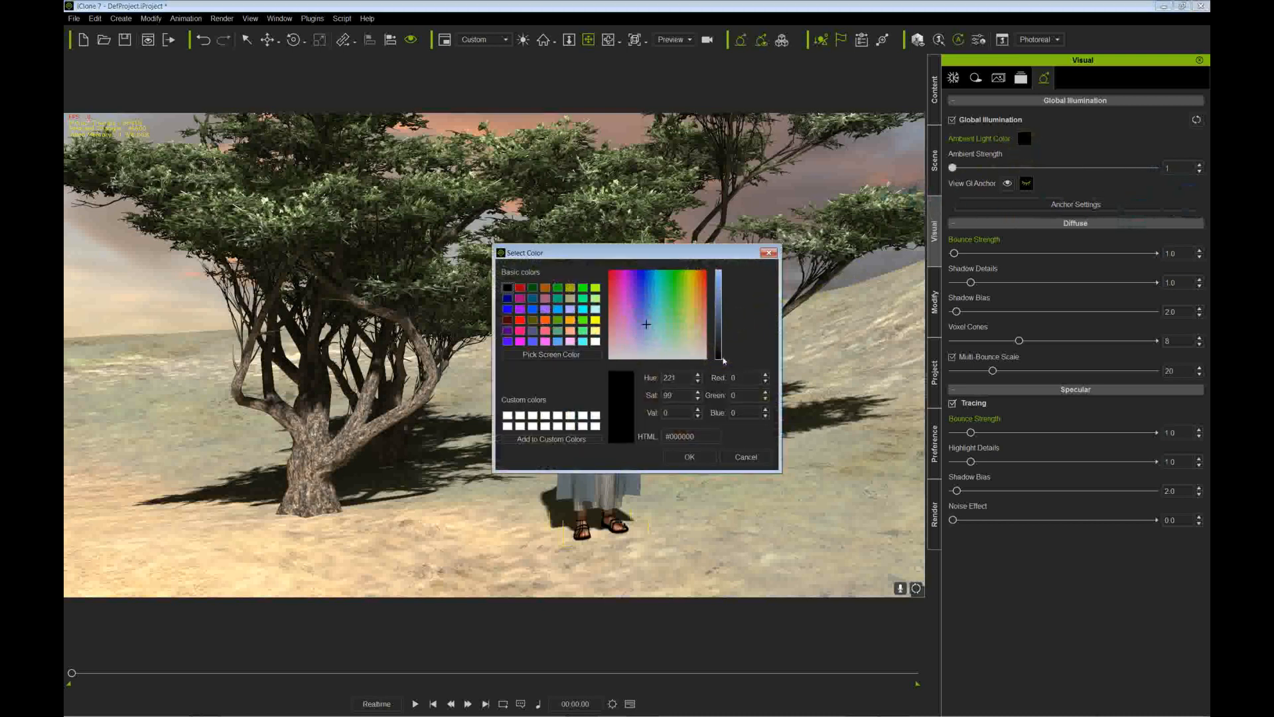
pyautogui.click(690, 456)
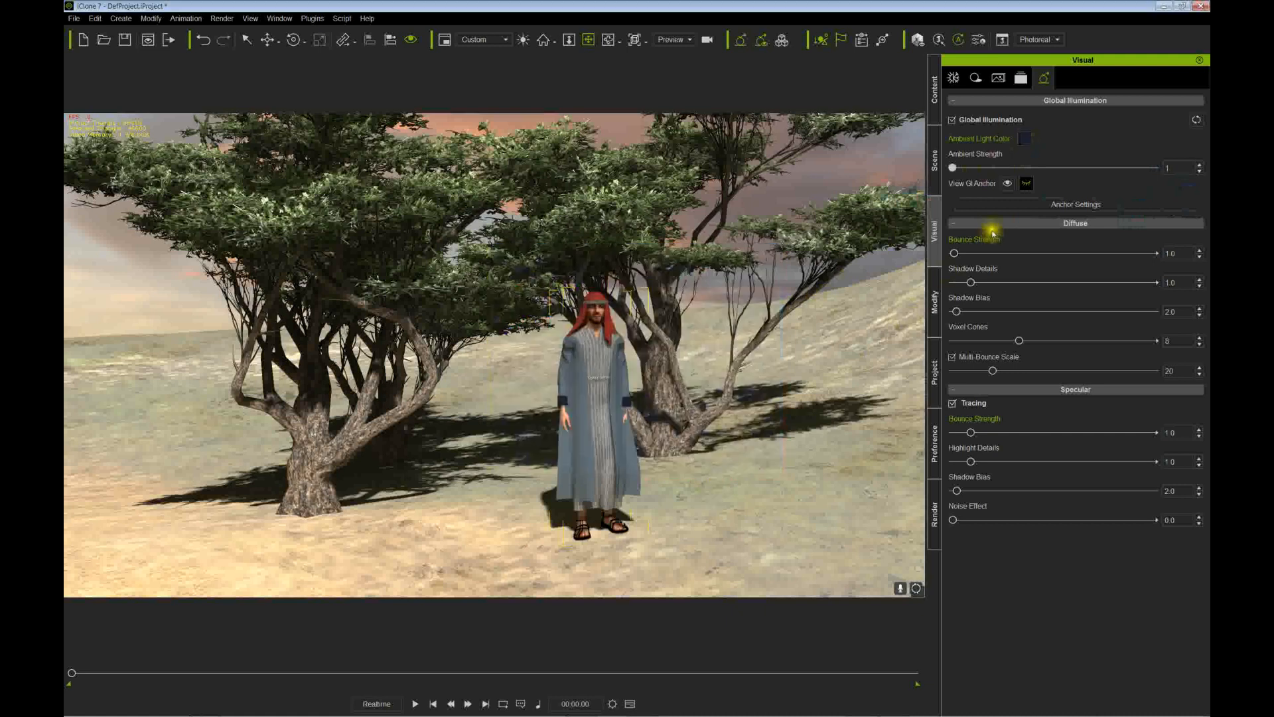
# Settle the Ambient Strength at 1 after trying 5 and 16
pyautogui.moveTo(953, 167); pyautogui.dragTo(961, 167)
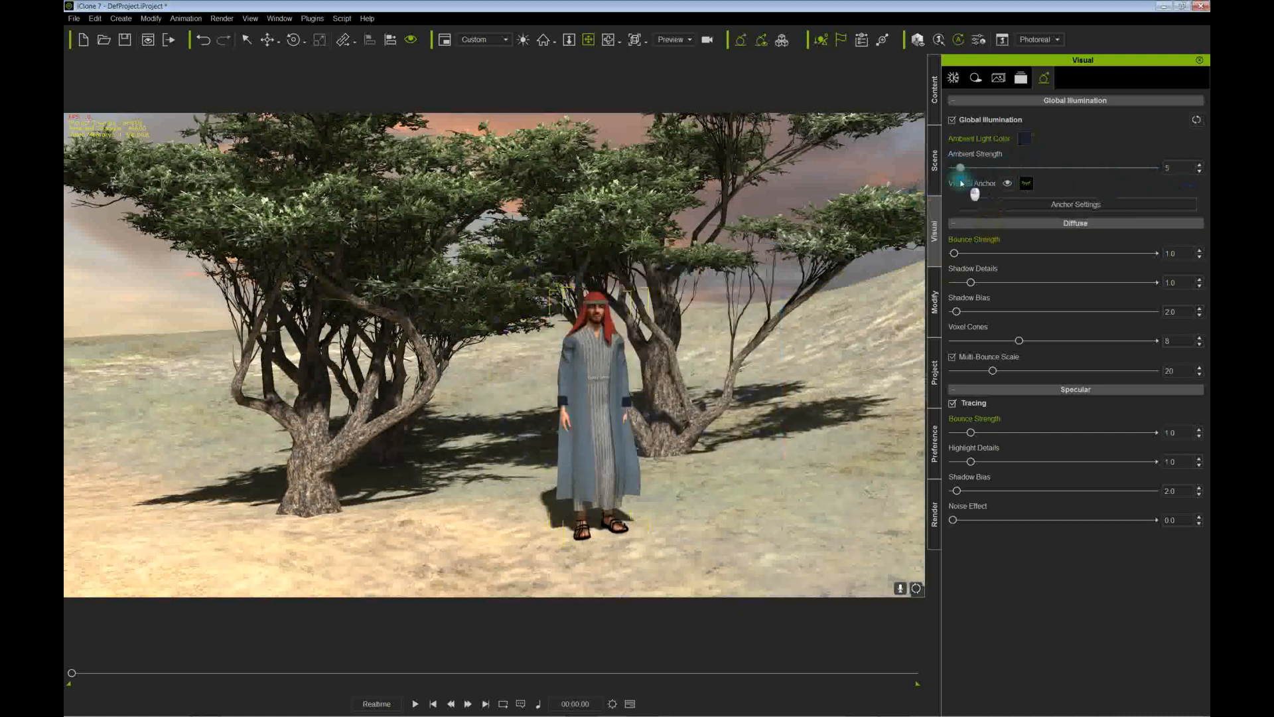
pyautogui.moveTo(961, 167); pyautogui.dragTo(979, 168)
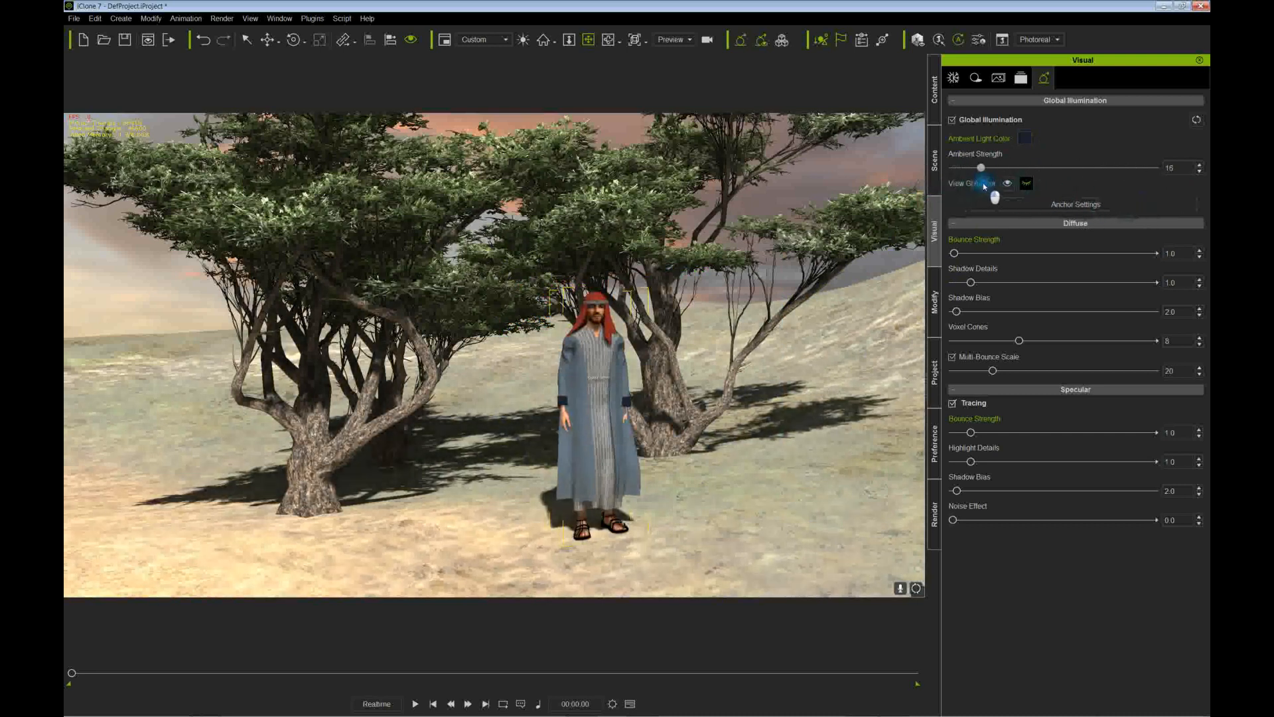
pyautogui.moveTo(980, 168); pyautogui.dragTo(953, 167)
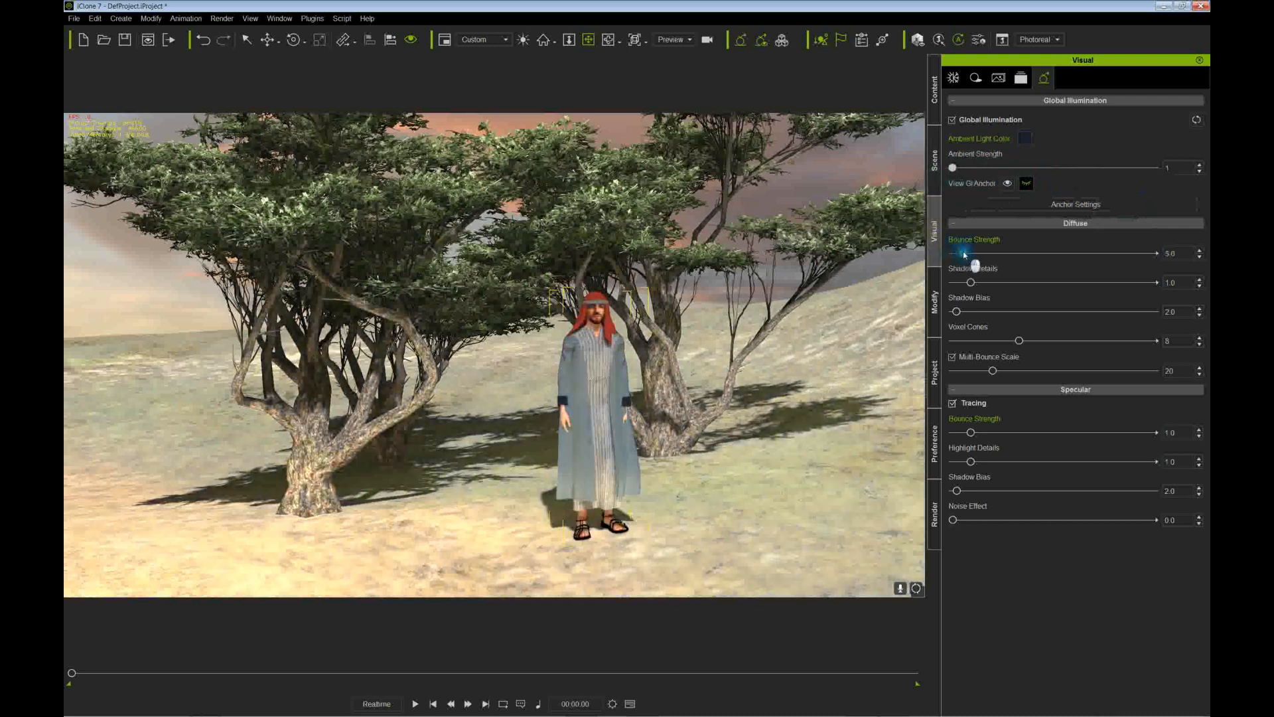
# Set diffuse bounce strength 0.6, shadow details 2.9, shadow bias 7.4 and 7 voxel cones
pyautogui.moveTo(976, 253); pyautogui.dragTo(961, 252)
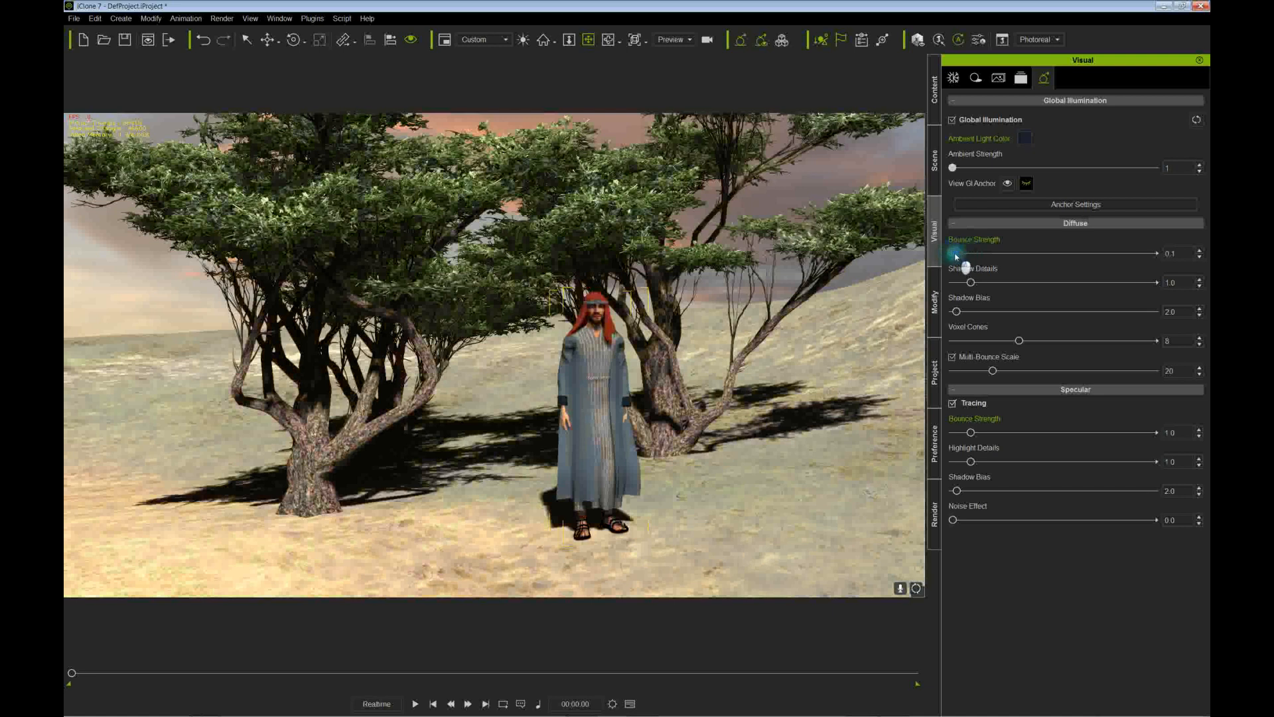
pyautogui.moveTo(969, 253); pyautogui.dragTo(954, 252)
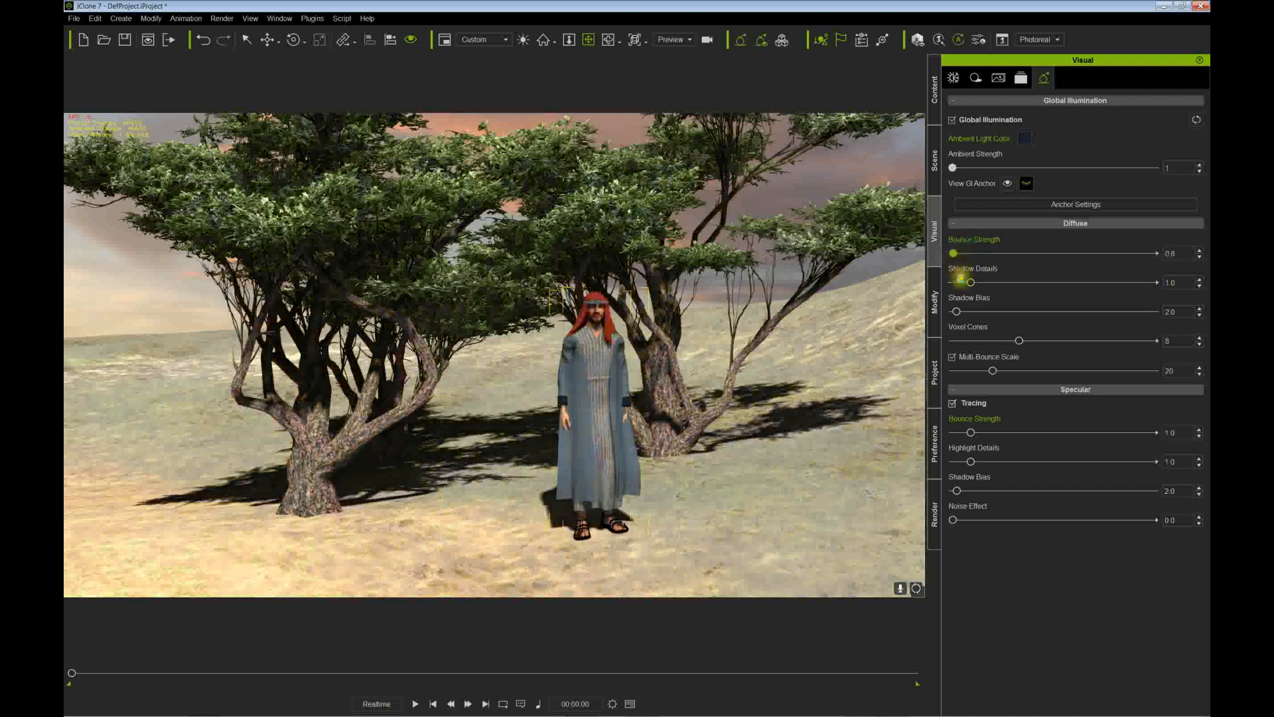
pyautogui.moveTo(973, 282); pyautogui.dragTo(1126, 281)
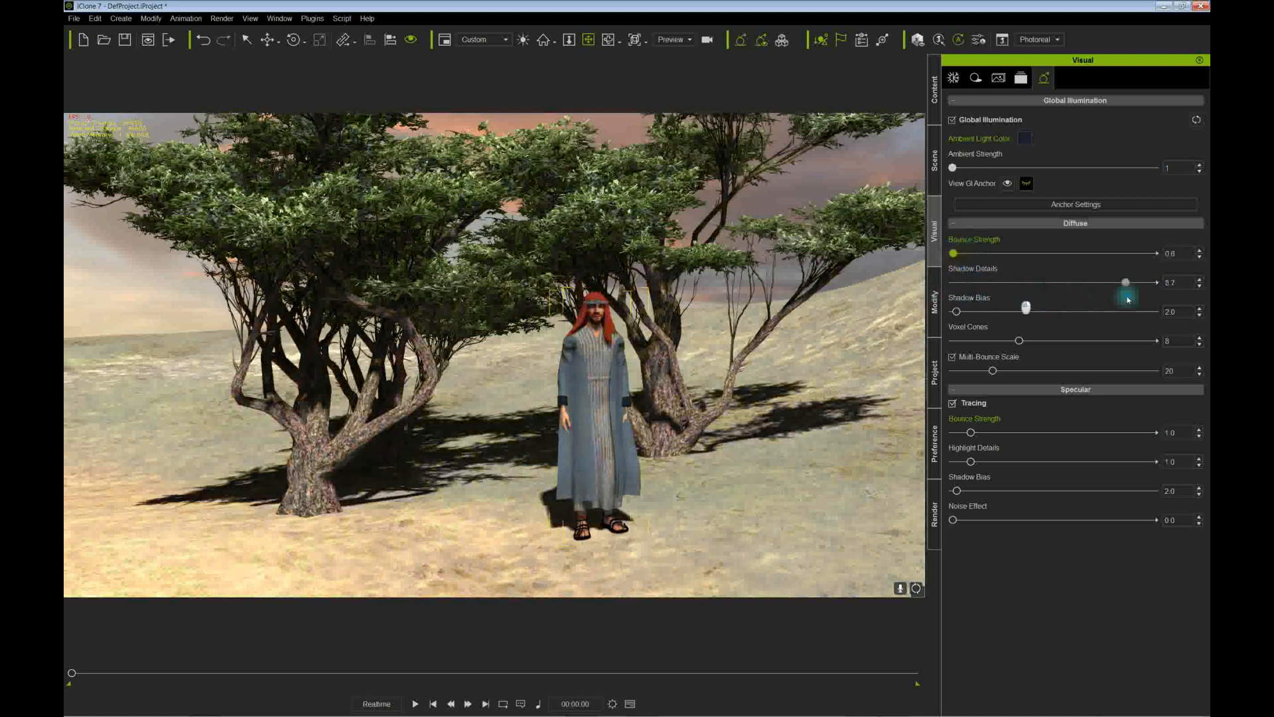
pyautogui.moveTo(1126, 282); pyautogui.dragTo(1051, 281)
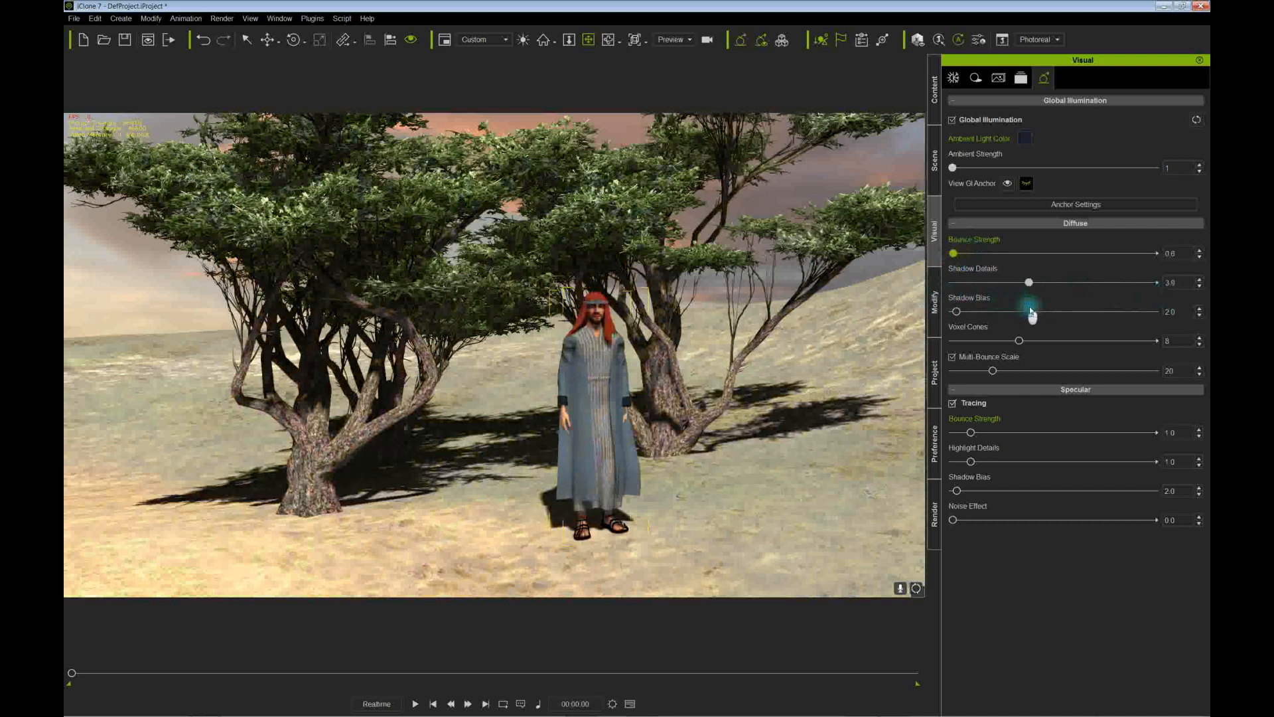
pyautogui.moveTo(1028, 281); pyautogui.dragTo(1127, 281)
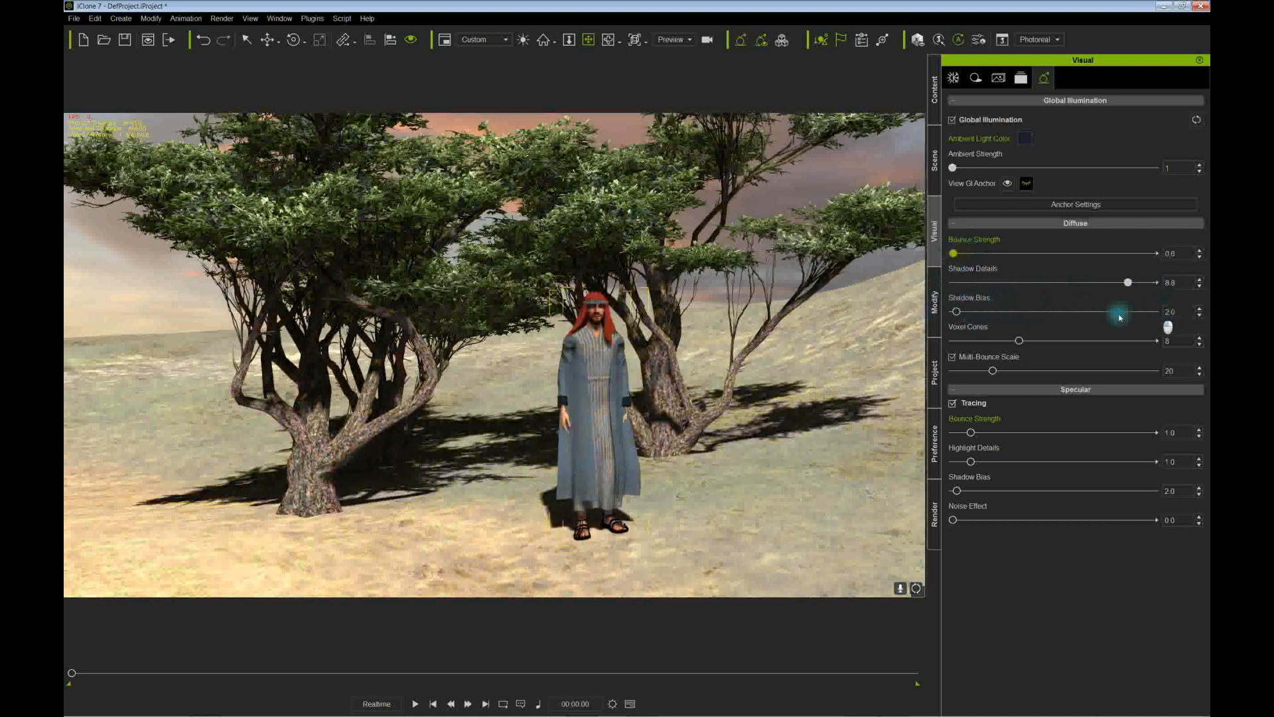
pyautogui.moveTo(1127, 281); pyautogui.dragTo(1010, 282)
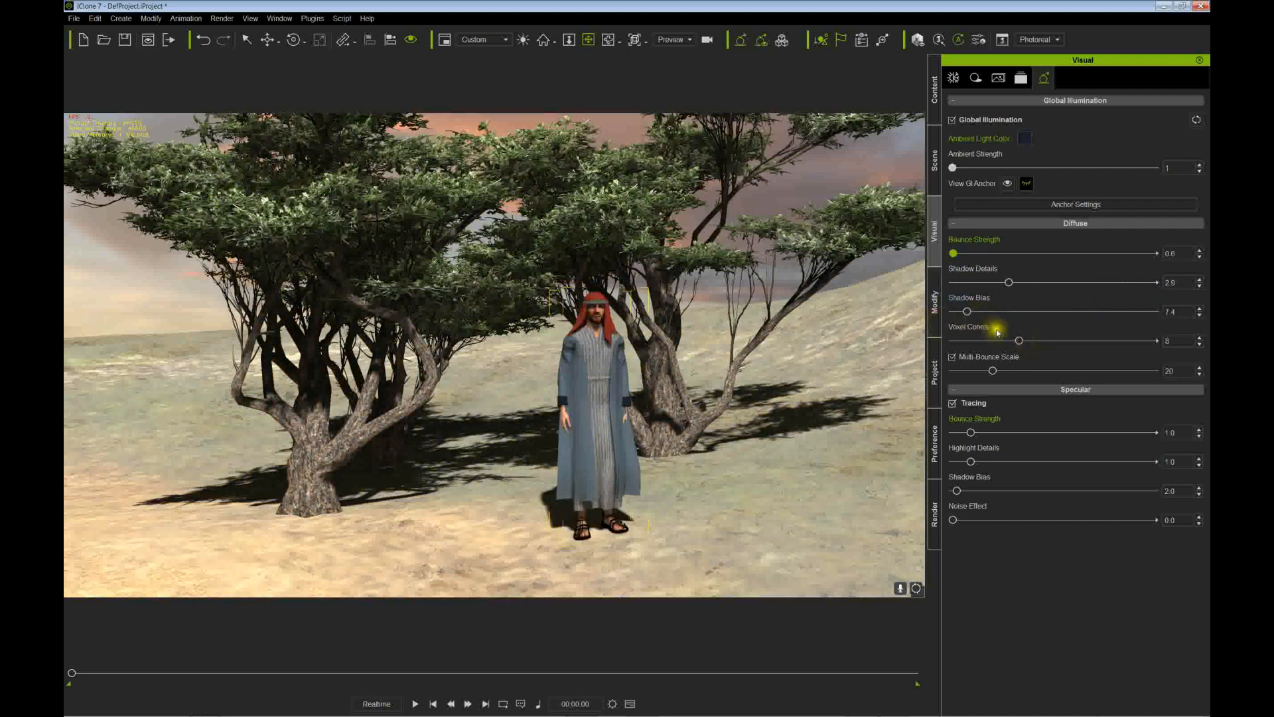
pyautogui.moveTo(1018, 340); pyautogui.dragTo(1057, 340)
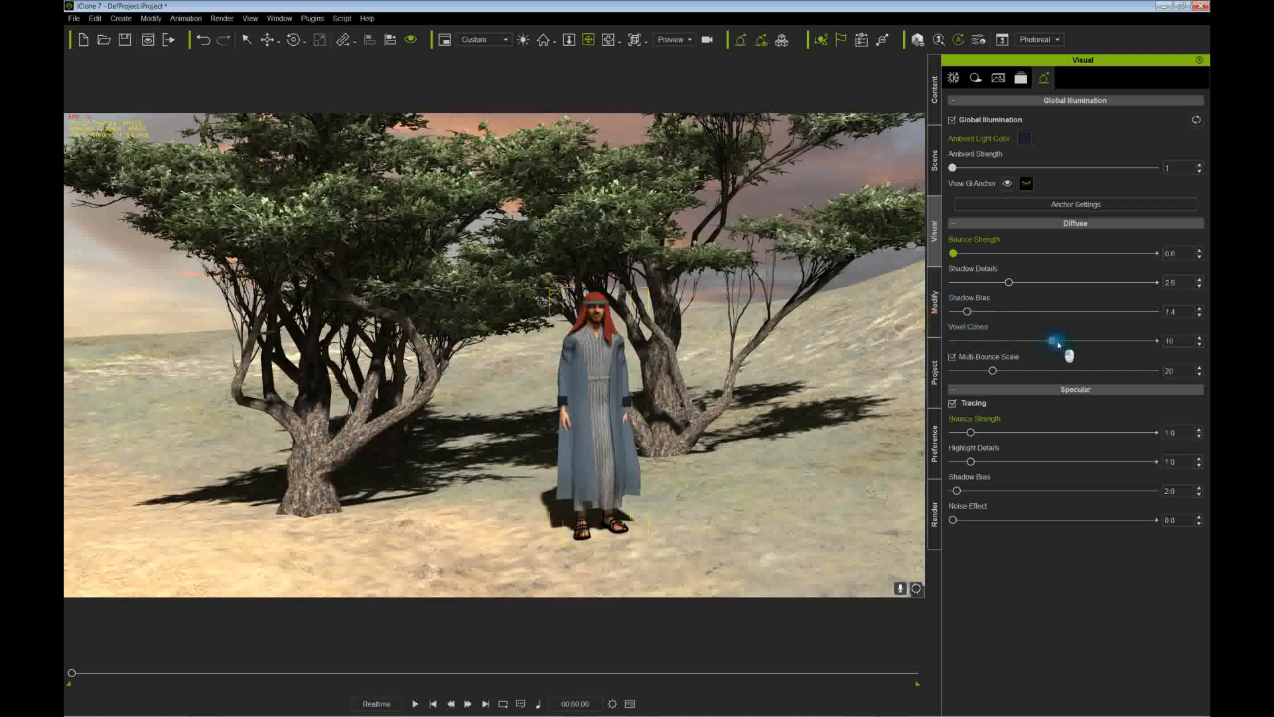
pyautogui.moveTo(1058, 340); pyautogui.dragTo(1000, 339)
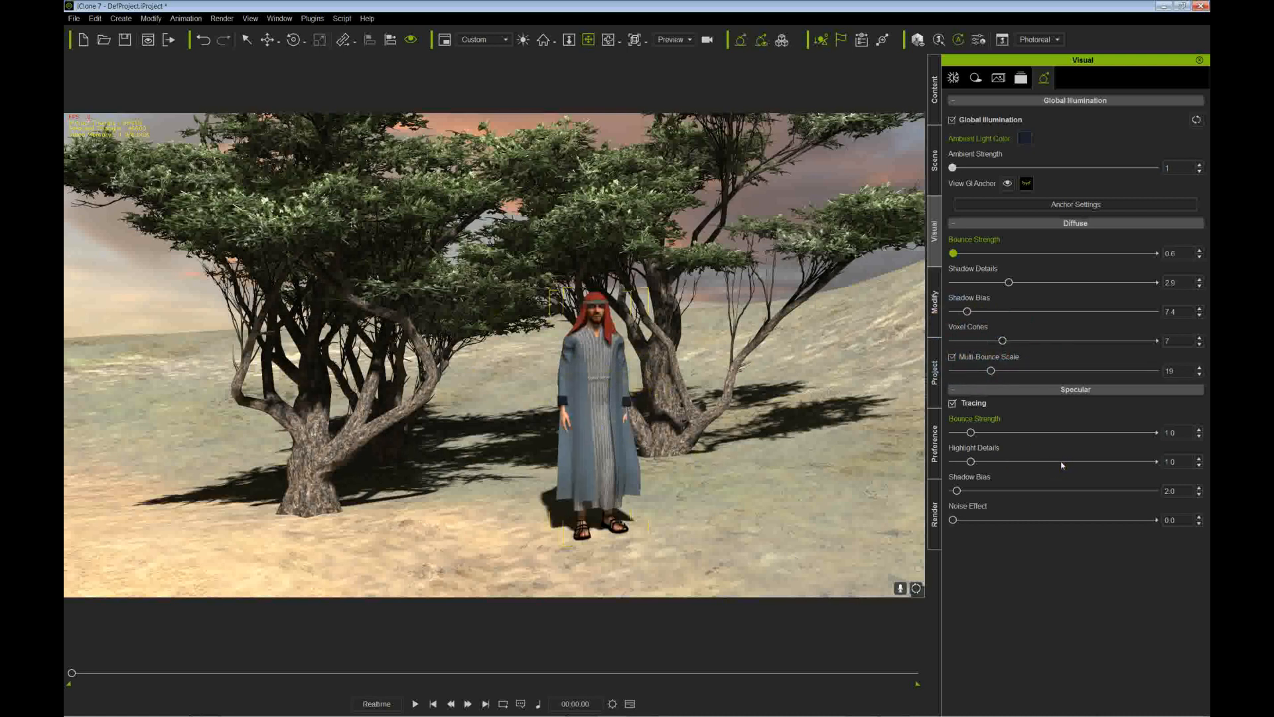
# Set specular bounce strength 0.9 with higher highlight details and shadow bias 2.5
pyautogui.click(953, 404)
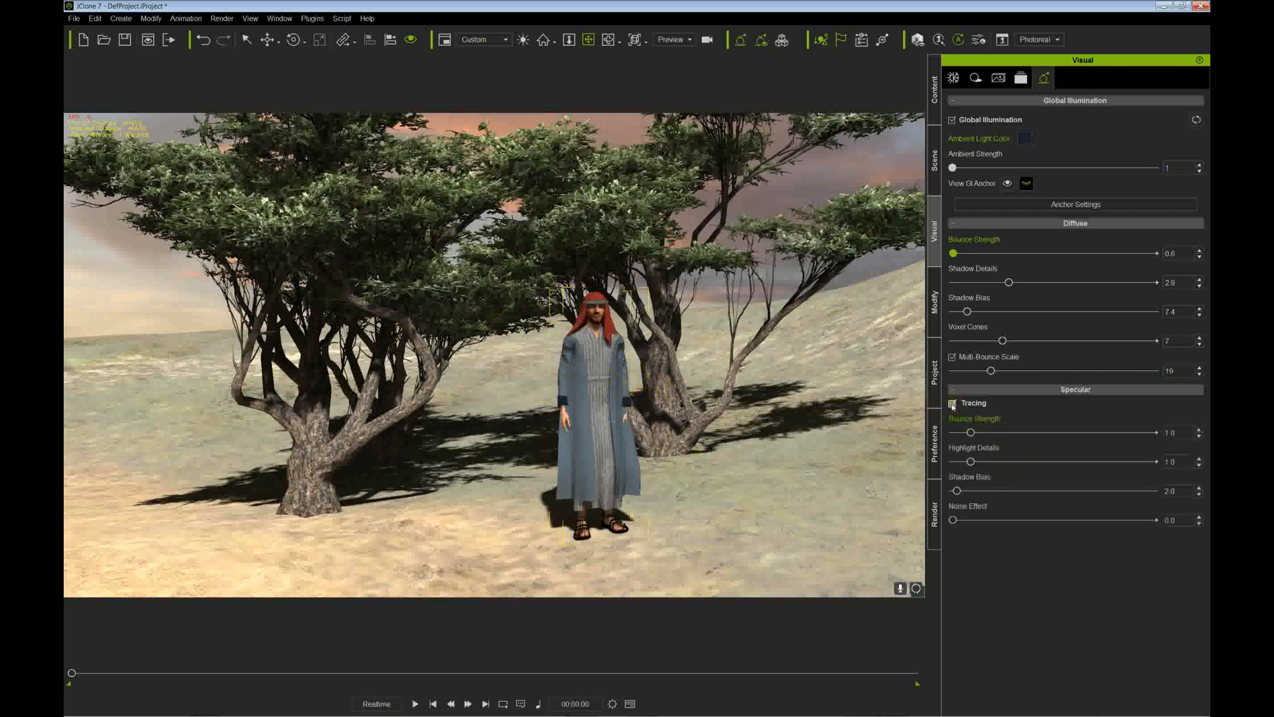
pyautogui.moveTo(953, 431); pyautogui.dragTo(1018, 431)
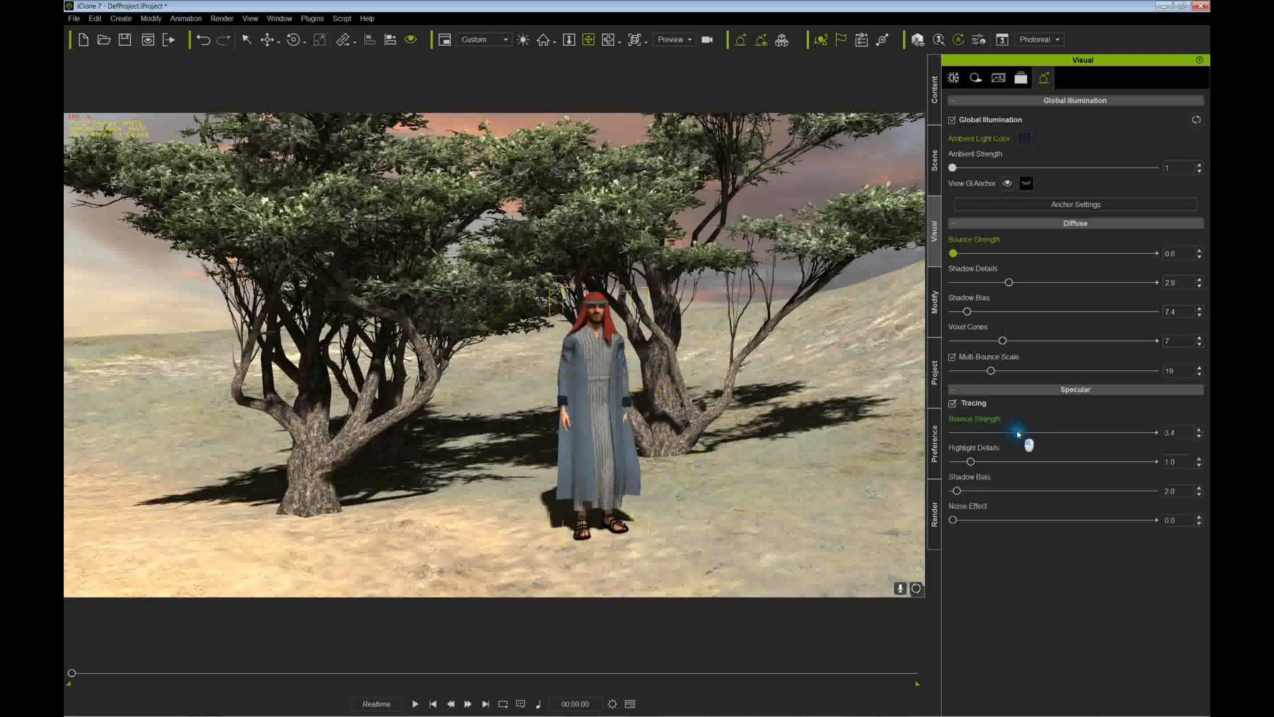
pyautogui.moveTo(1020, 432); pyautogui.dragTo(969, 431)
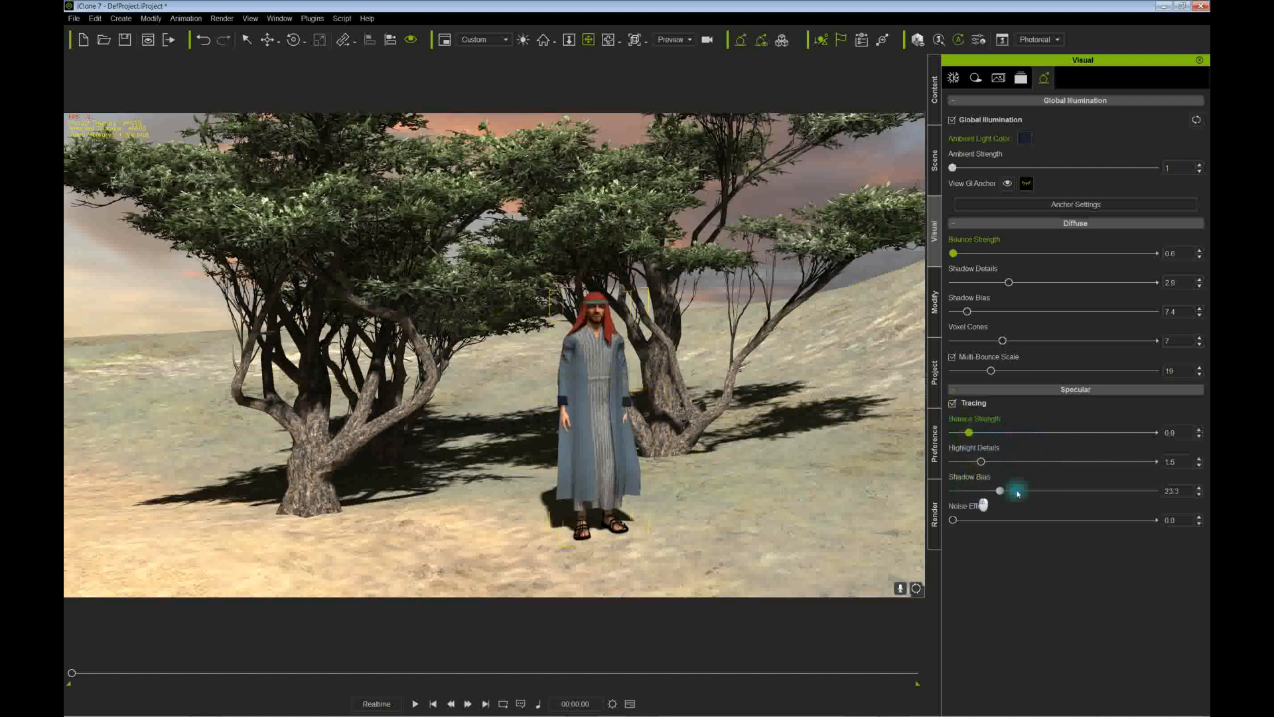
pyautogui.moveTo(998, 490); pyautogui.dragTo(961, 490)
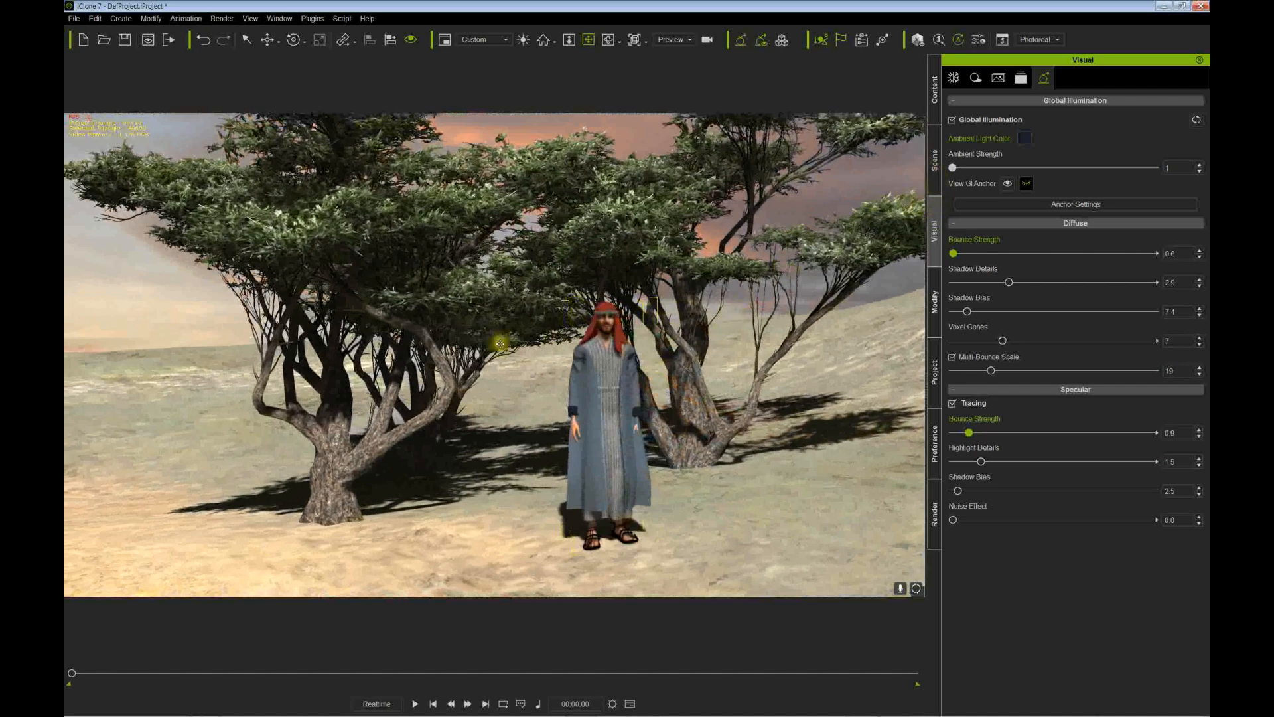
pyautogui.click(935, 154)
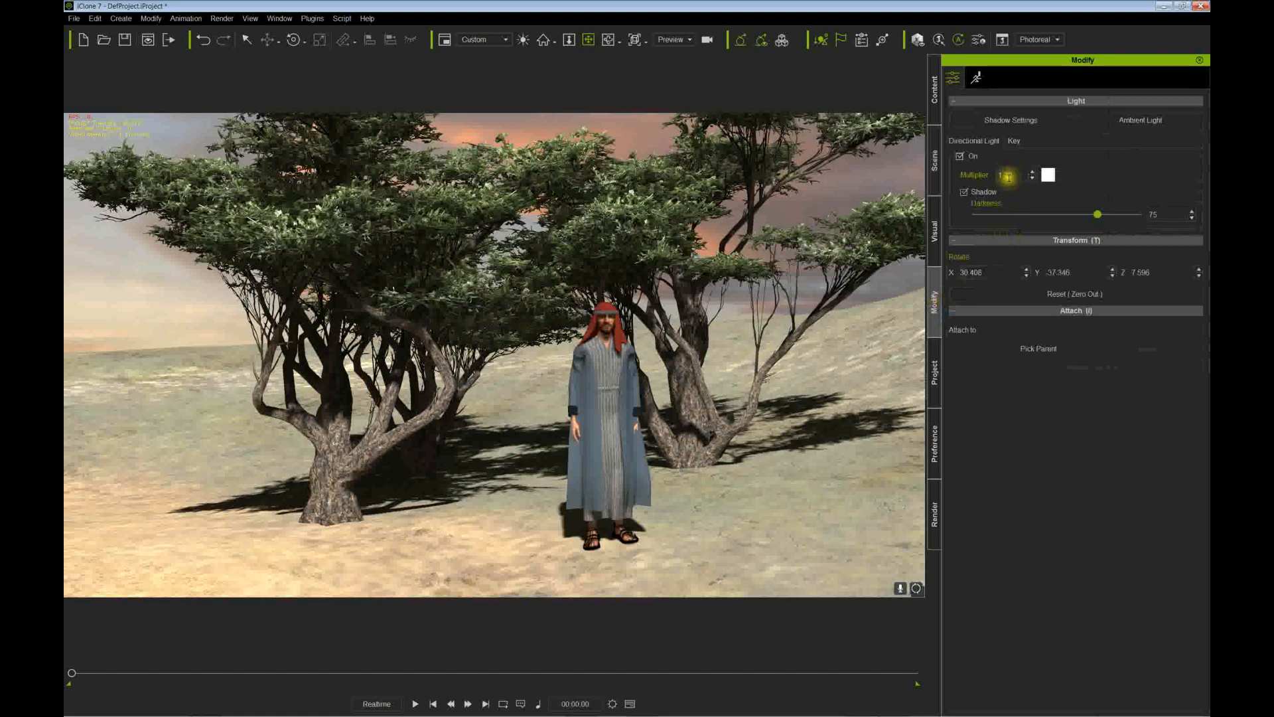
# Sweep the Key light's Shadow Darkness from zero to maximum and settle it around 76
pyautogui.moveTo(1098, 214); pyautogui.dragTo(983, 214)
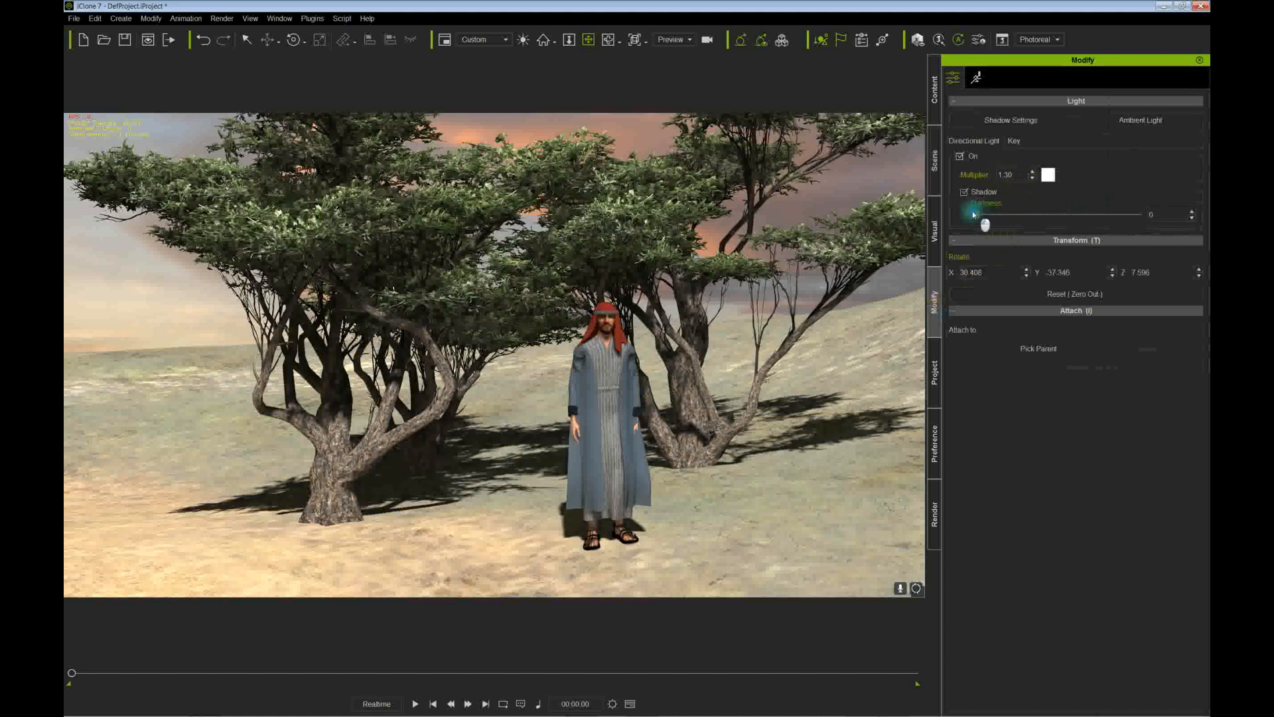
pyautogui.moveTo(984, 215); pyautogui.dragTo(1118, 215)
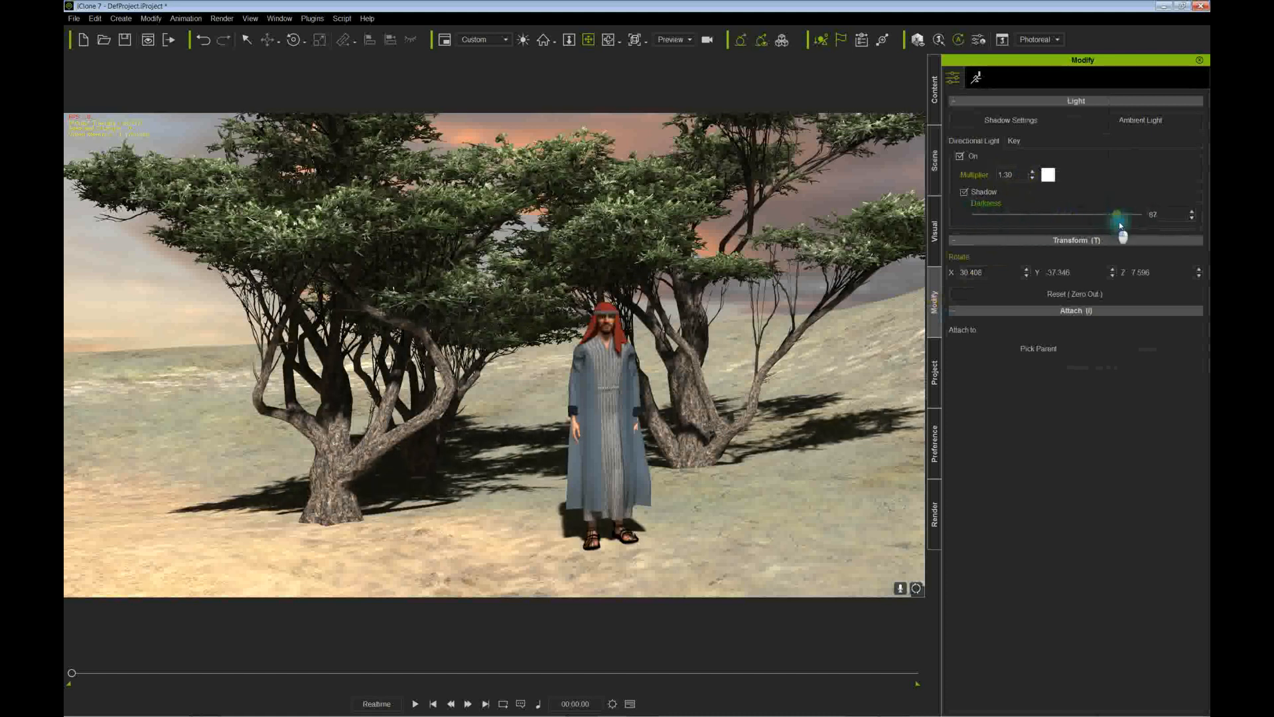
pyautogui.moveTo(1117, 213); pyautogui.dragTo(1138, 214)
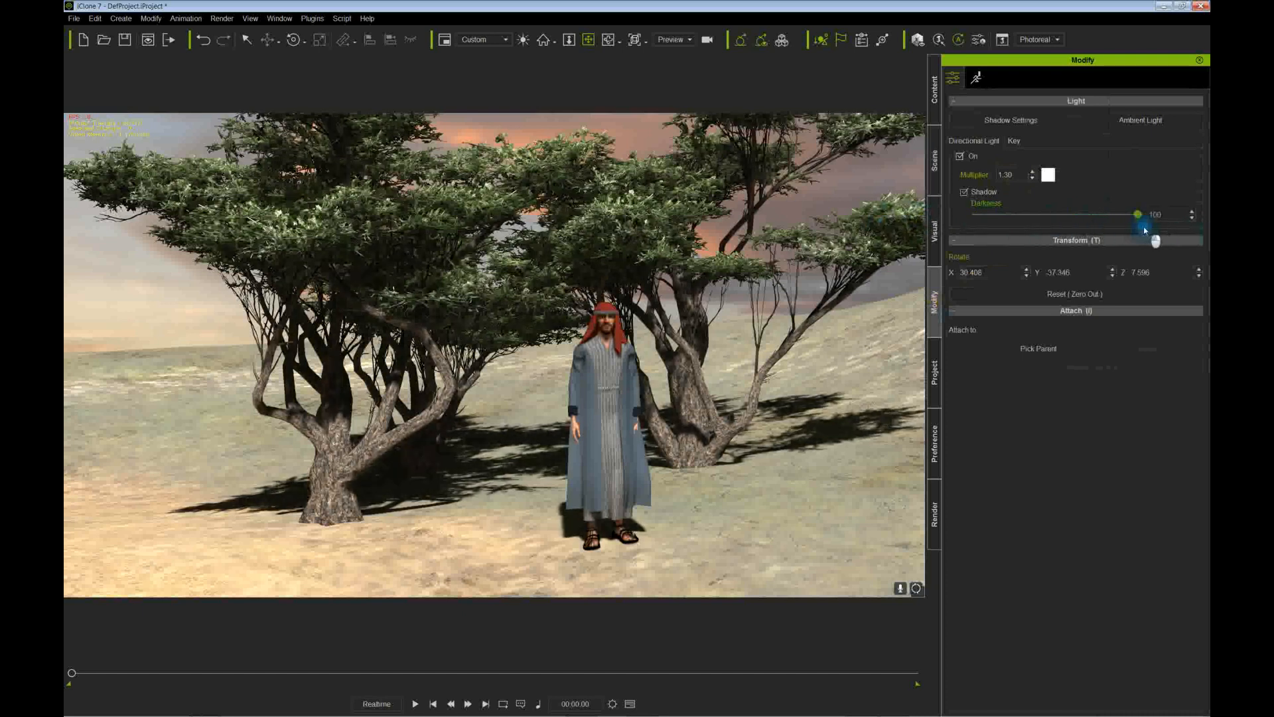
pyautogui.moveTo(1138, 213); pyautogui.dragTo(1116, 214)
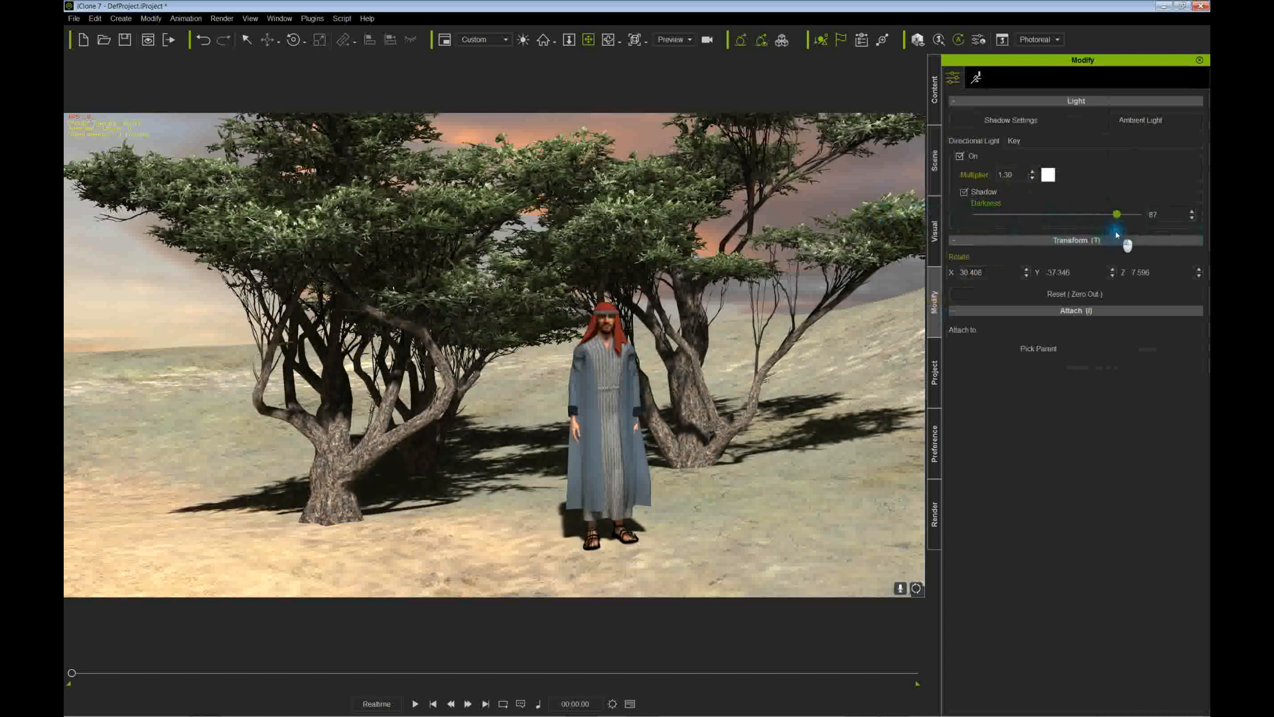
pyautogui.moveTo(1117, 213); pyautogui.dragTo(1099, 214)
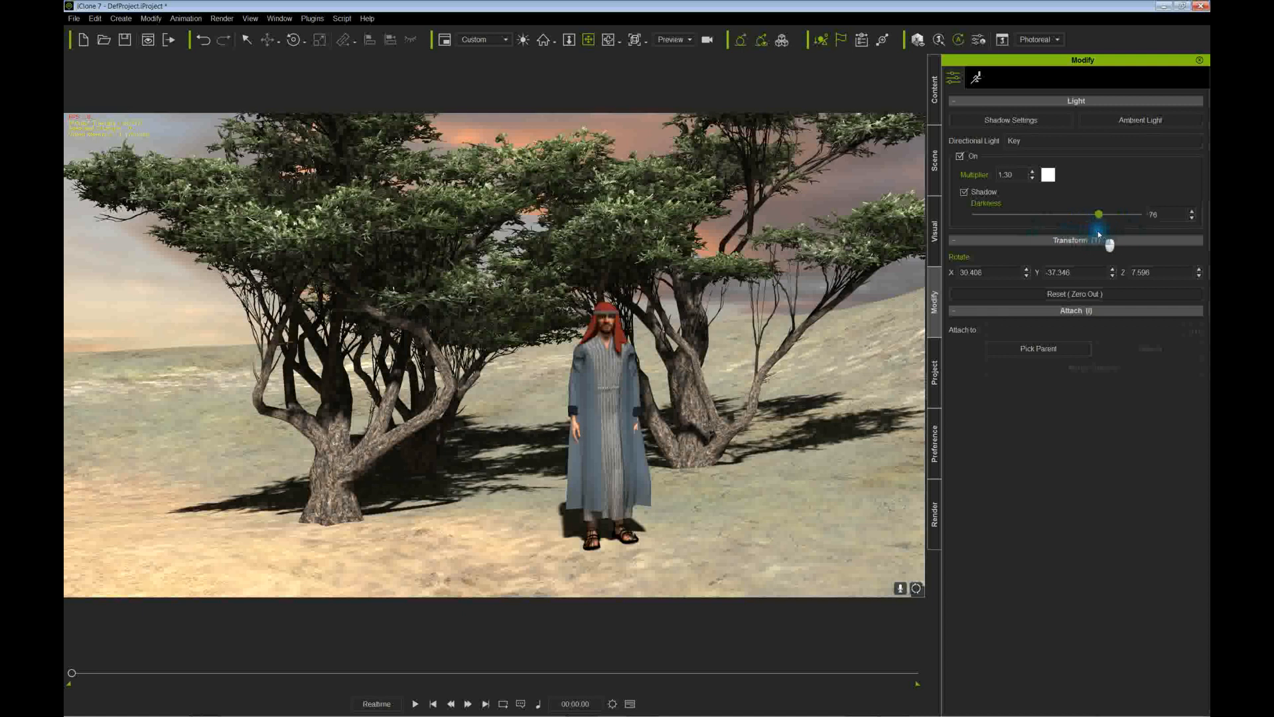
pyautogui.moveTo(1098, 214); pyautogui.dragTo(1093, 214)
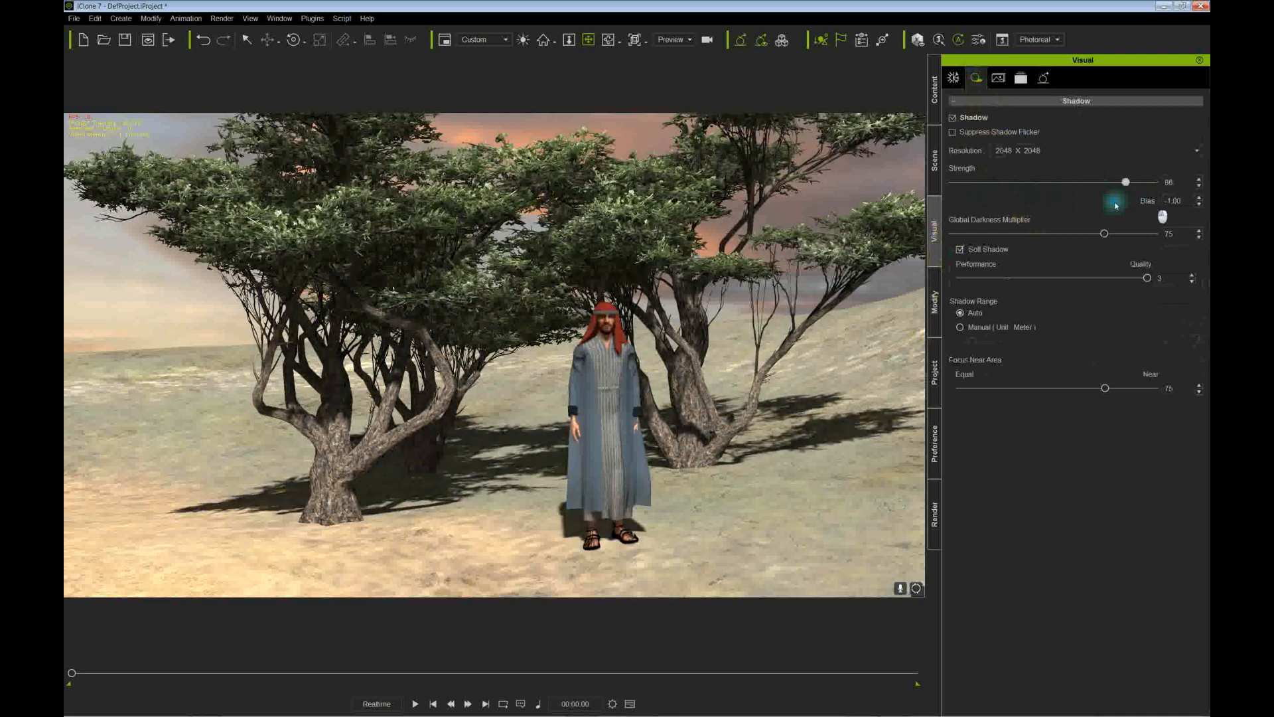
# Set scene shadows to 4096 × 4096 resolution, strength 98 and soft shadow quality 3
pyautogui.moveTo(1126, 182); pyautogui.dragTo(1079, 182)
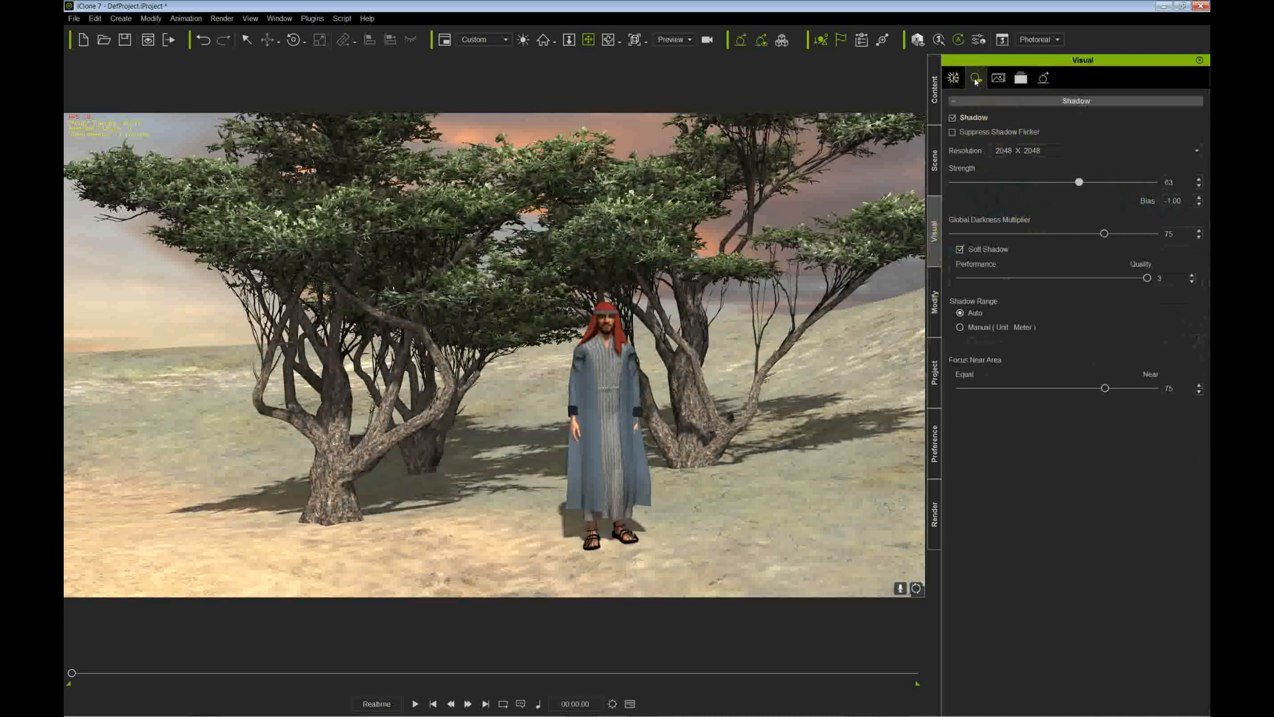
pyautogui.moveTo(1079, 182); pyautogui.dragTo(1093, 181)
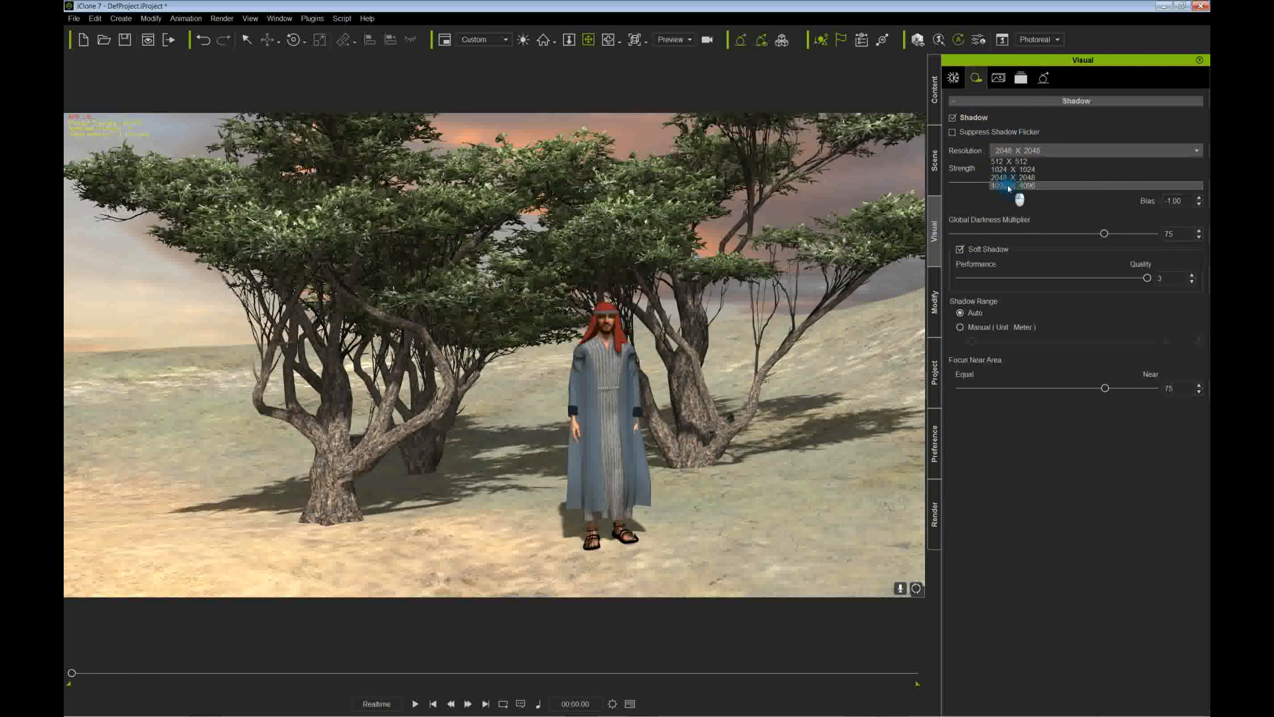
pyautogui.click(1003, 186)
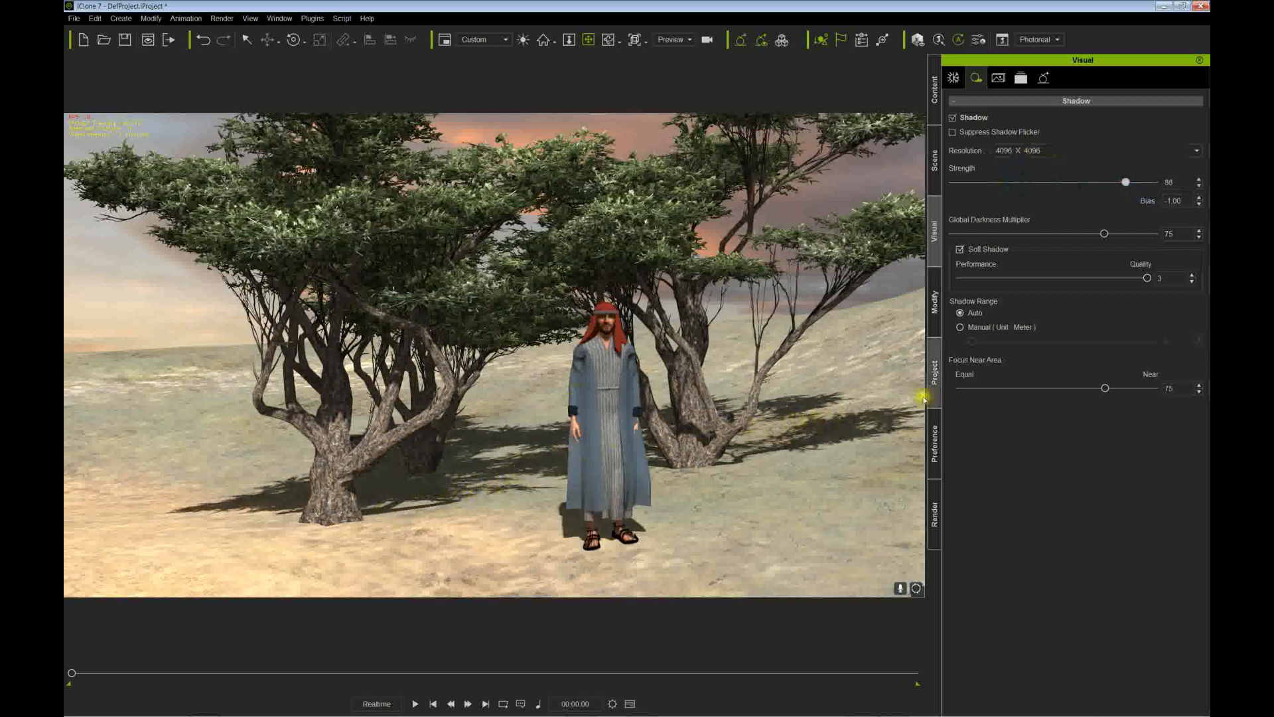
pyautogui.moveTo(1103, 234); pyautogui.dragTo(1129, 234)
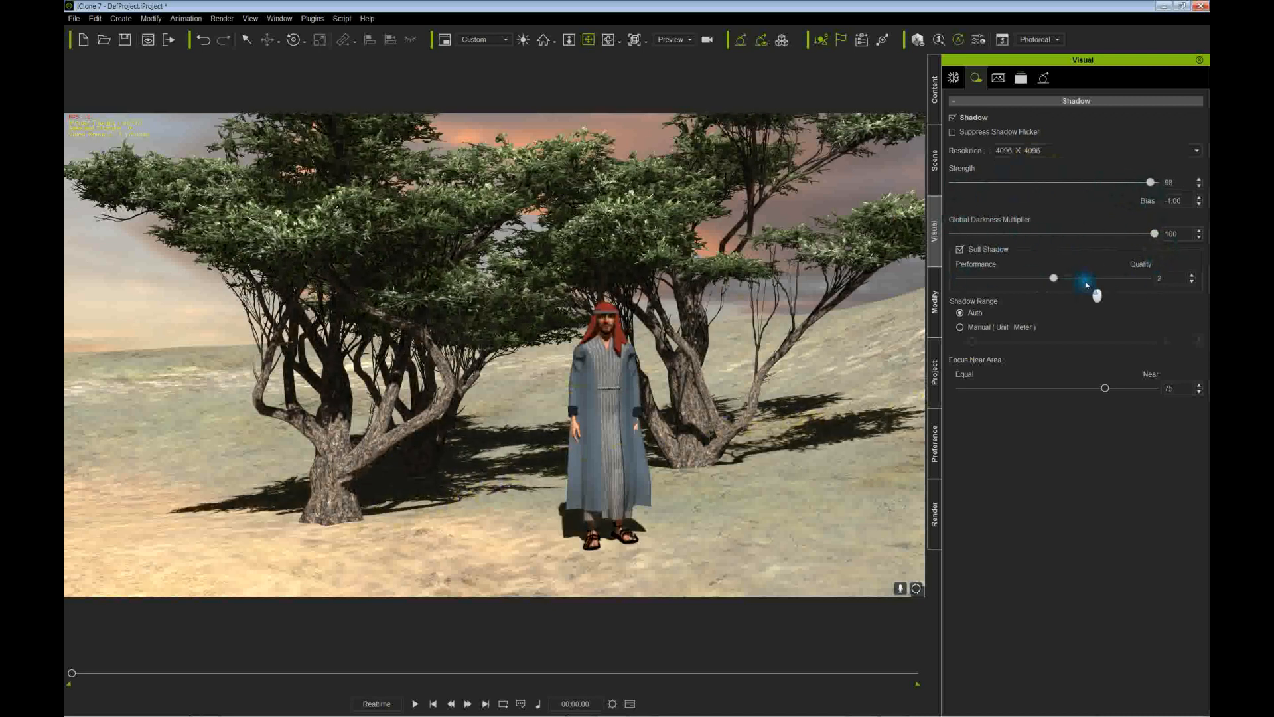
pyautogui.moveTo(1054, 278); pyautogui.dragTo(1145, 278)
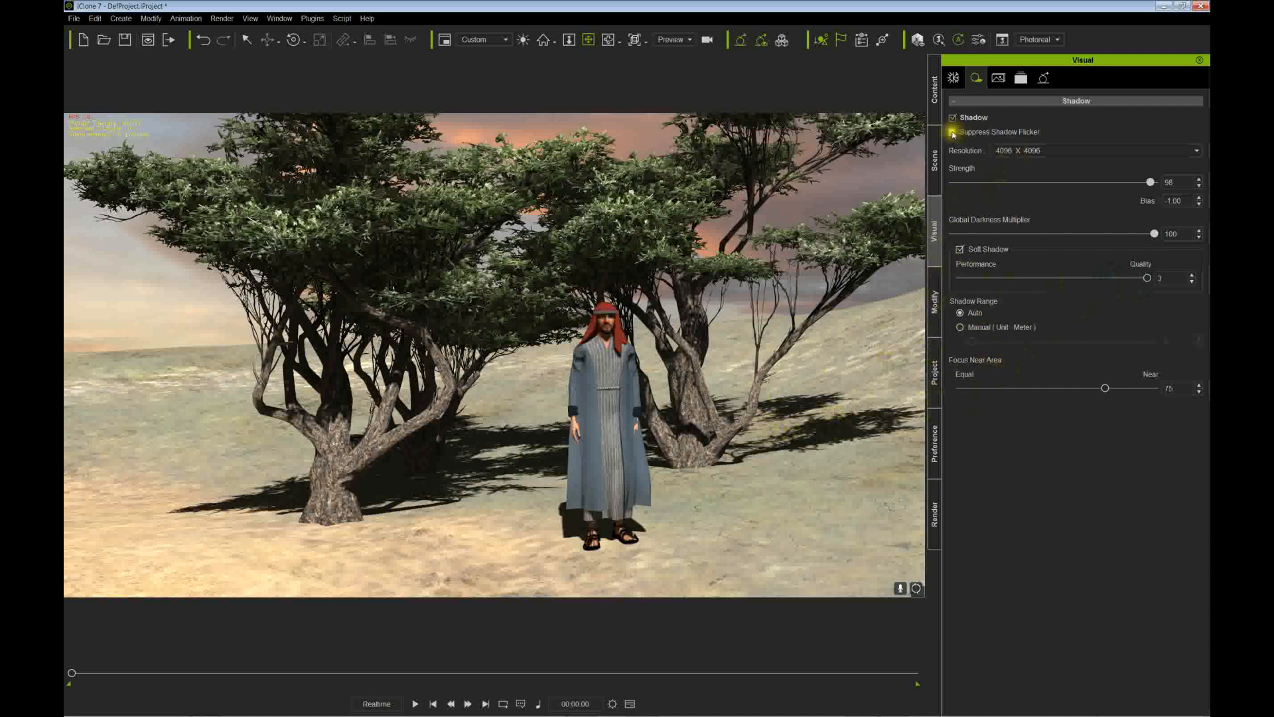
# Turn on Suppress Shadow Flicker and step the shadow Bias down to -5.00
pyautogui.click(953, 131)
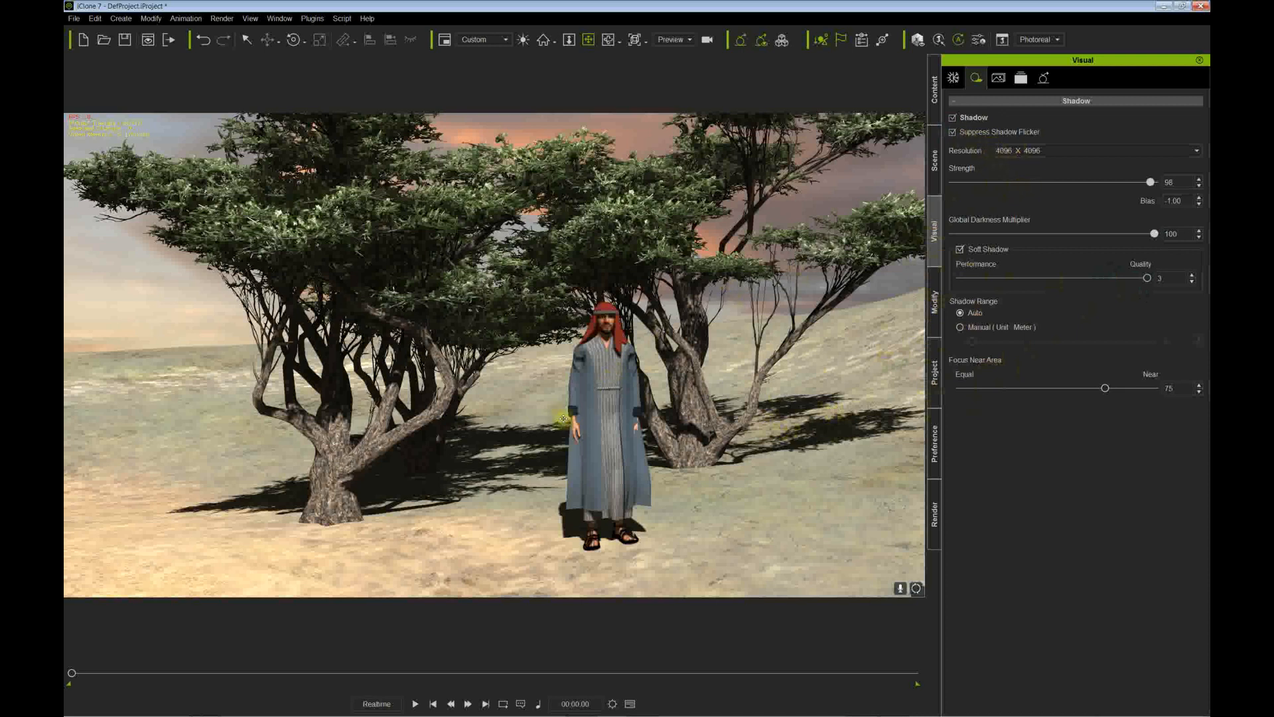
pyautogui.click(955, 132)
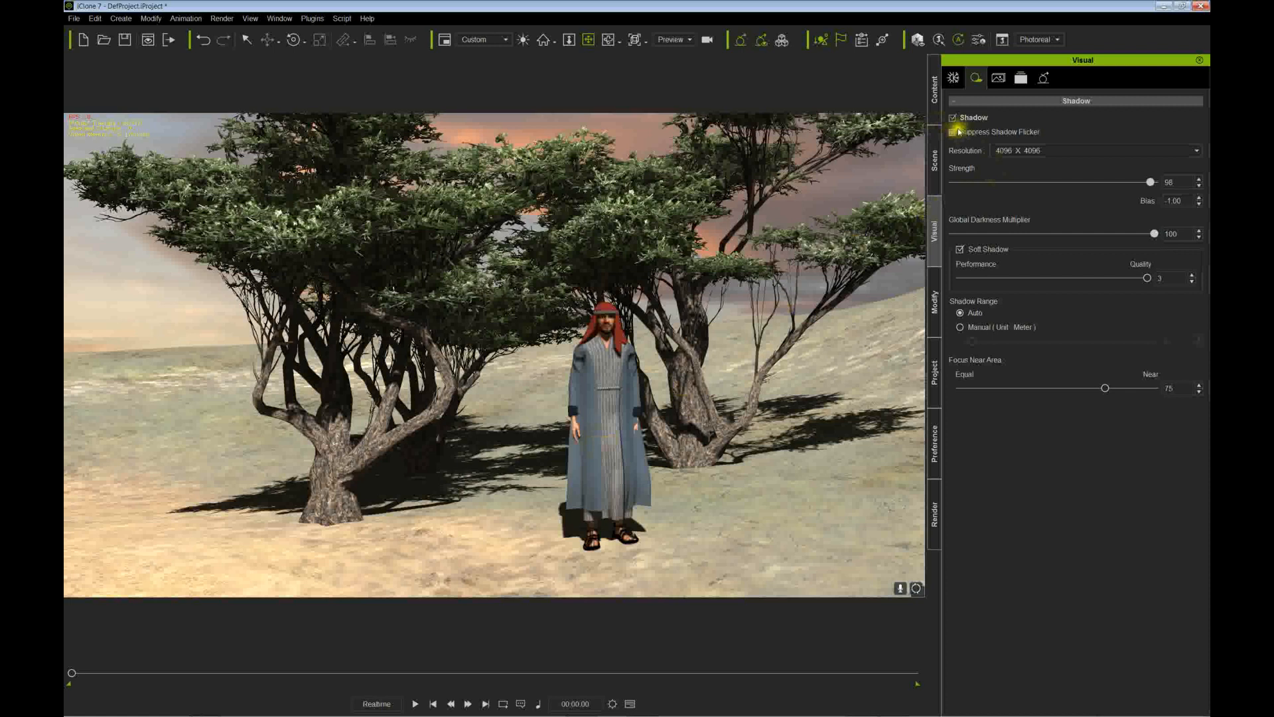
pyautogui.click(956, 131)
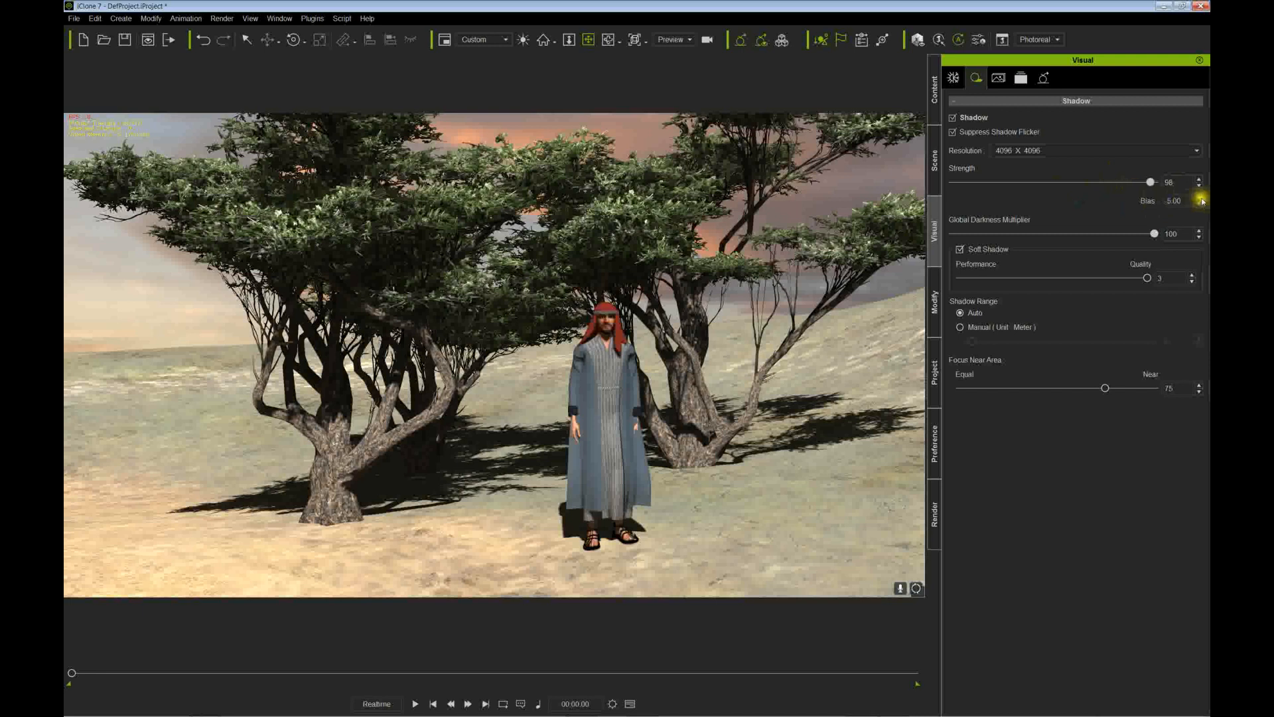
pyautogui.click(1200, 201)
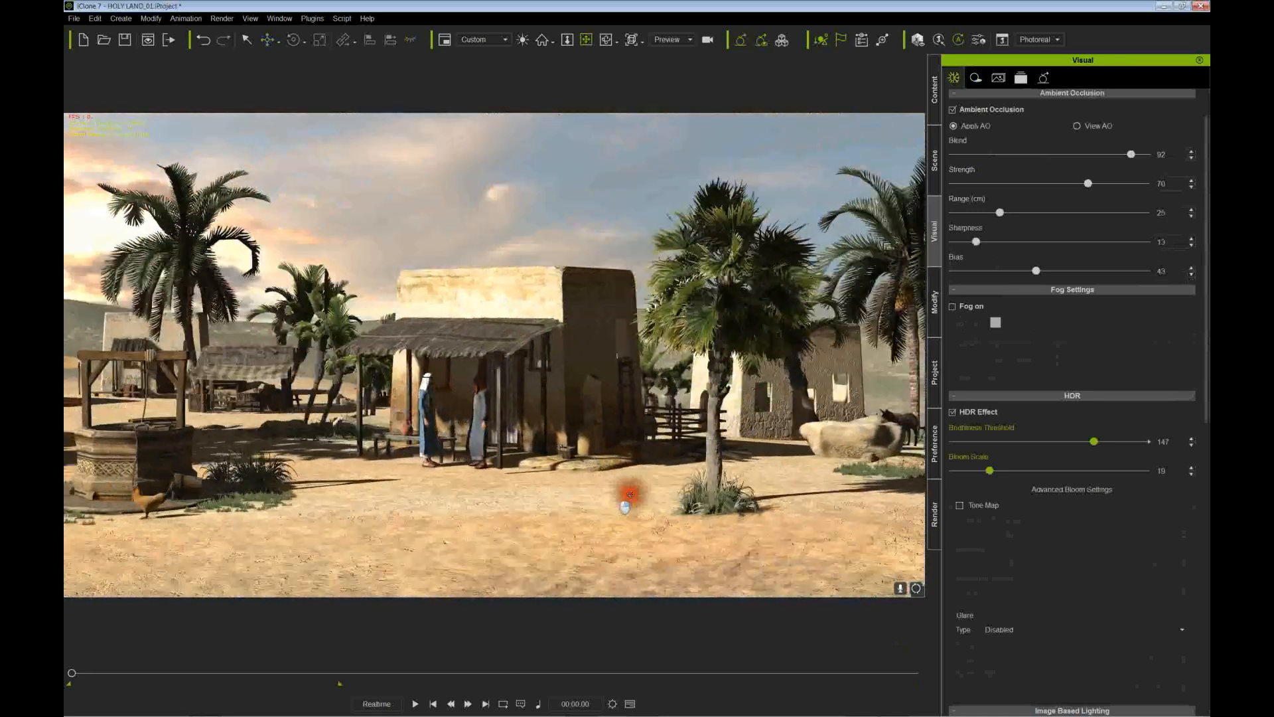
# With Apply AO on, set ambient occlusion blend 80, strength 77 and range 33 cm
pyautogui.click(419, 703)
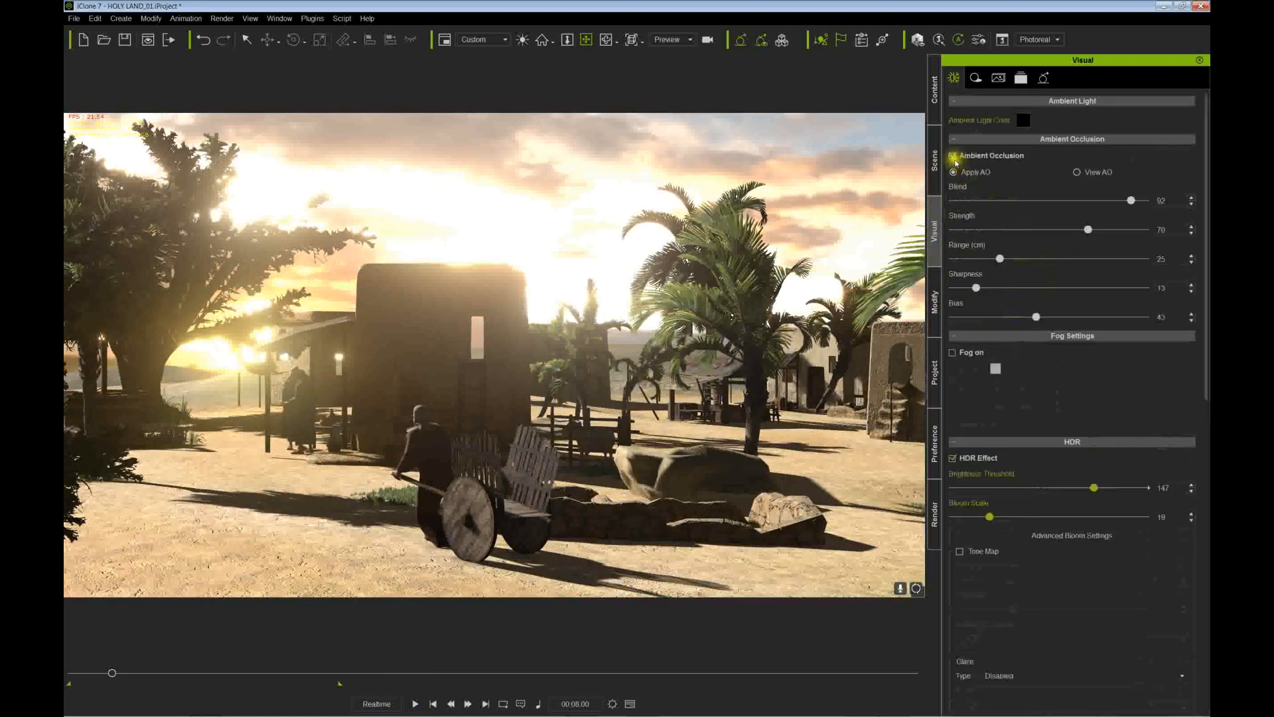
pyautogui.click(953, 155)
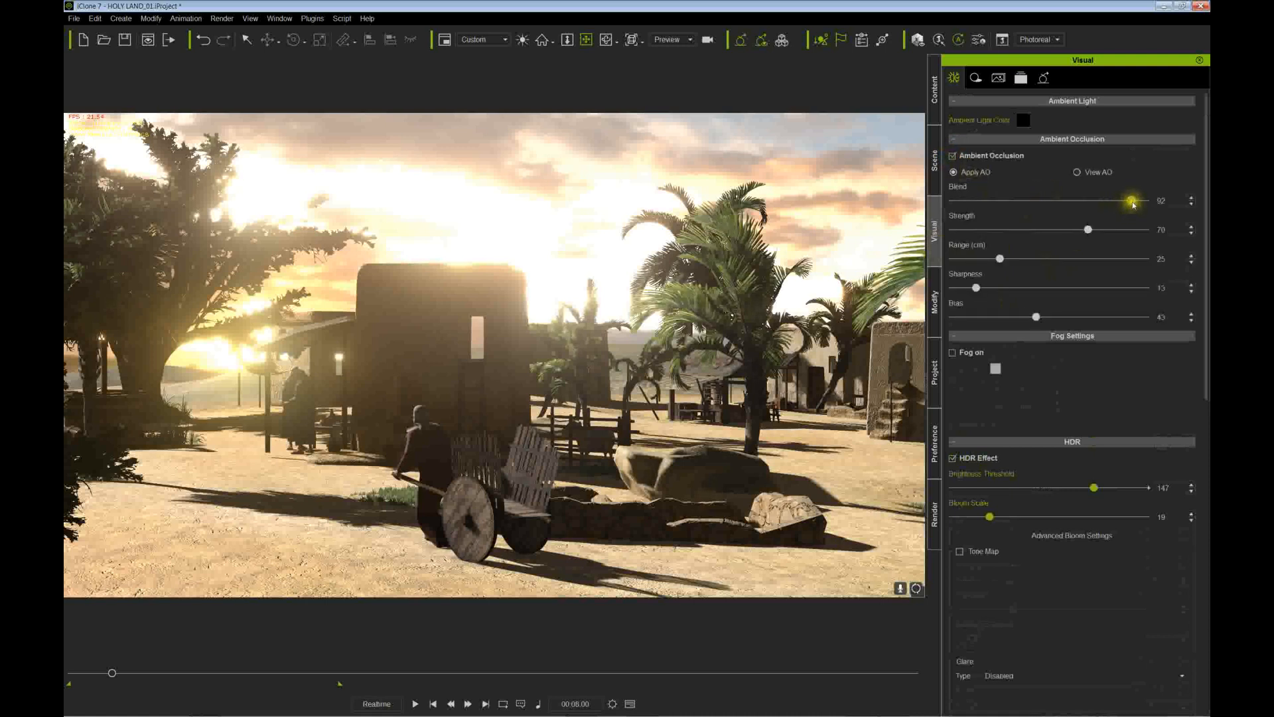
pyautogui.moveTo(1132, 201); pyautogui.dragTo(1083, 200)
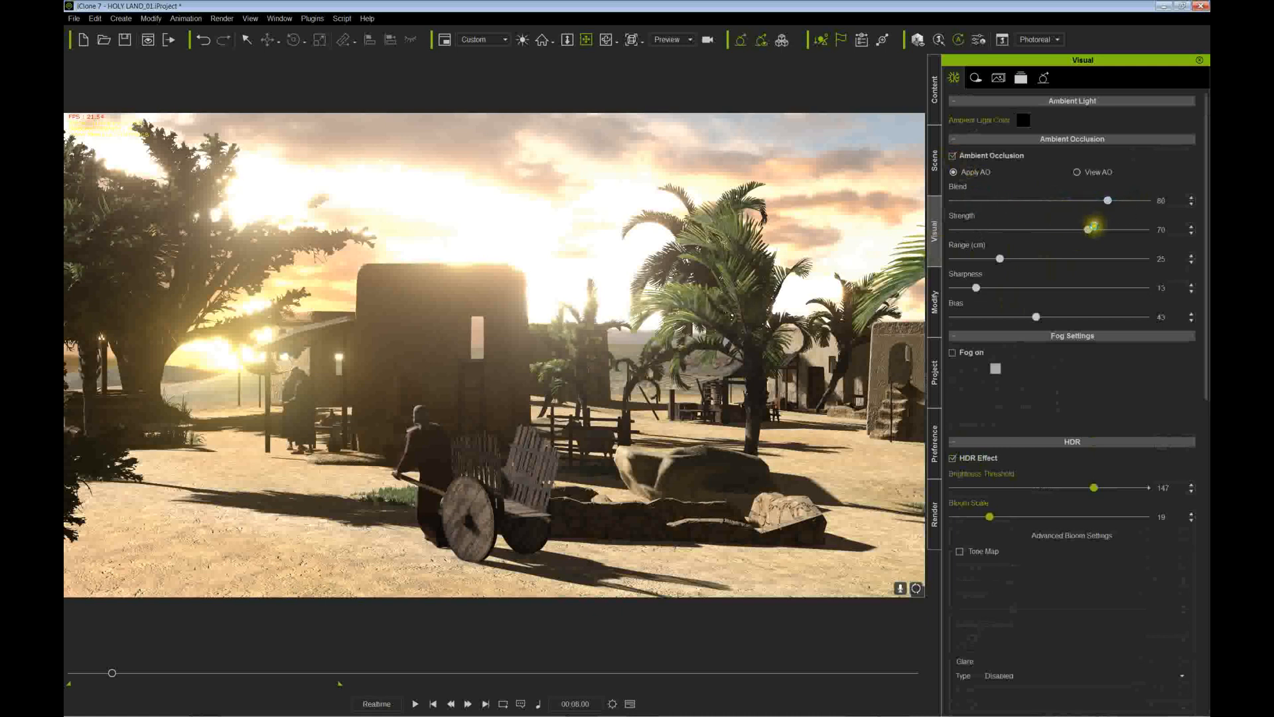
pyautogui.moveTo(1089, 230); pyautogui.dragTo(1125, 229)
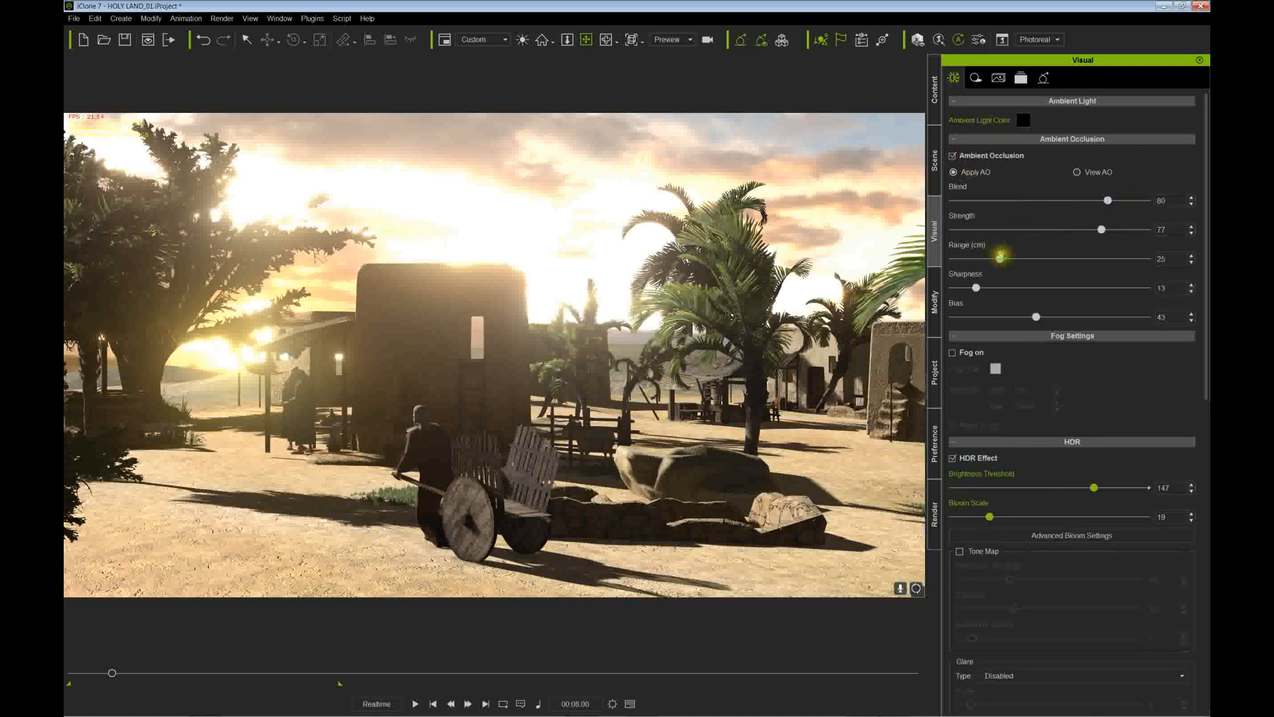
pyautogui.moveTo(1001, 259); pyautogui.dragTo(1014, 259)
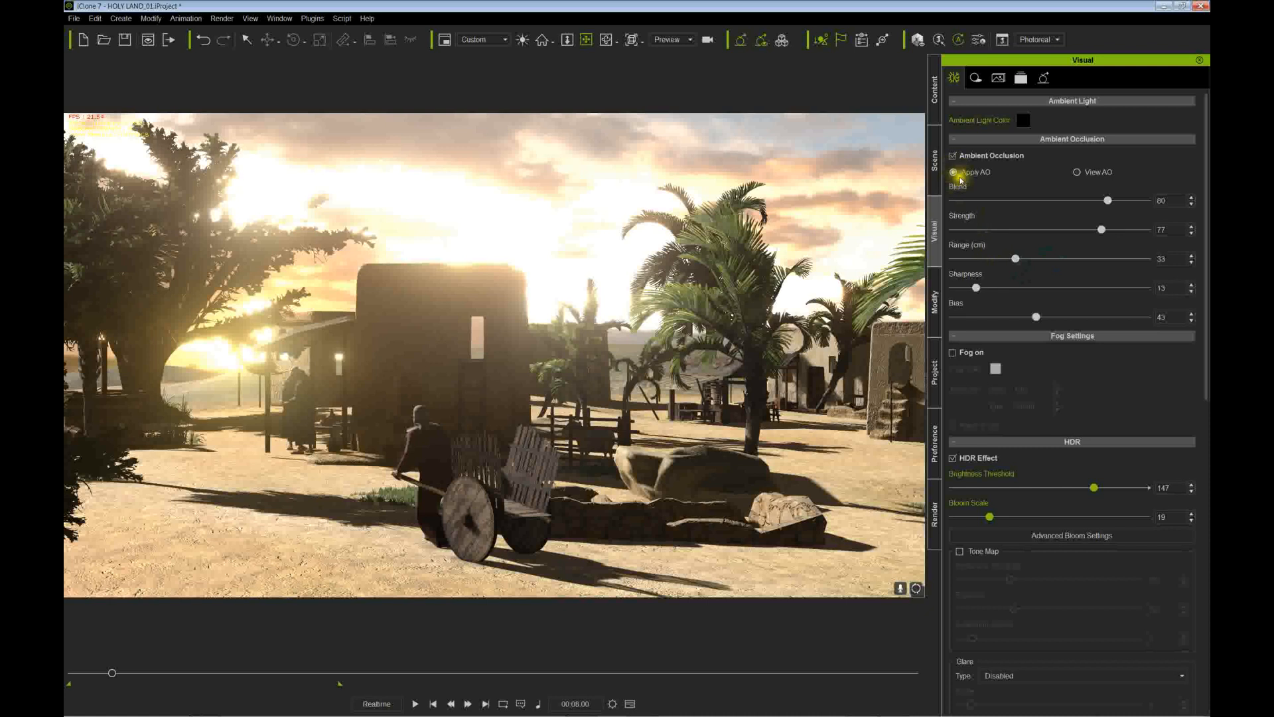
# Toggle the scene fog on and off, leaving it off
pyautogui.scroll(-3)
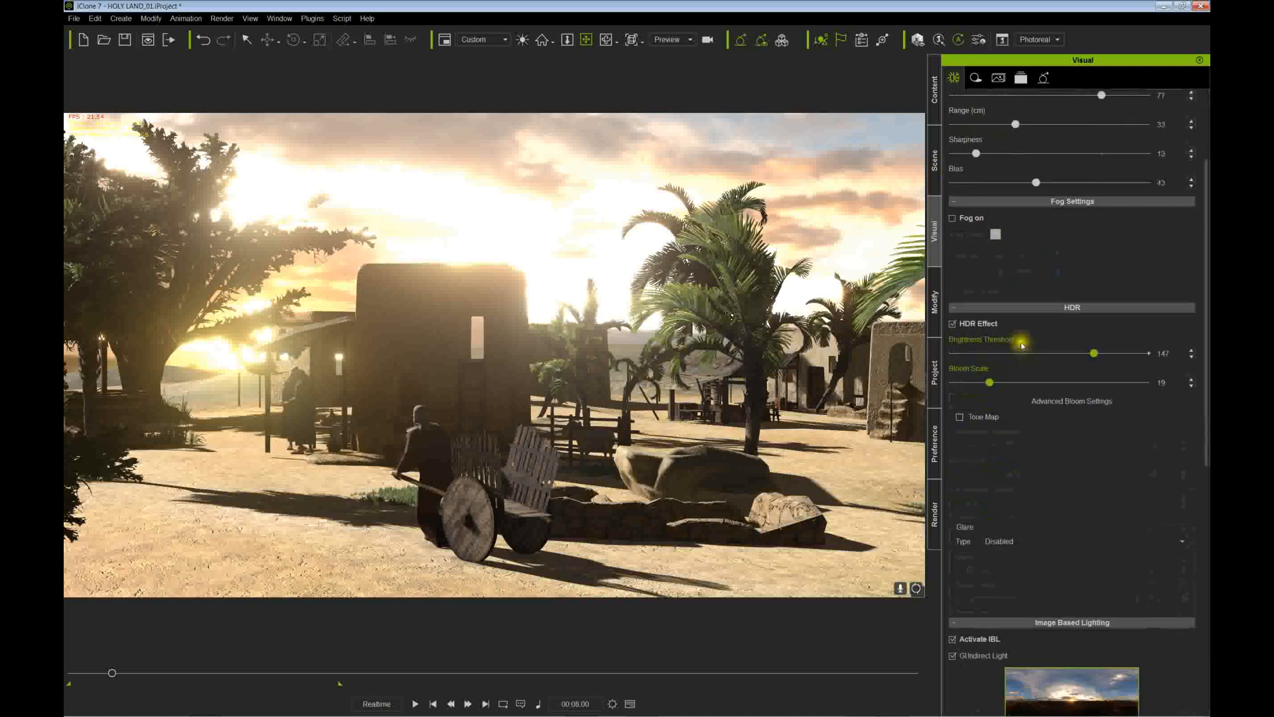
pyautogui.click(953, 218)
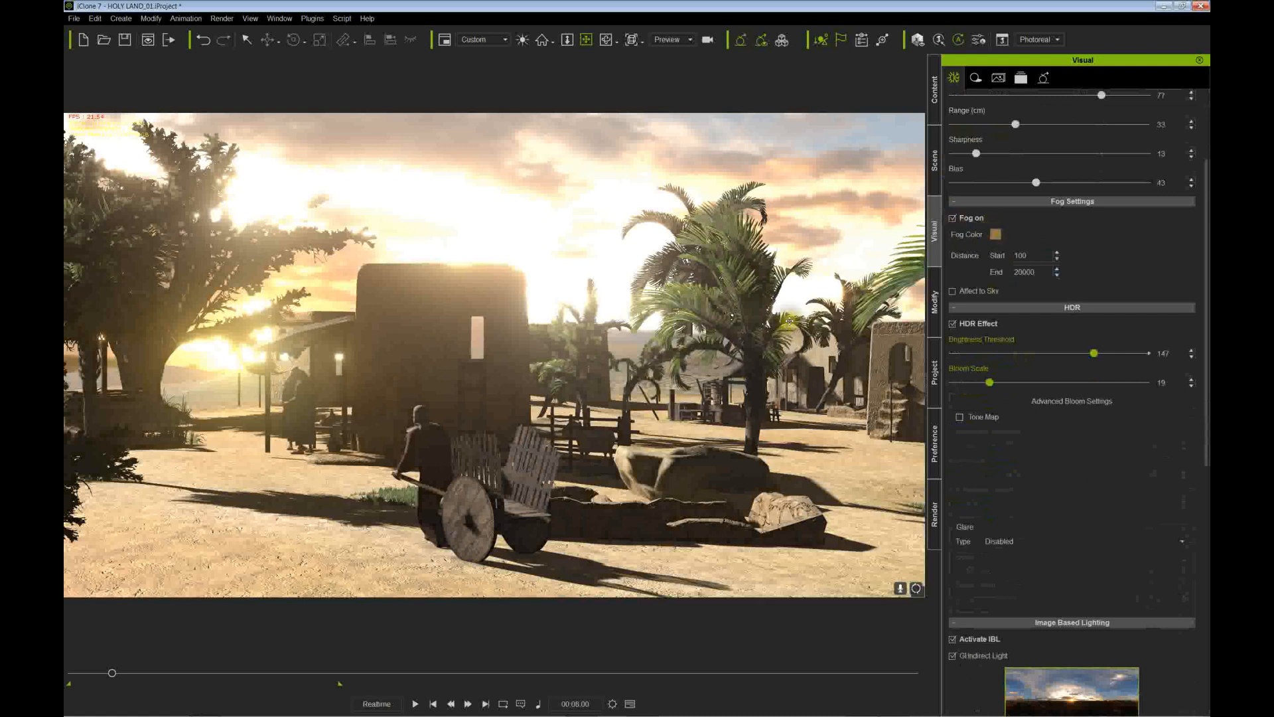
pyautogui.click(955, 218)
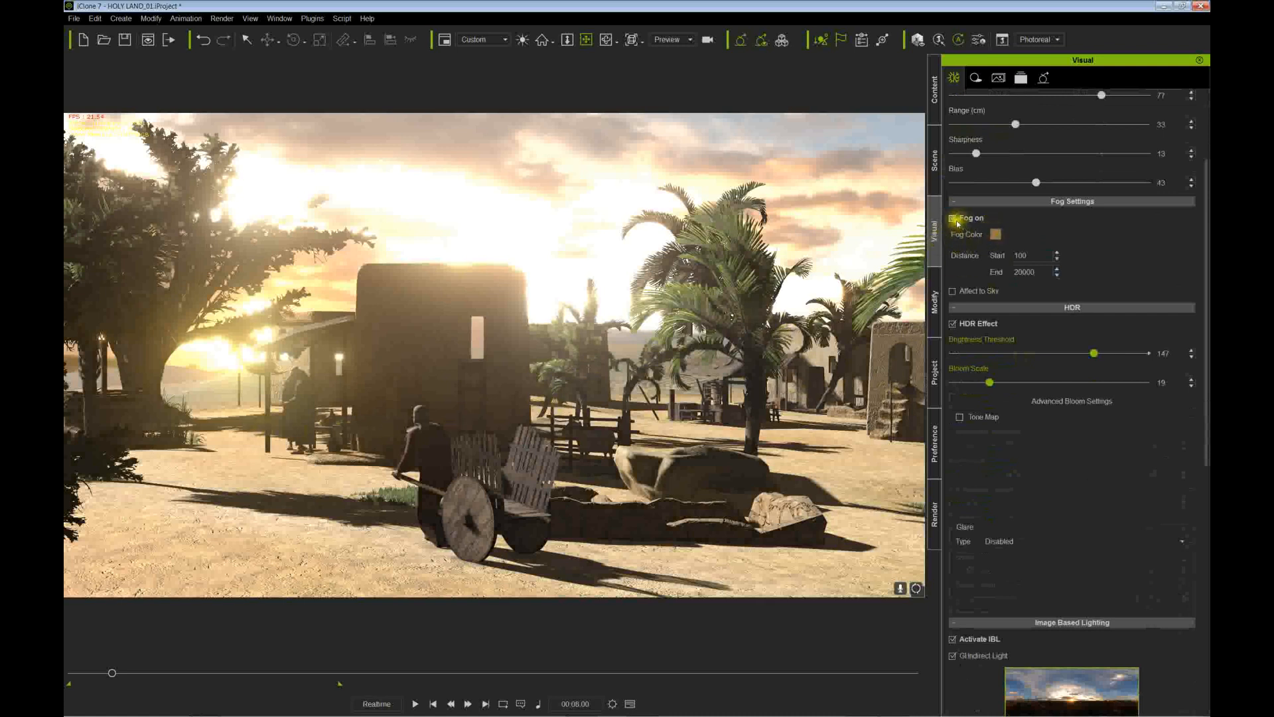
pyautogui.click(955, 217)
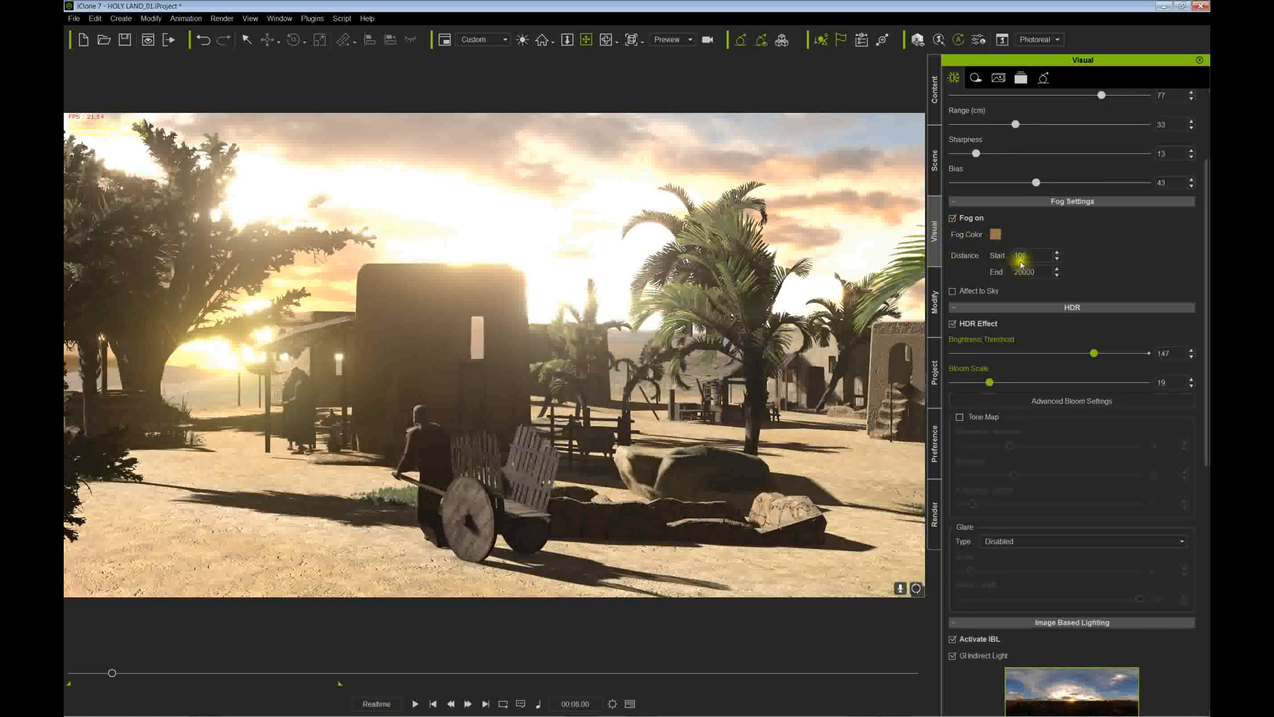
pyautogui.click(953, 217)
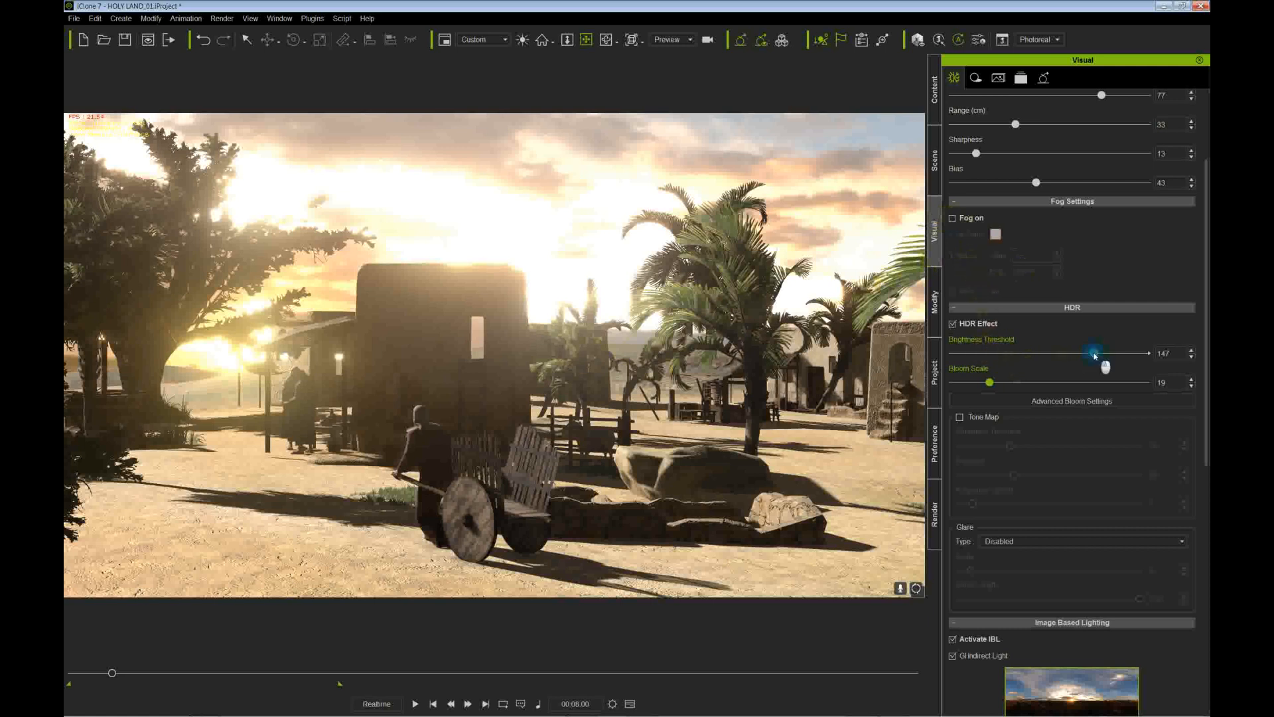
# Raise the HDR bloom brightness threshold to around 153 with bloom scale 17 to tame the sunset glow
pyautogui.moveTo(1093, 353); pyautogui.dragTo(1145, 353)
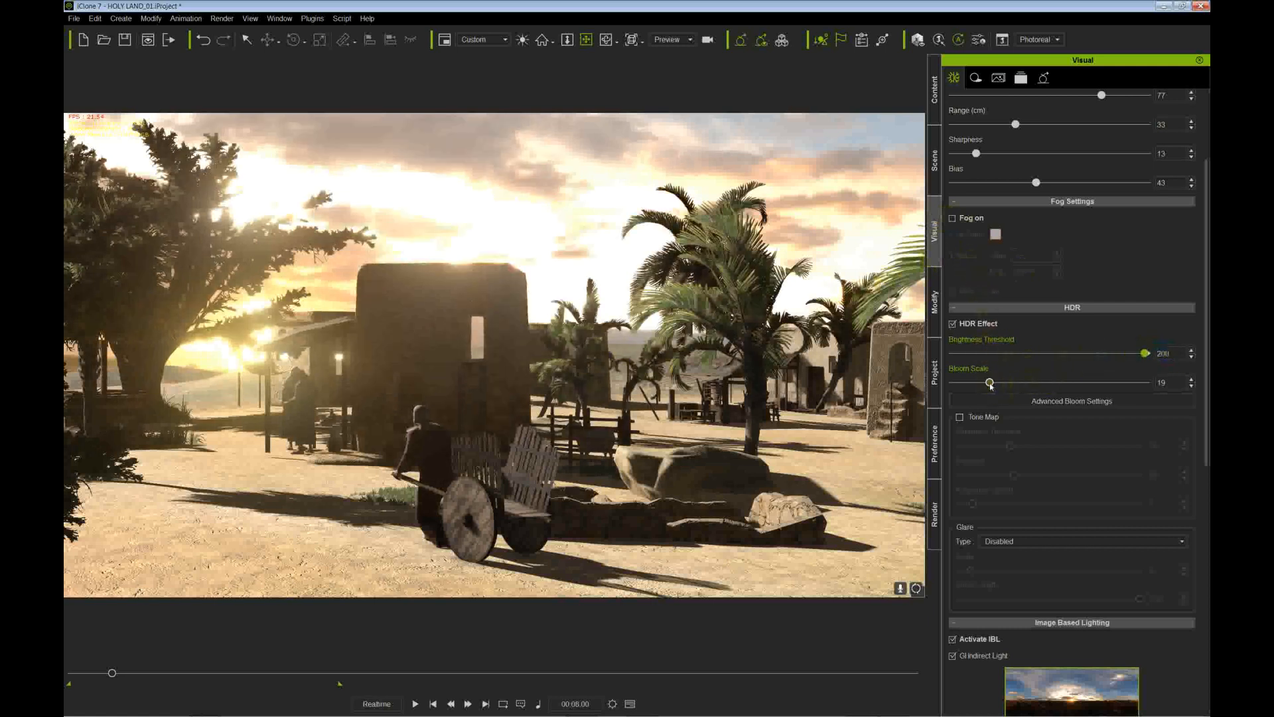
pyautogui.moveTo(988, 382); pyautogui.dragTo(995, 382)
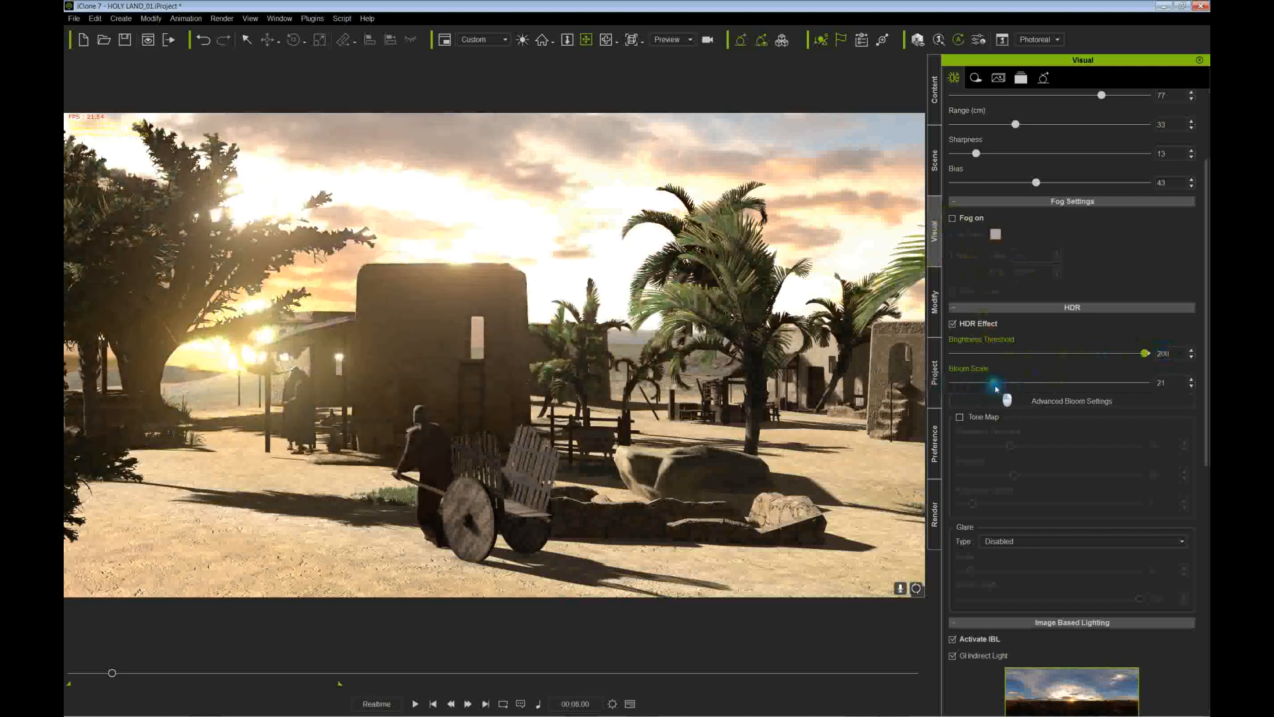
pyautogui.moveTo(1144, 354); pyautogui.dragTo(1060, 353)
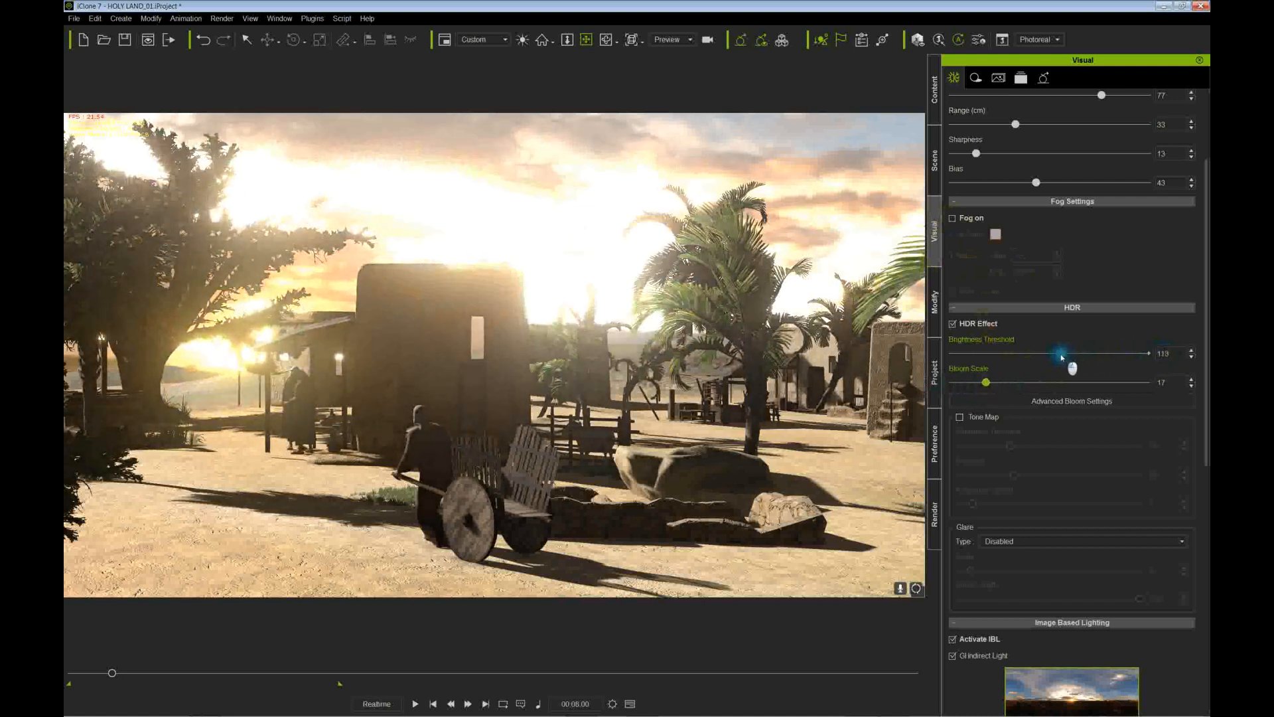
pyautogui.moveTo(1062, 353); pyautogui.dragTo(1146, 353)
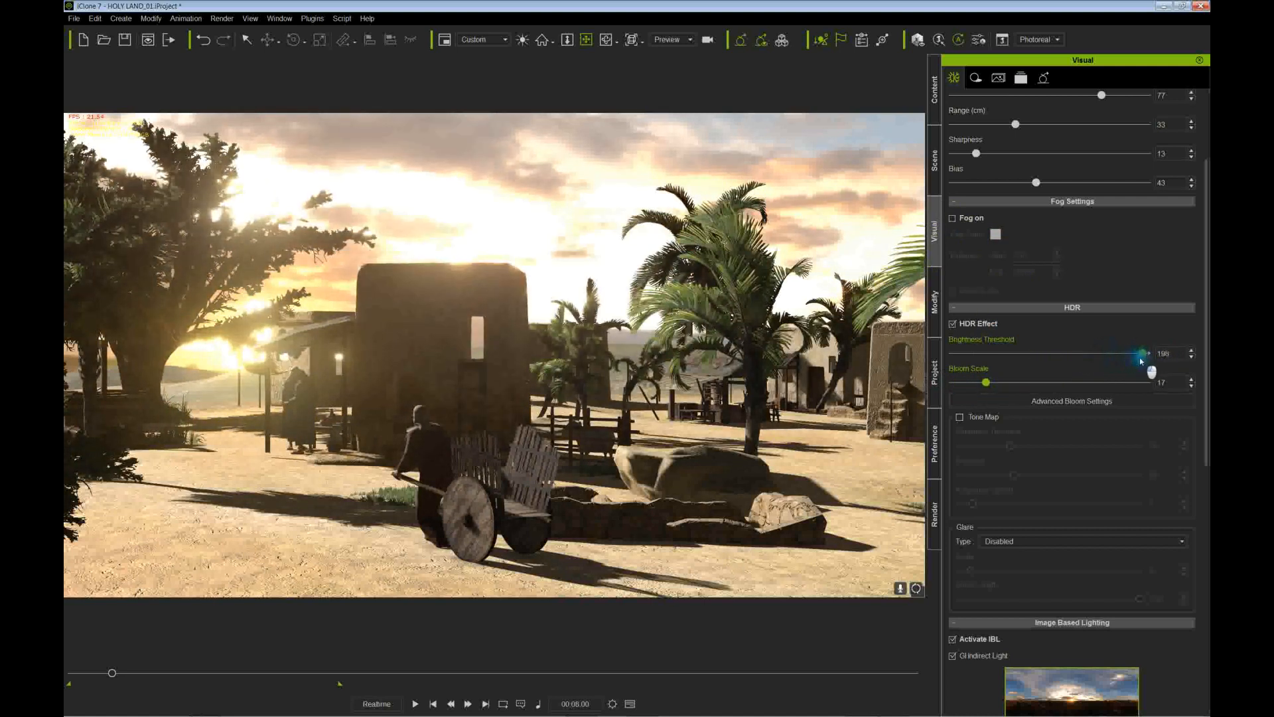
pyautogui.moveTo(1146, 353); pyautogui.dragTo(1128, 353)
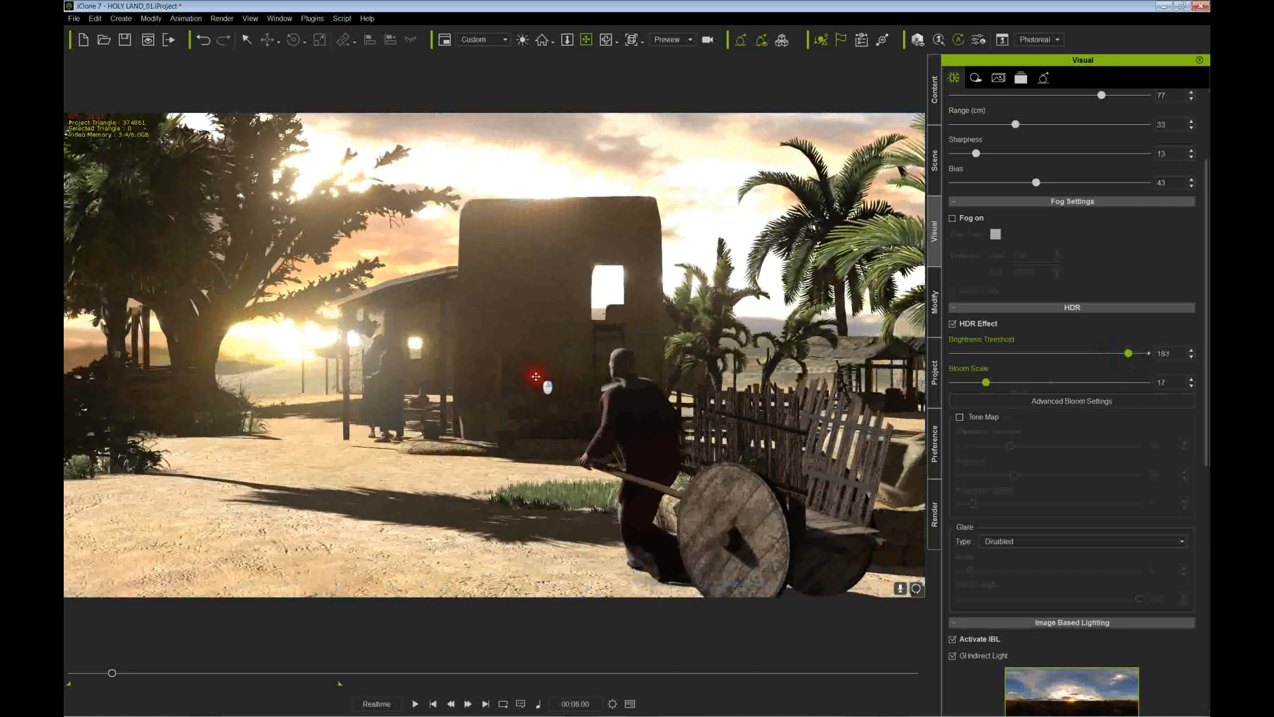
pyautogui.click(420, 703)
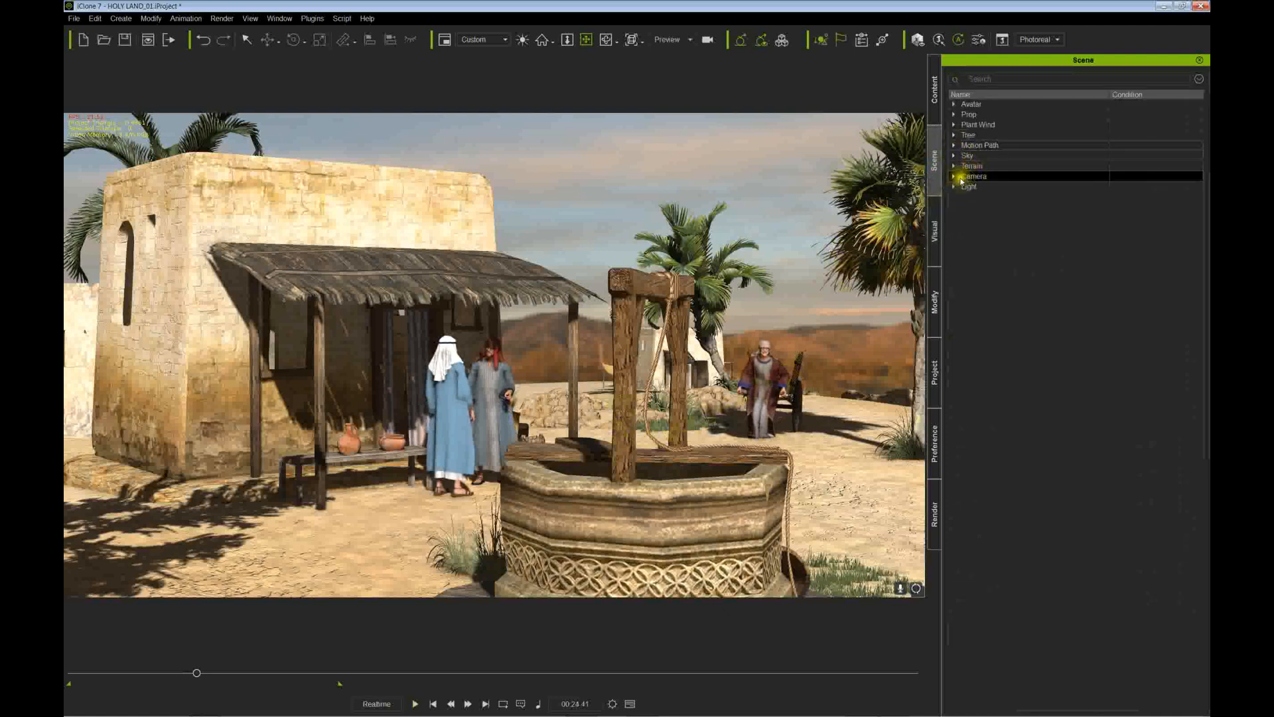
# Expand the Light group, select the Key light and return to the Visual lighting settings
pyautogui.click(955, 186)
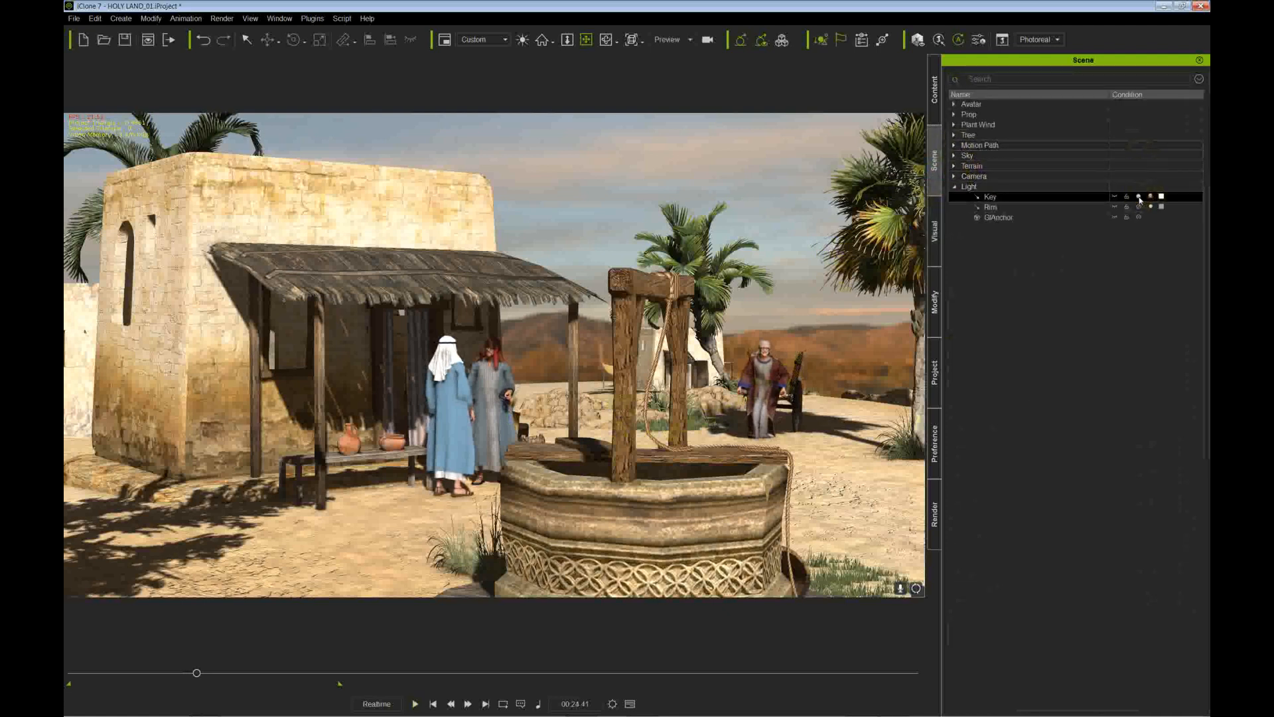
pyautogui.click(1138, 196)
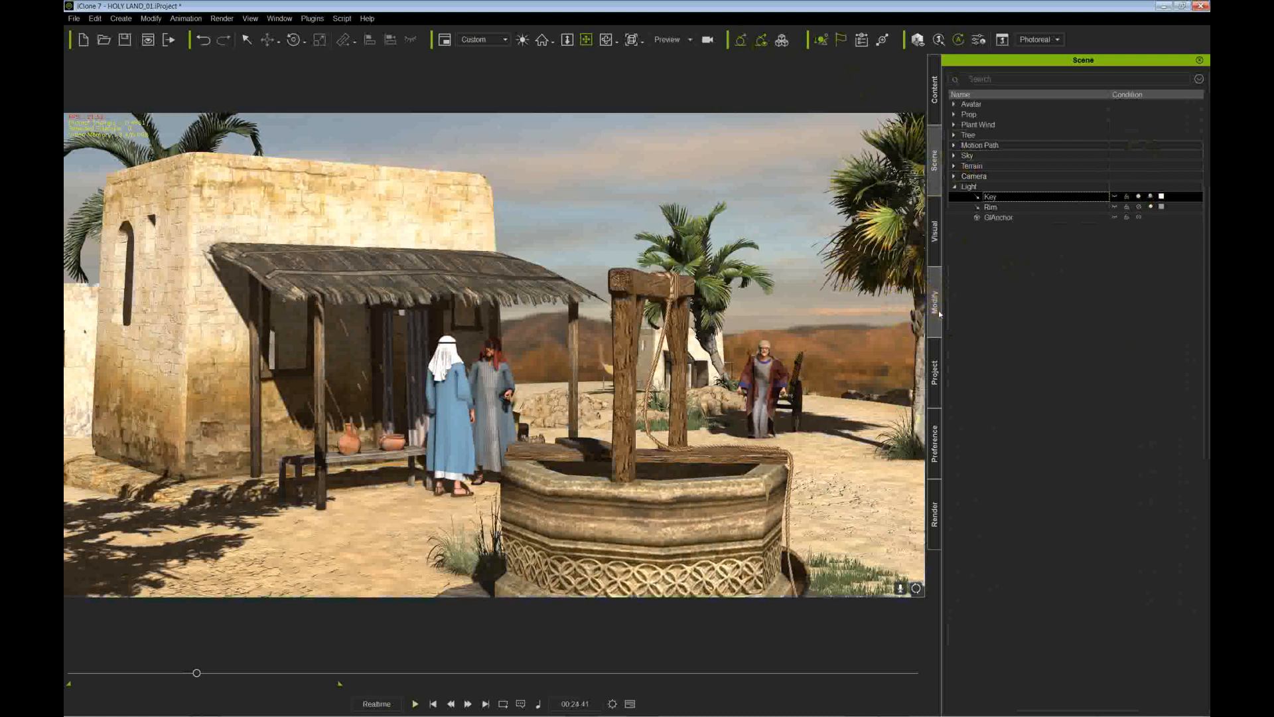
pyautogui.click(935, 236)
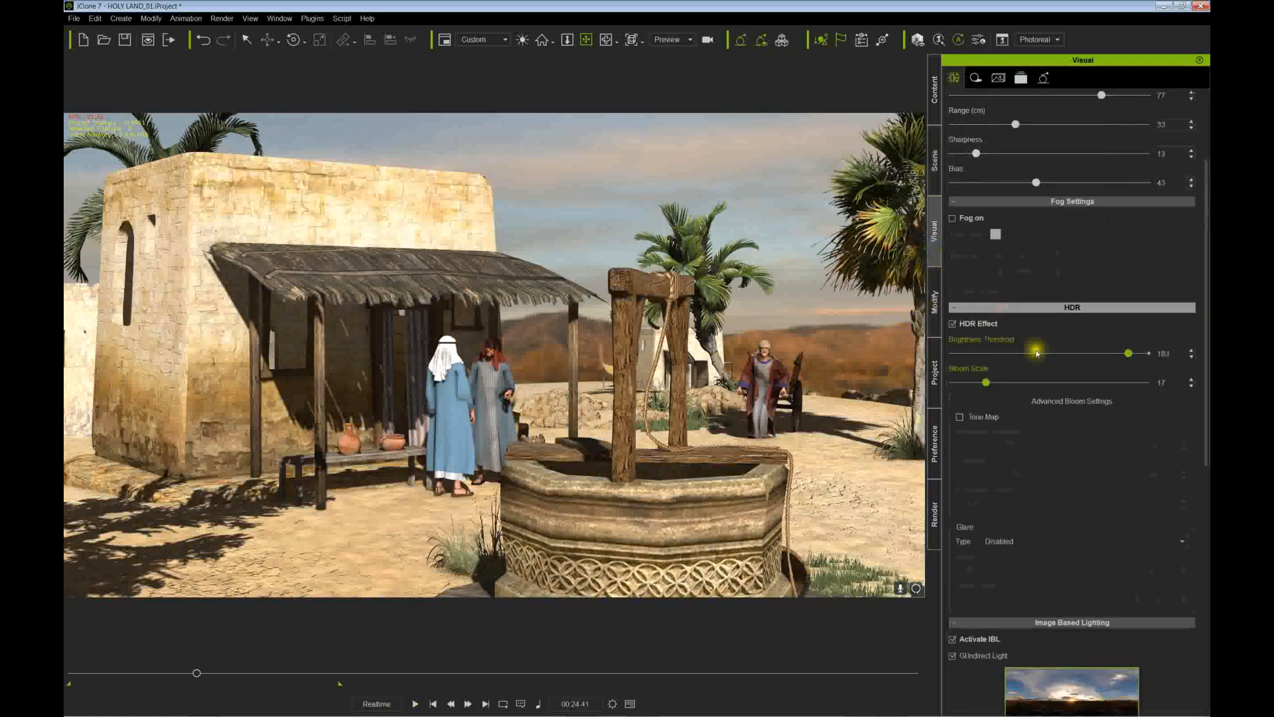
# Lower Image Based Lighting strength to about 19 and toggle the synced sky's visibility under Sky Settings
pyautogui.scroll(-3)
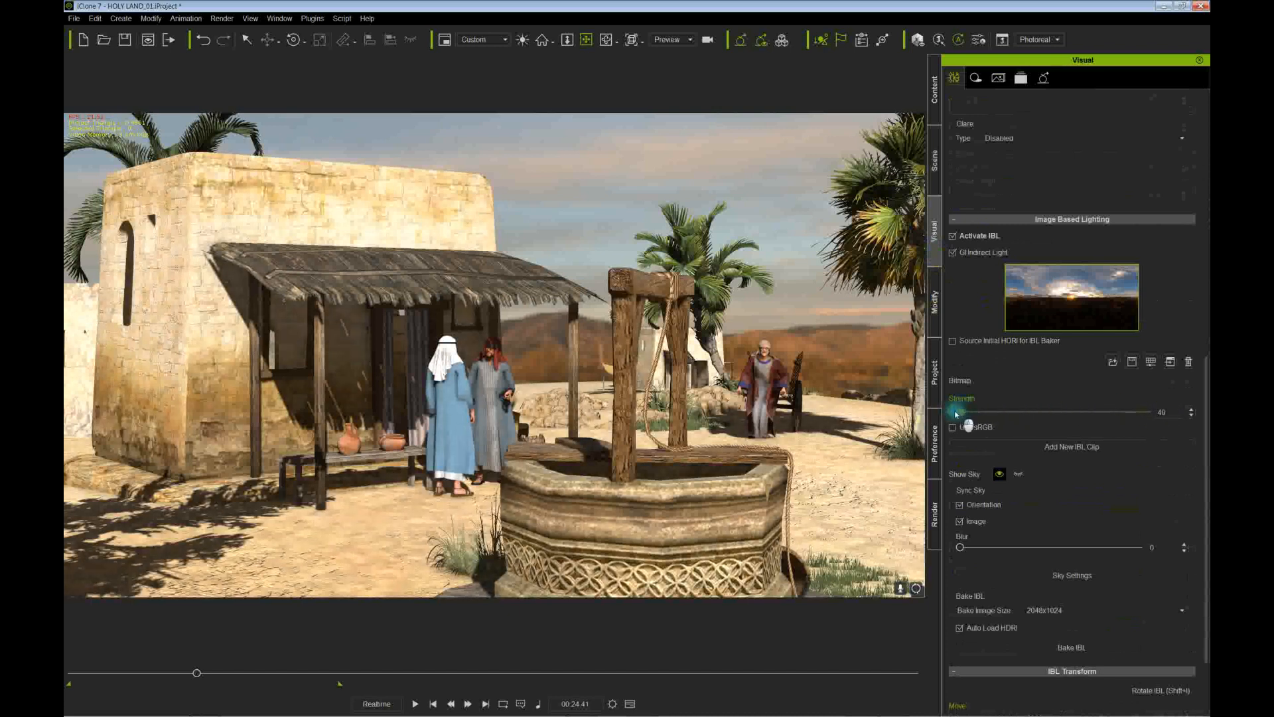
pyautogui.moveTo(991, 411); pyautogui.dragTo(968, 411)
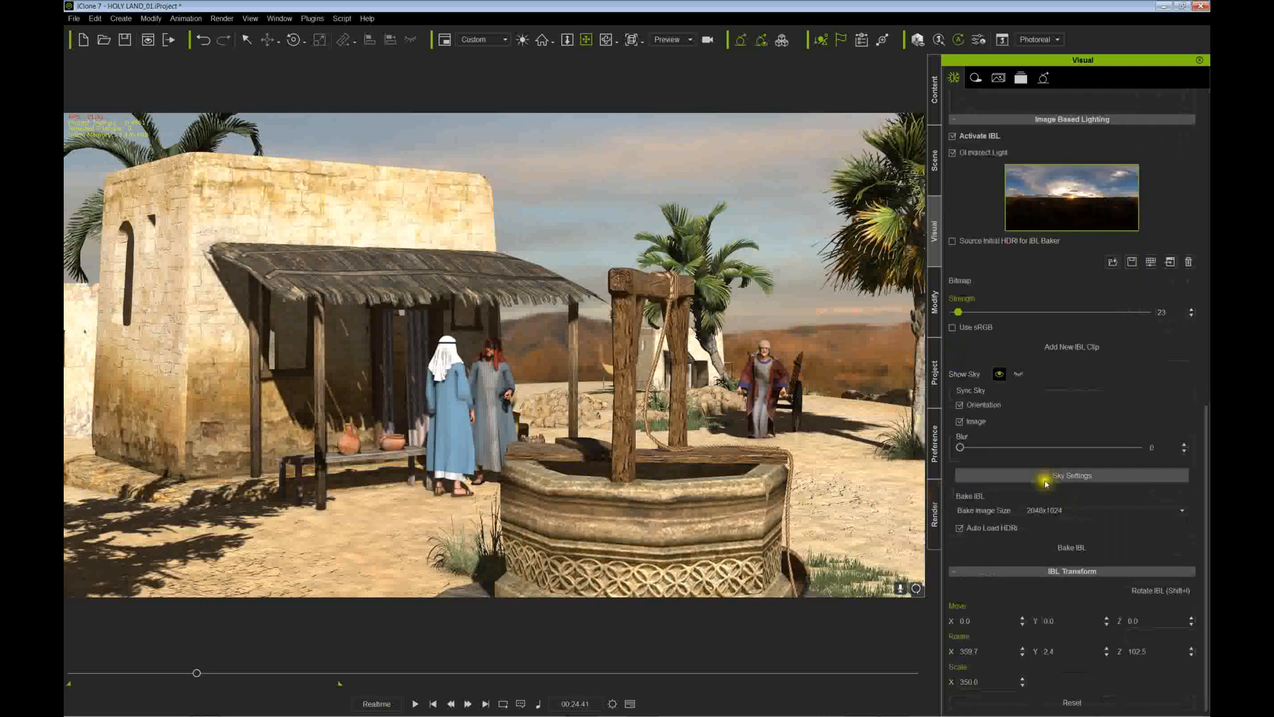
pyautogui.moveTo(1146, 589)
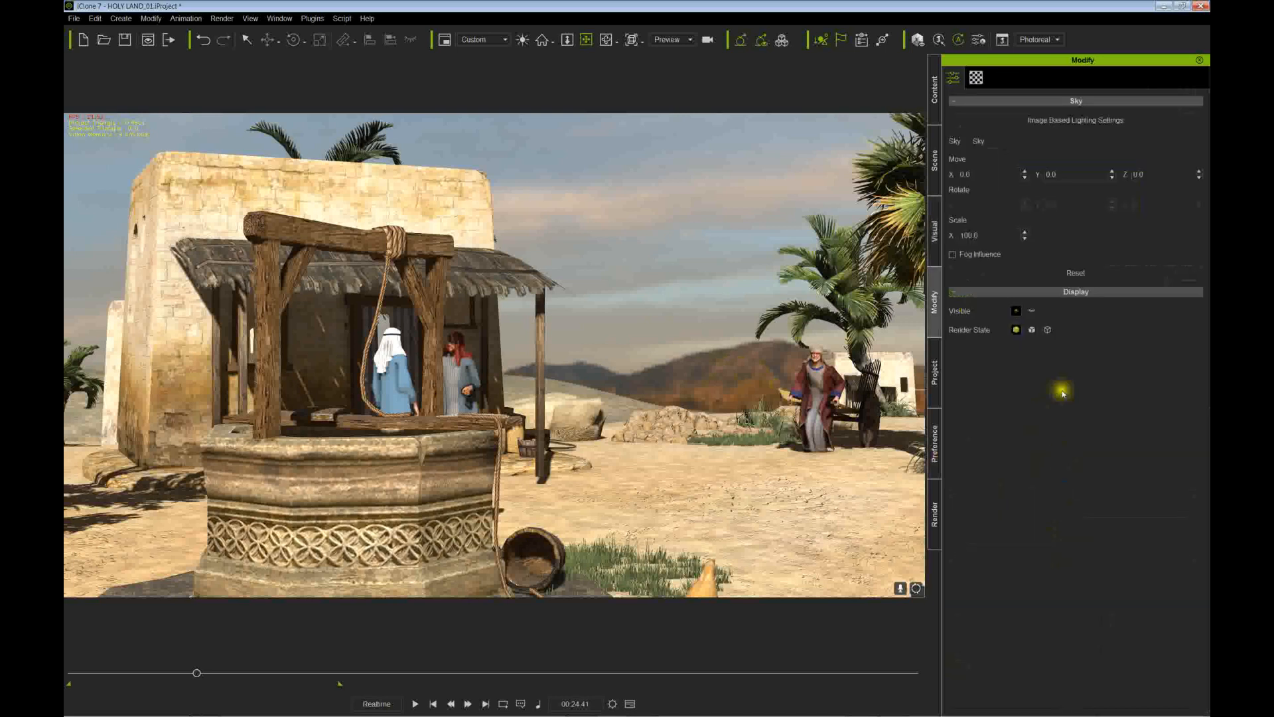
pyautogui.click(1146, 175)
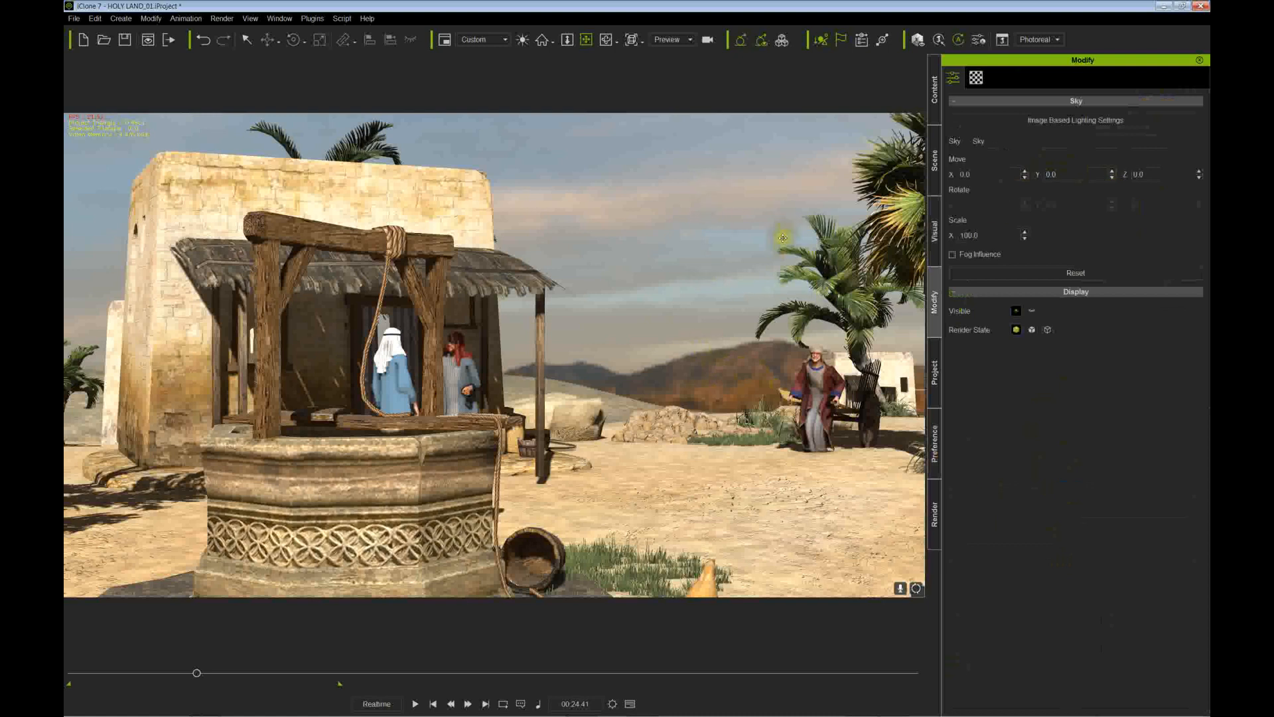
pyautogui.moveTo(808, 344)
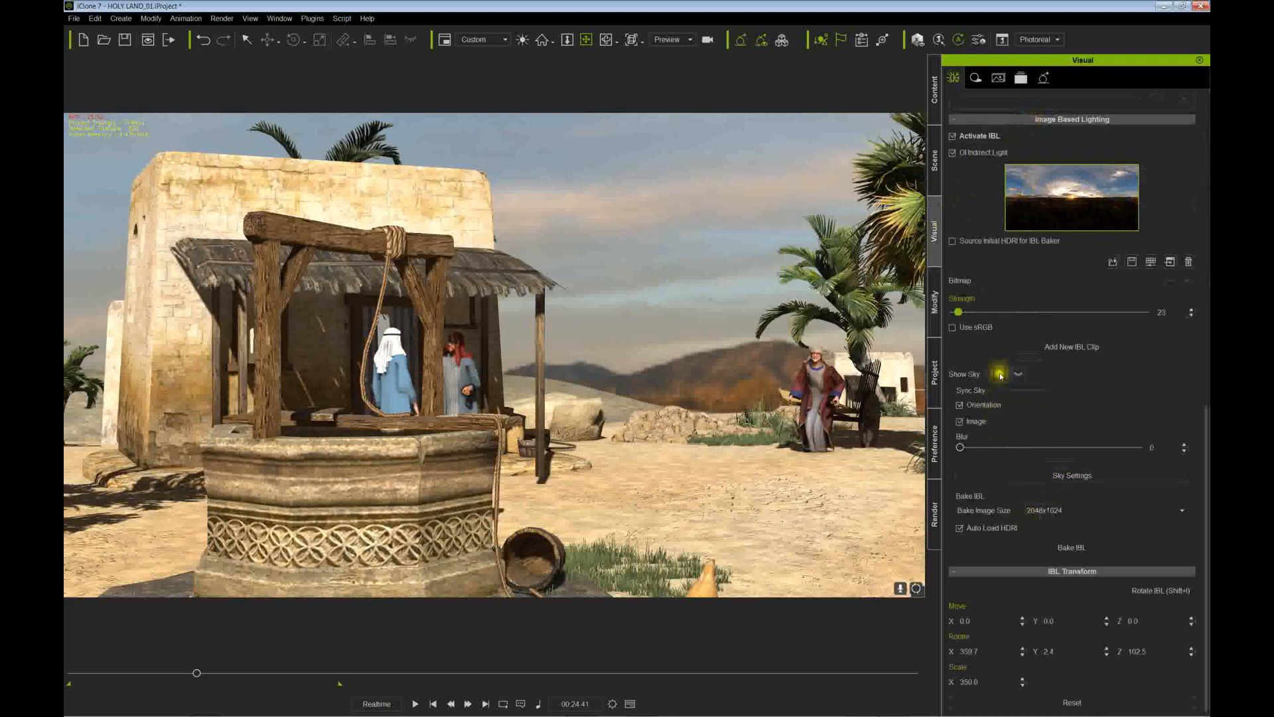
pyautogui.click(999, 374)
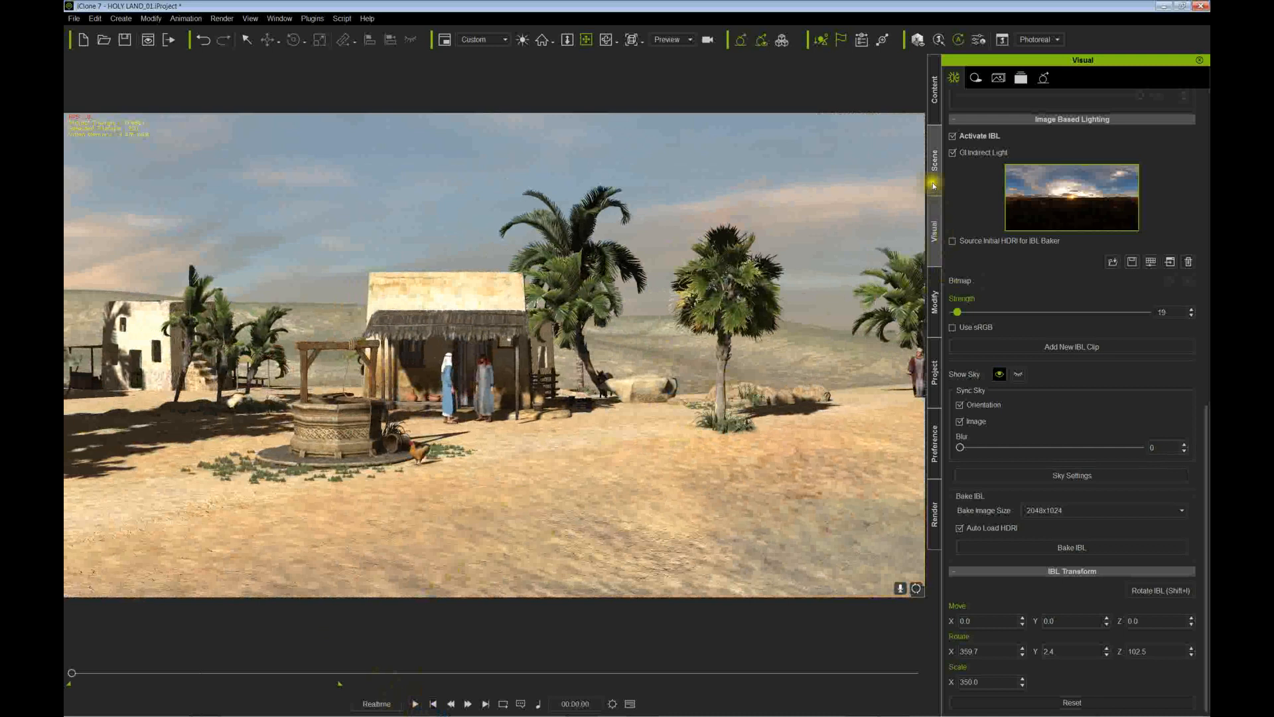
# Disable the Rim light in the Scene list, preview the backlit sunset shot, and bring up the Create menu
pyautogui.click(934, 150)
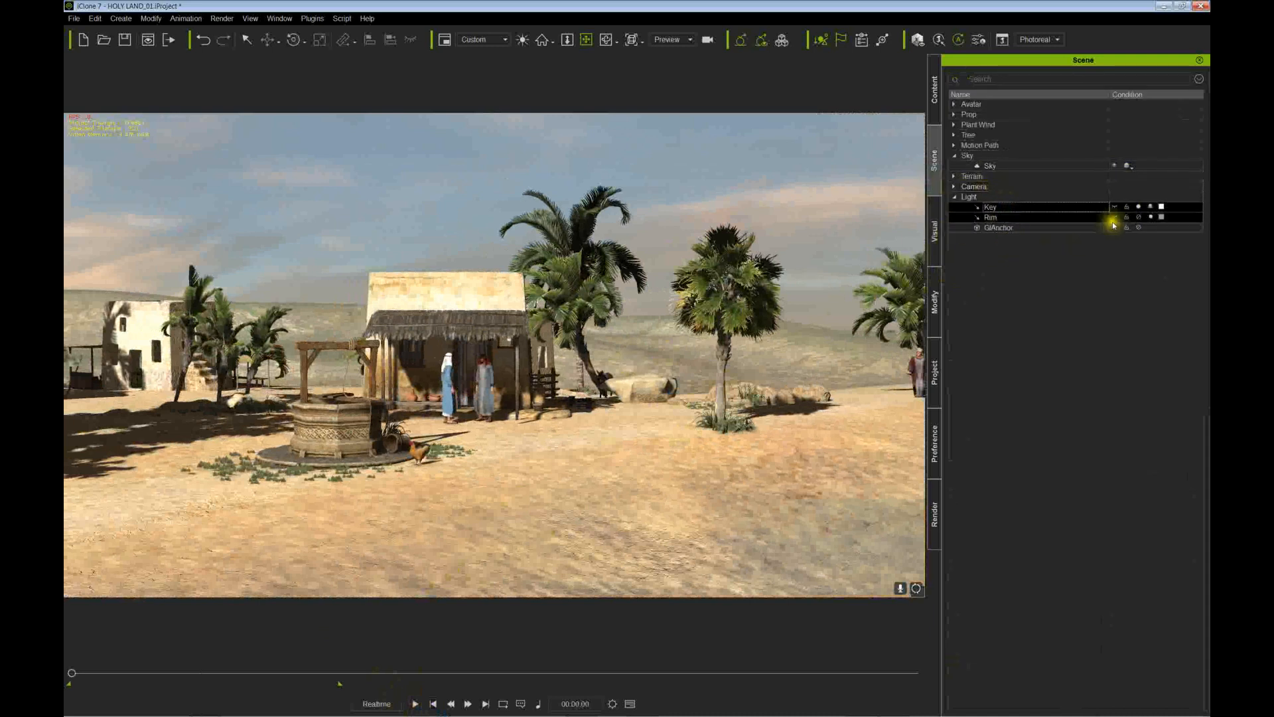
pyautogui.click(991, 207)
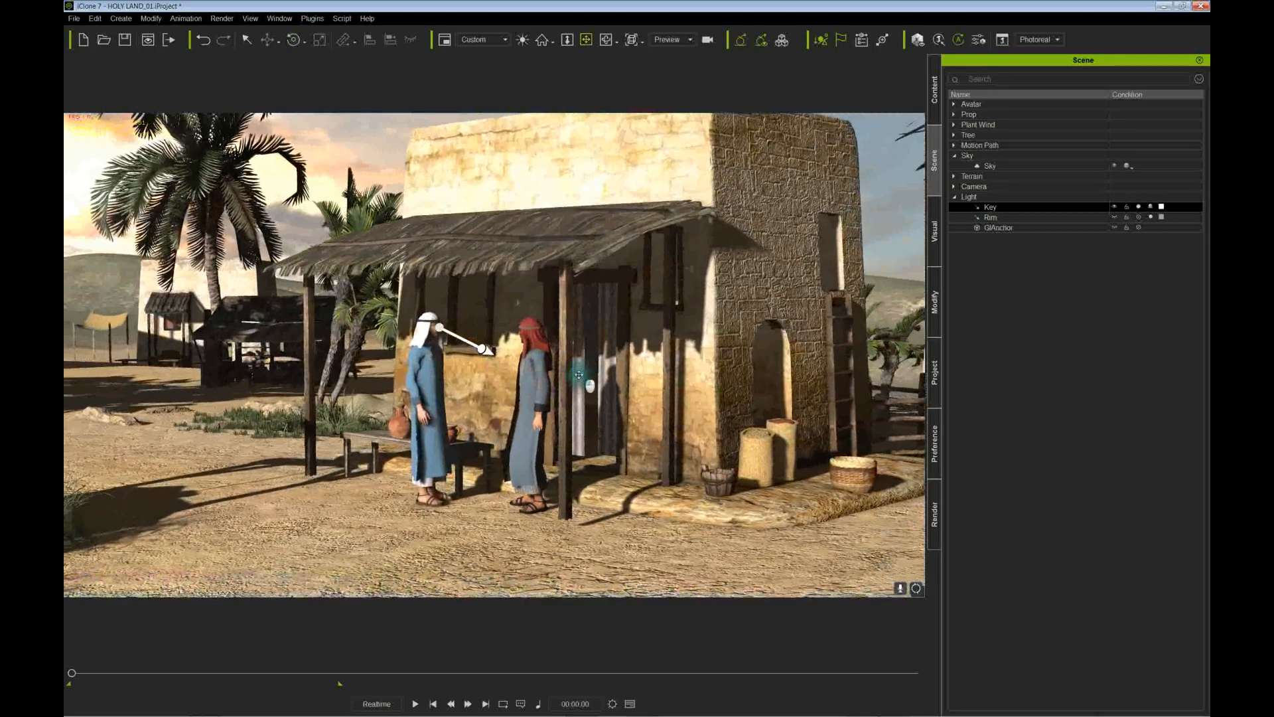
pyautogui.click(419, 703)
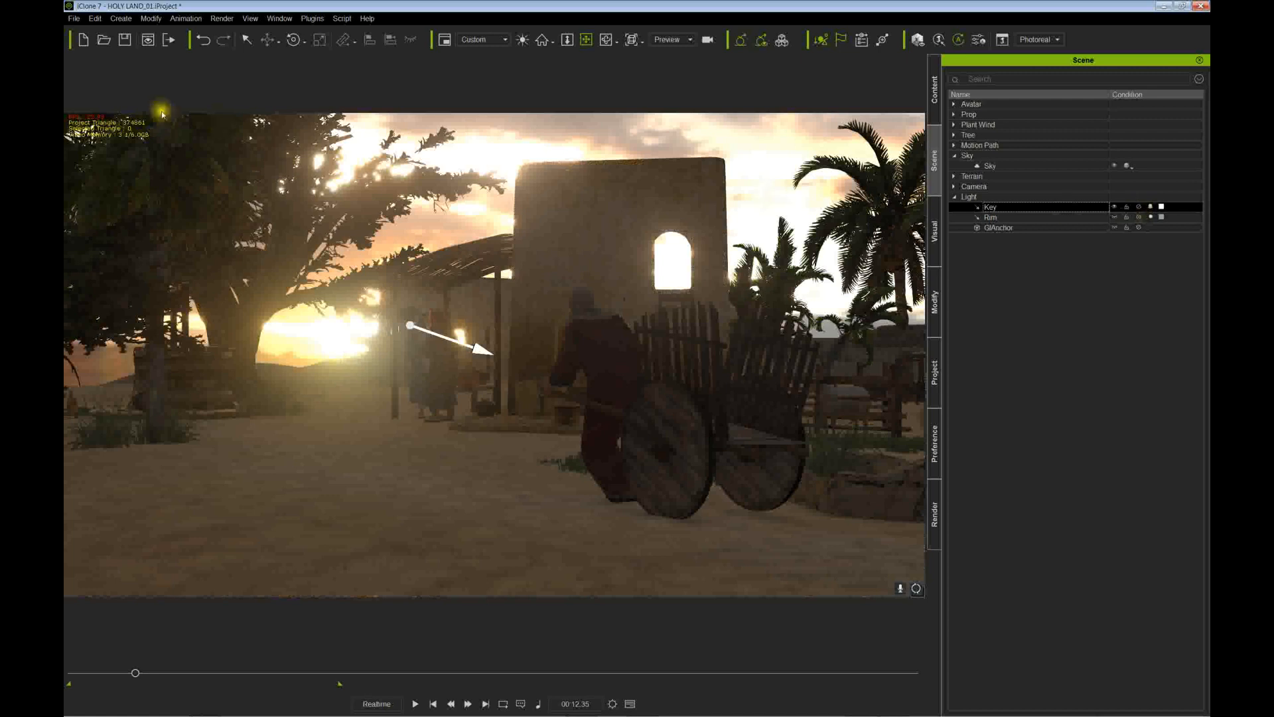
pyautogui.click(117, 19)
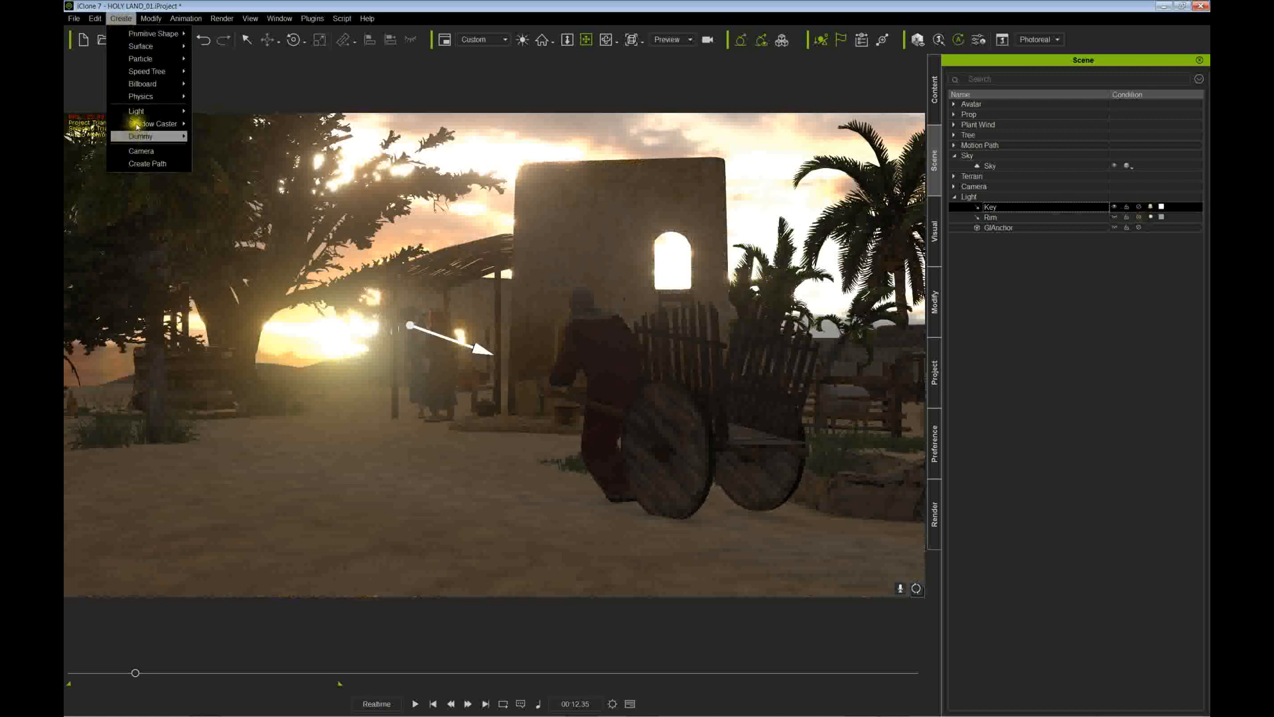
pyautogui.moveTo(136, 110)
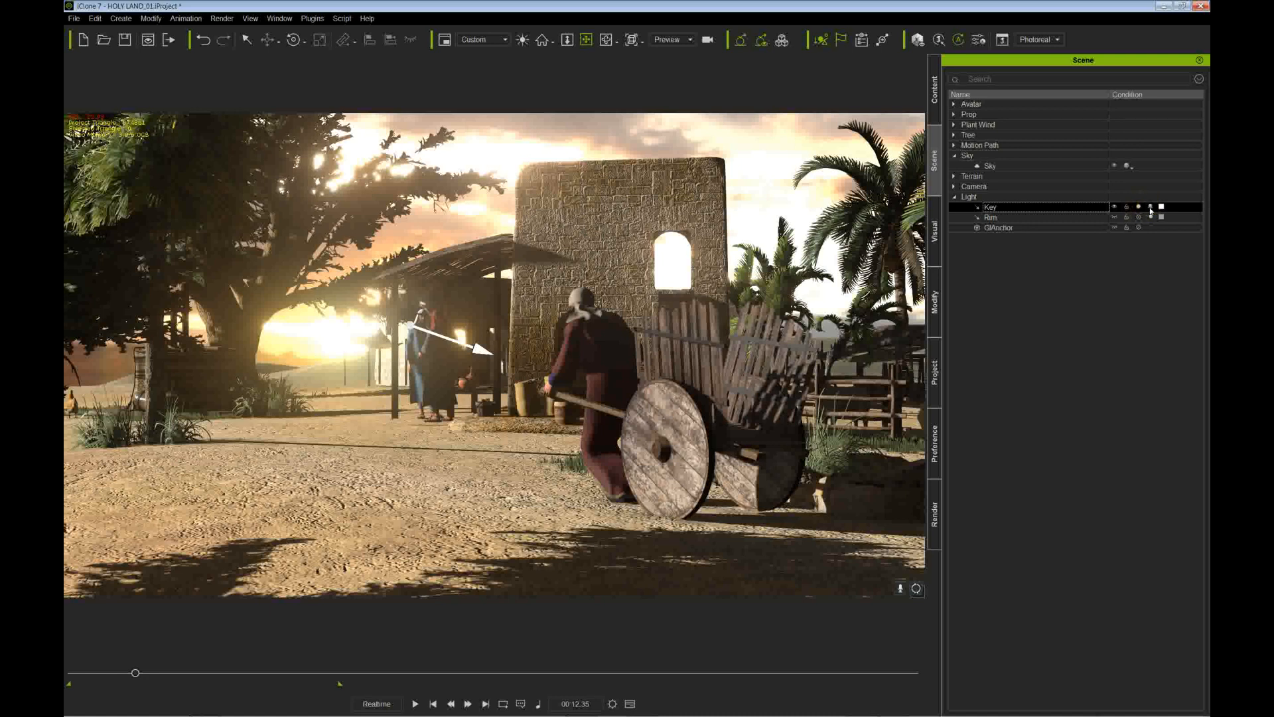
pyautogui.moveTo(1153, 207)
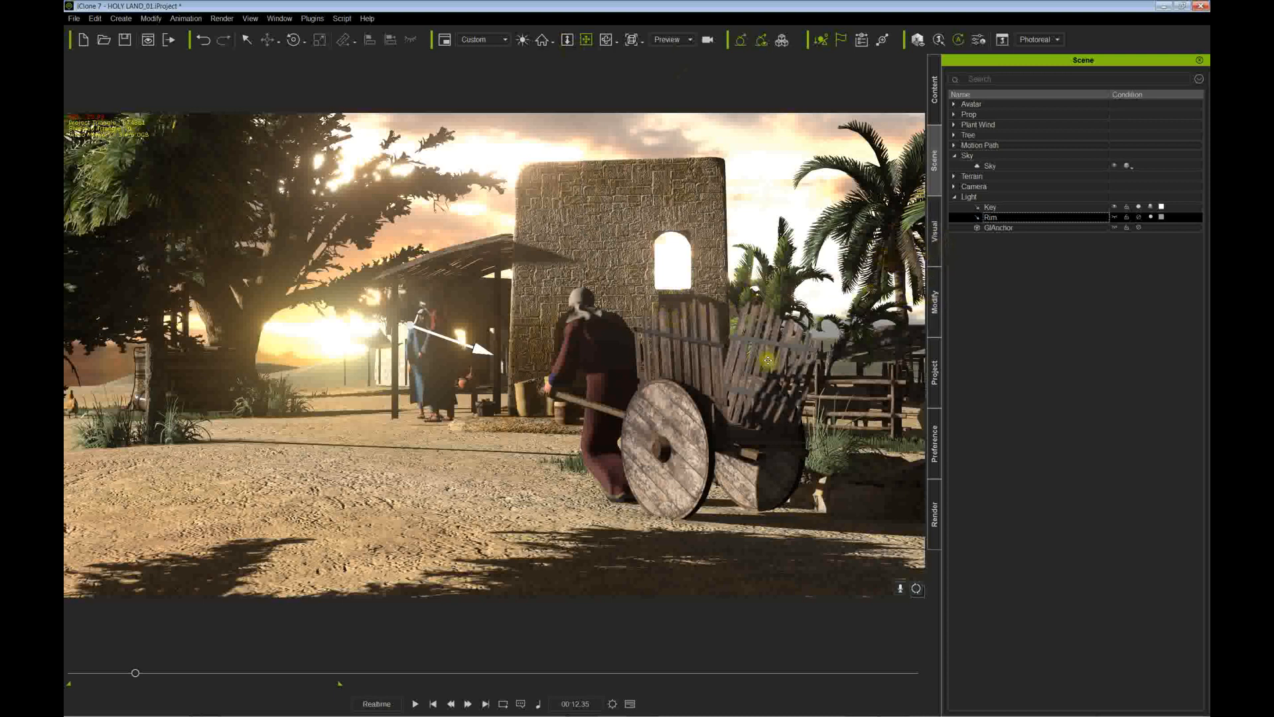
# Return to the Visual settings with the Key sun re-enabled over the cart scene
pyautogui.click(933, 217)
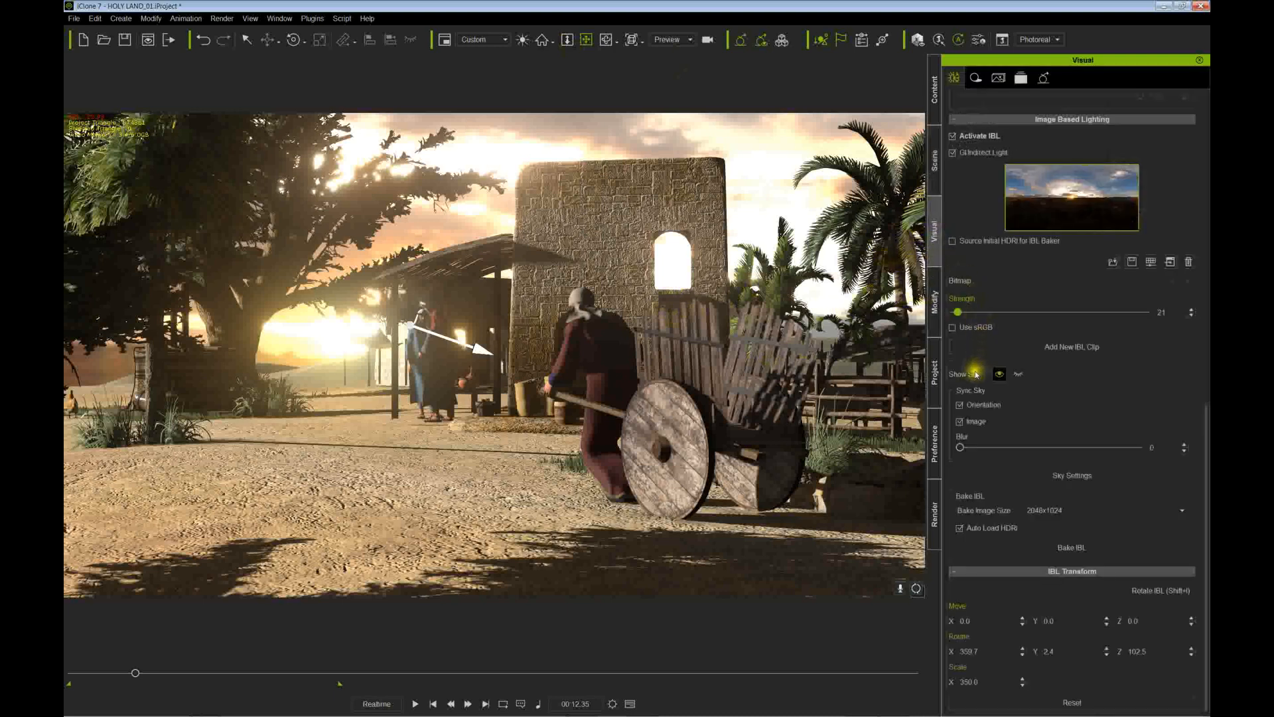
# Raise Diffuse Bounce Strength from 1.7 to about 4.9 and play the animation to preview the village well
pyautogui.click(1042, 79)
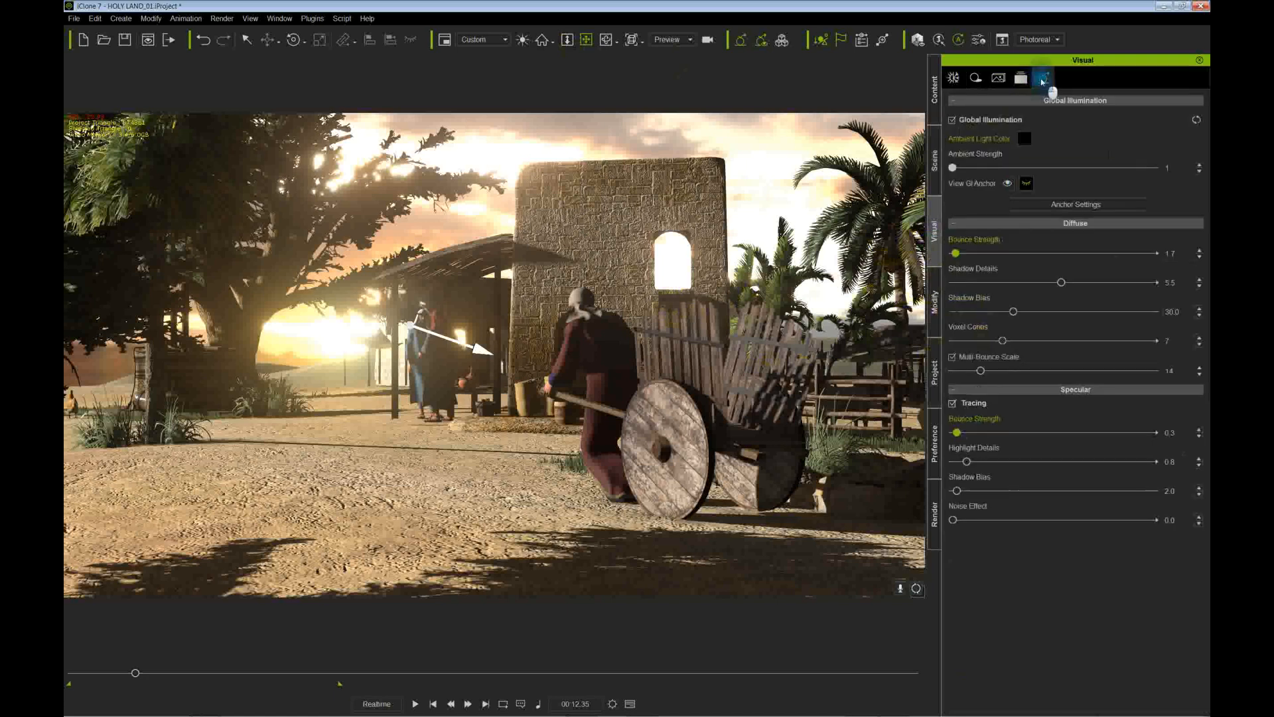
pyautogui.moveTo(956, 252); pyautogui.dragTo(977, 252)
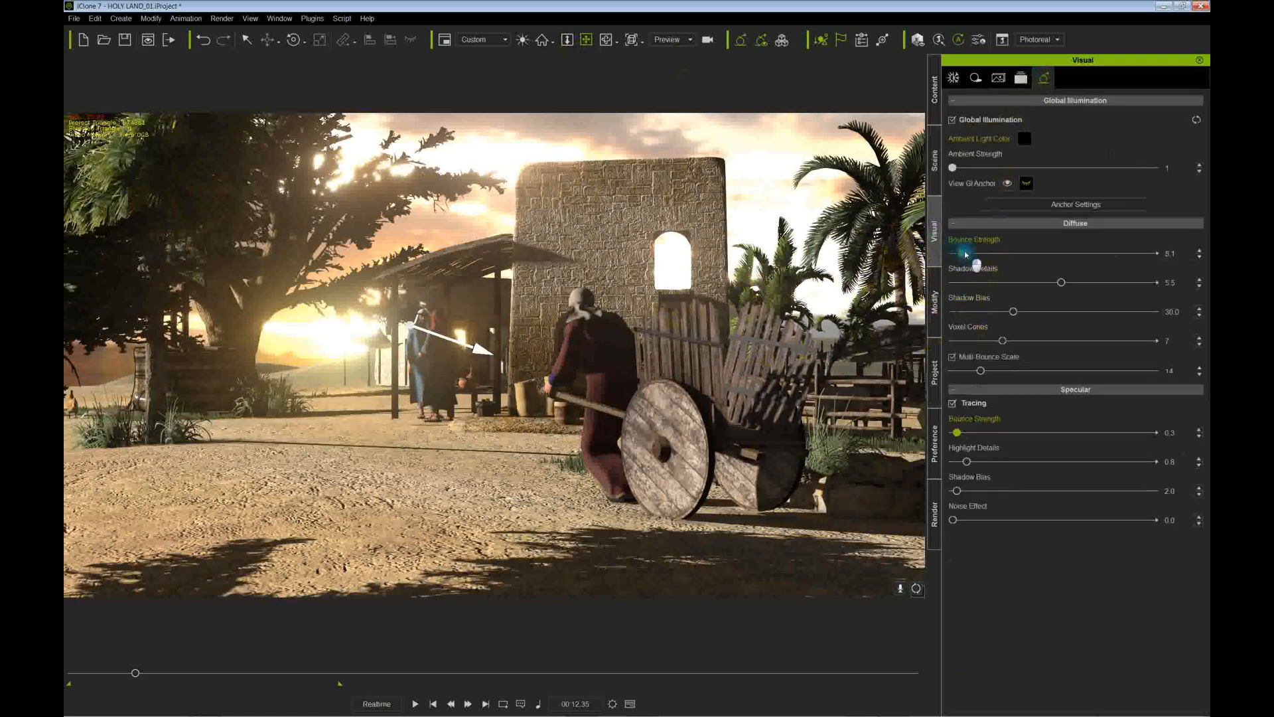
pyautogui.moveTo(978, 252); pyautogui.dragTo(961, 253)
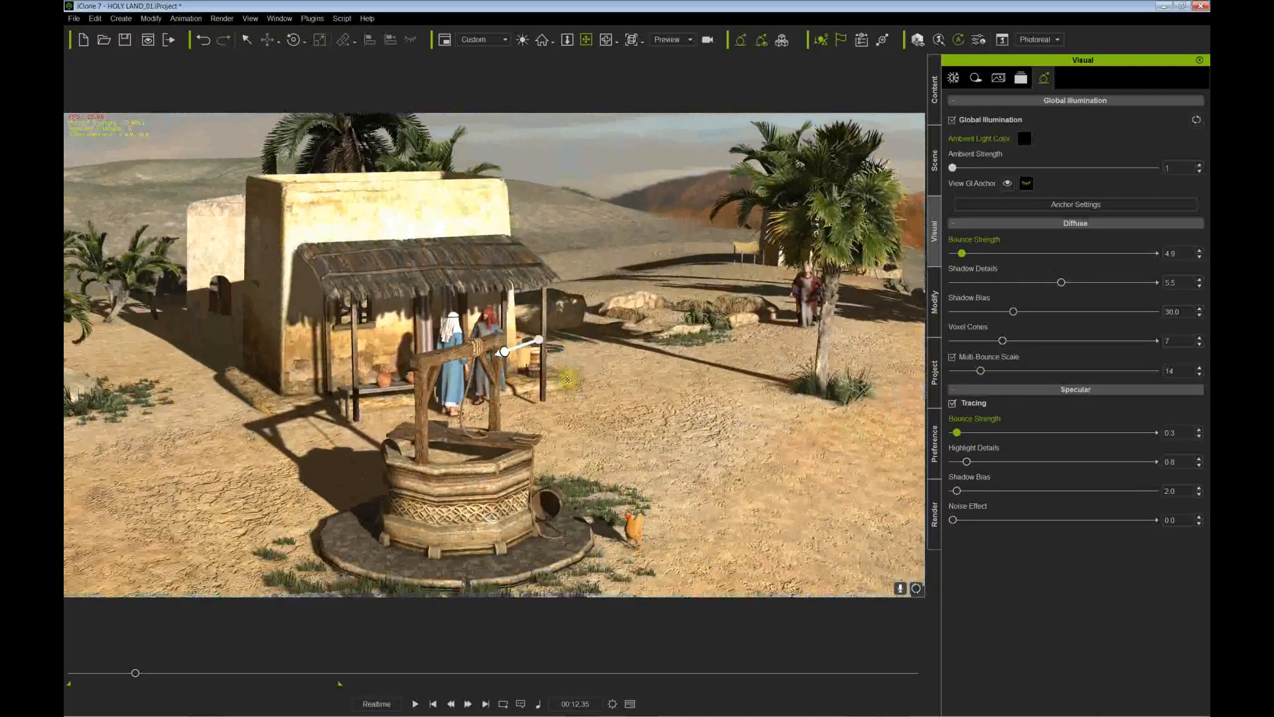
pyautogui.click(419, 704)
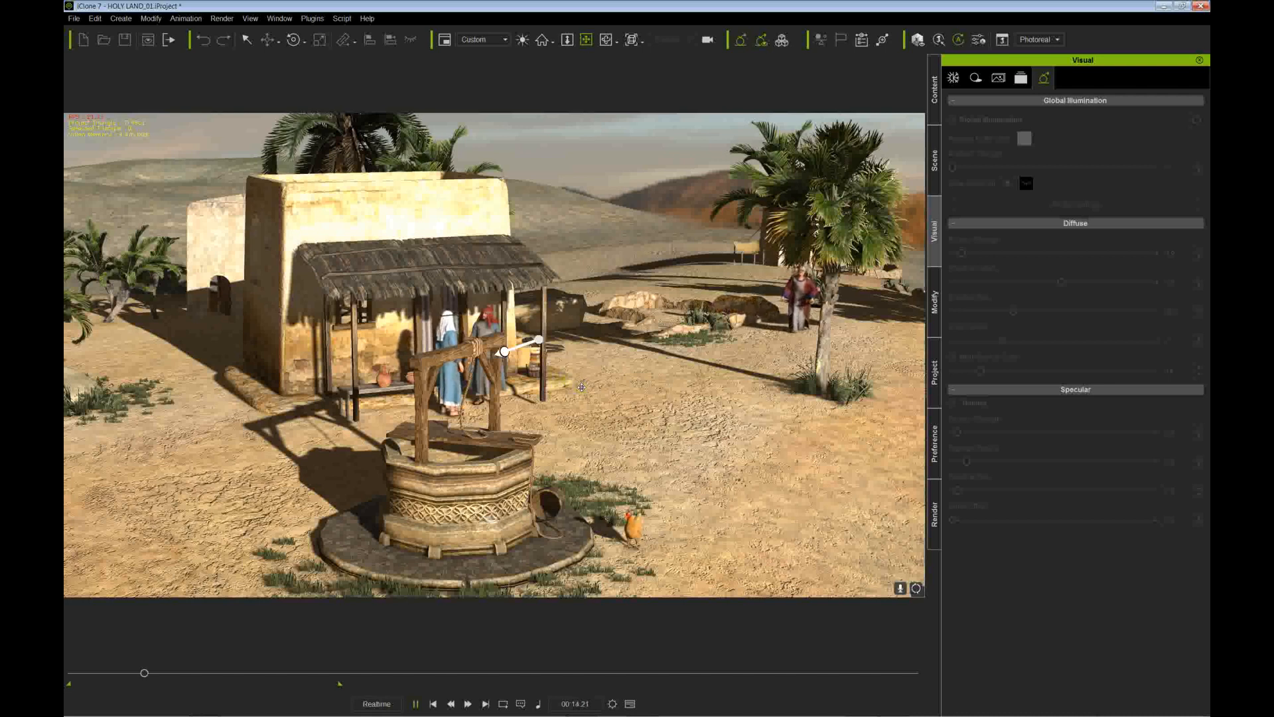